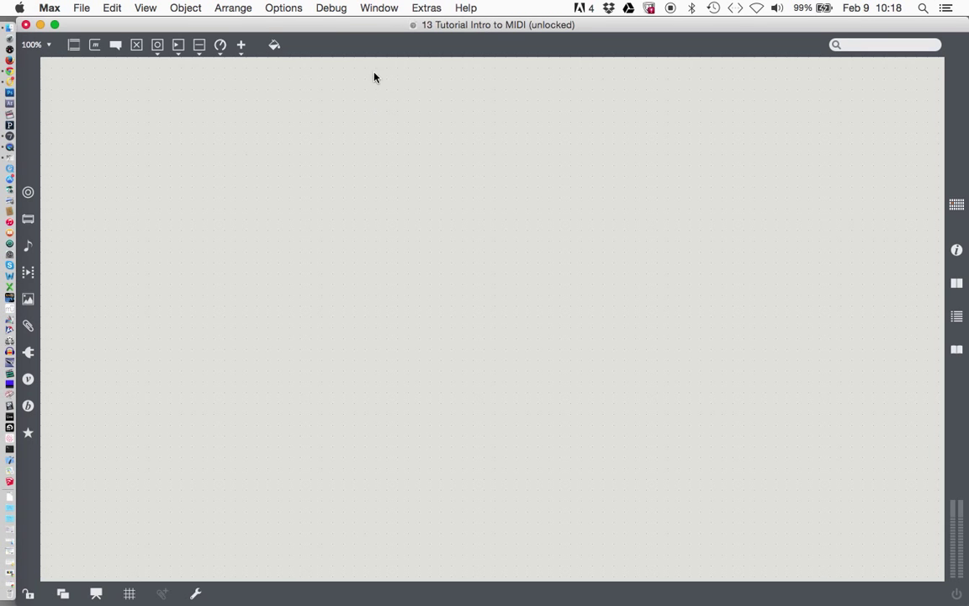
{"action": "mouse_move", "coordinate": [463, 284]}
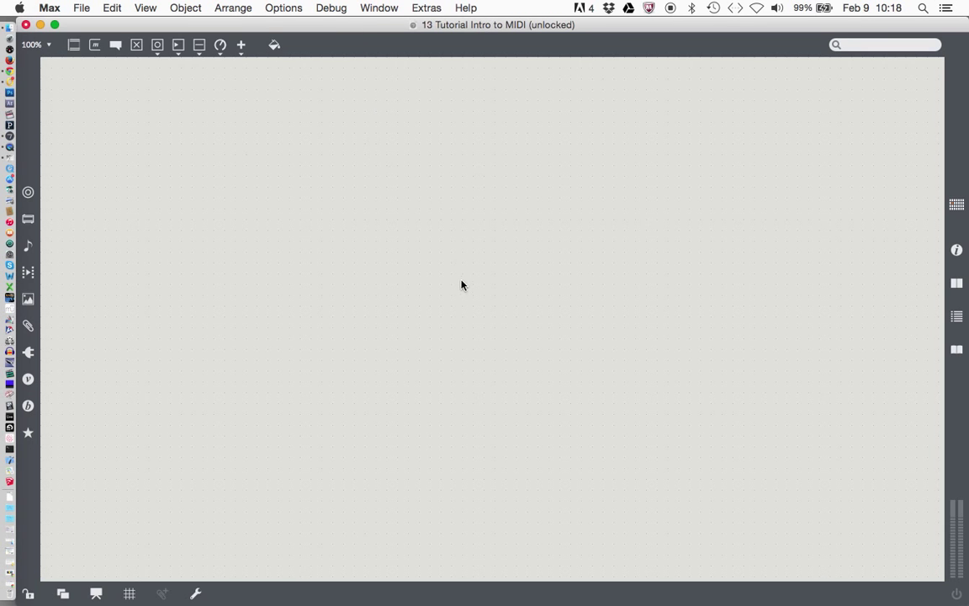
{"action": "mouse_move", "coordinate": [427, 326]}
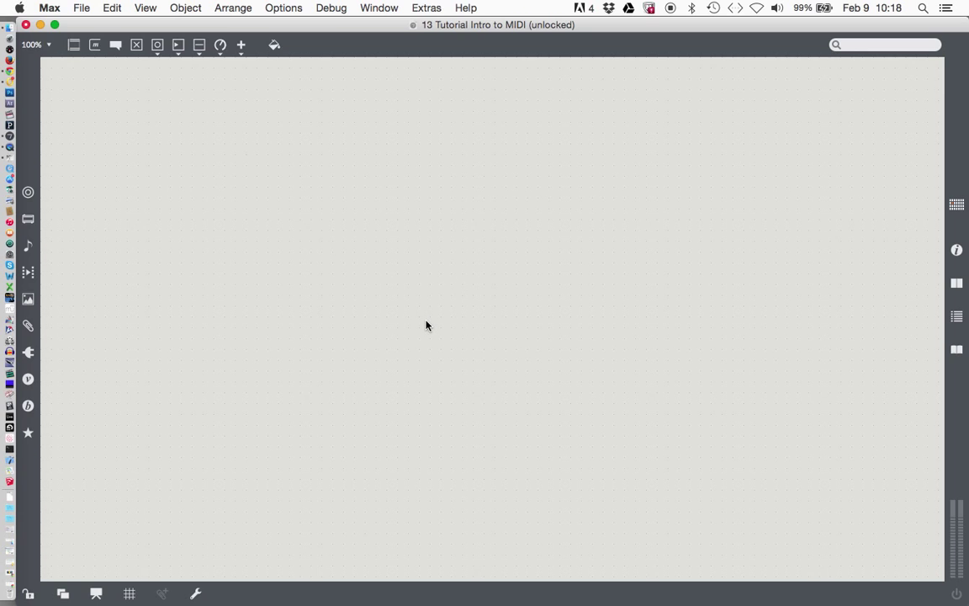
{"action": "mouse_move", "coordinate": [444, 322]}
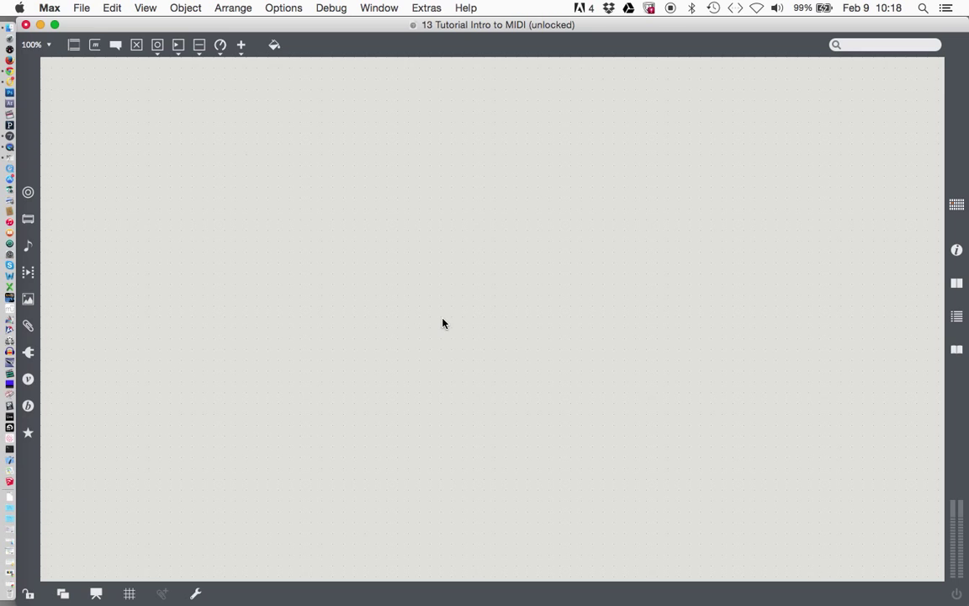
{"action": "mouse_move", "coordinate": [434, 323]}
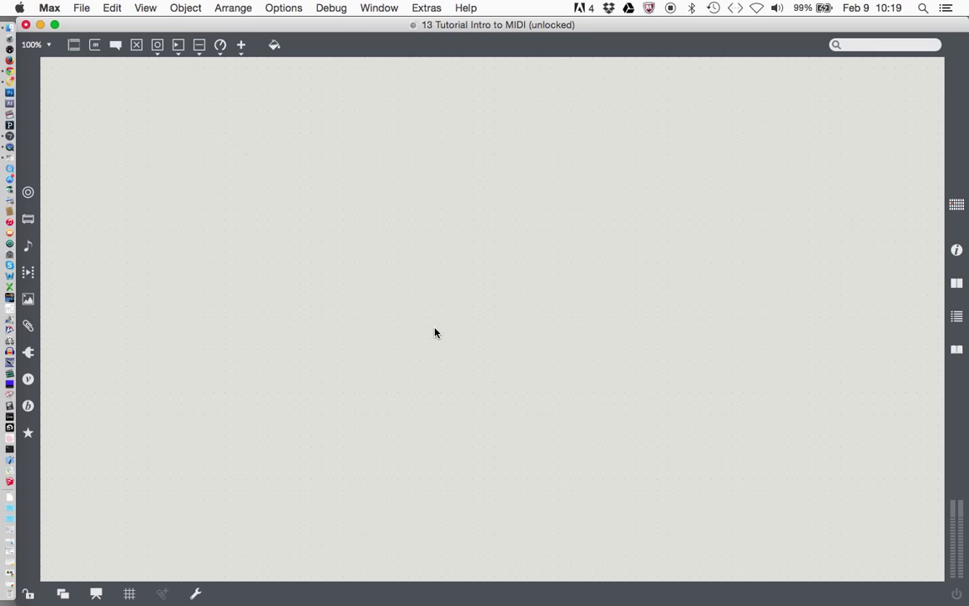
{"action": "mouse_move", "coordinate": [434, 326]}
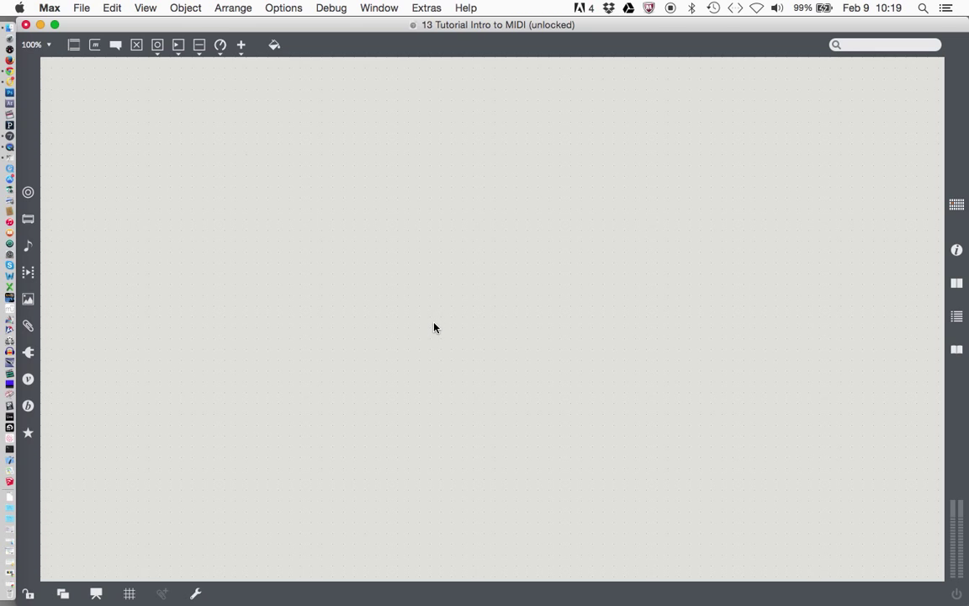
{"action": "mouse_move", "coordinate": [397, 318]}
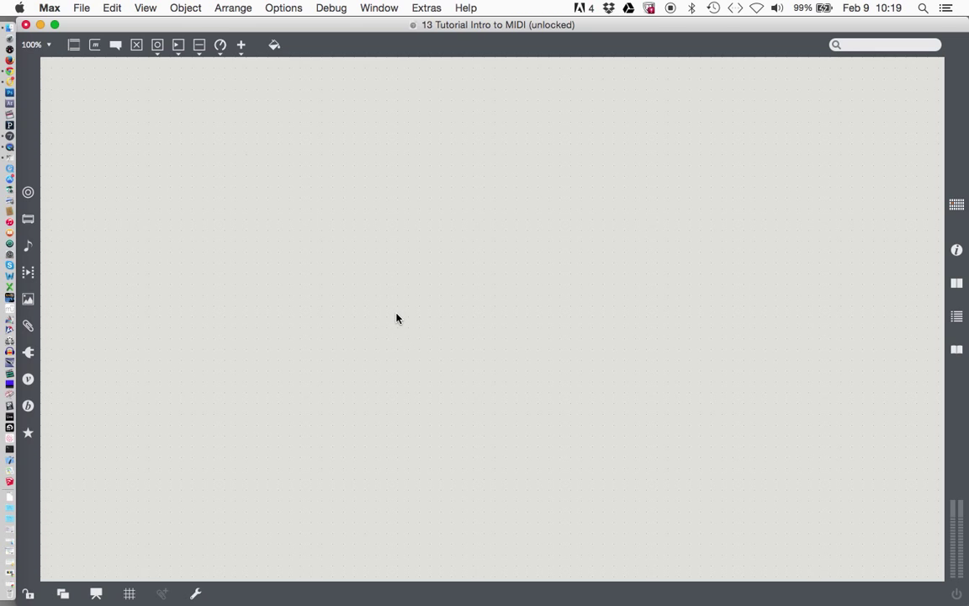
{"action": "mouse_move", "coordinate": [421, 321]}
{"action": "type", "text": "midiformat"}
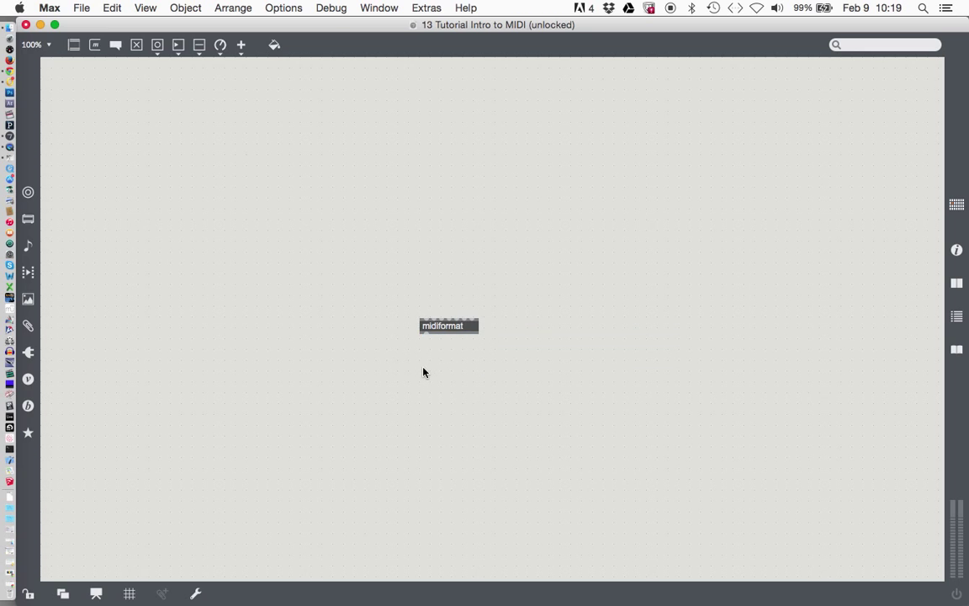
{"action": "mouse_move", "coordinate": [471, 363]}
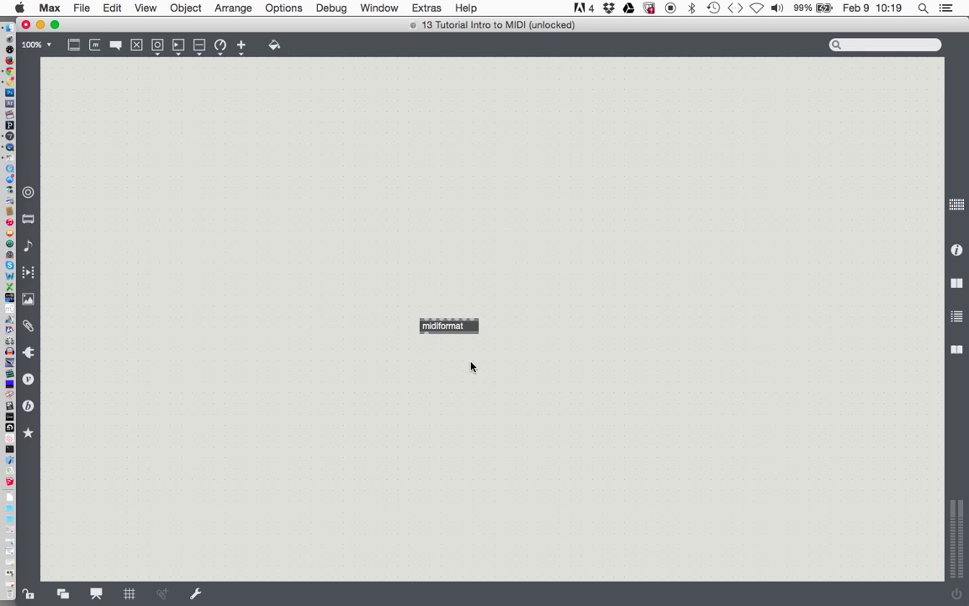
{"action": "mouse_move", "coordinate": [467, 367]}
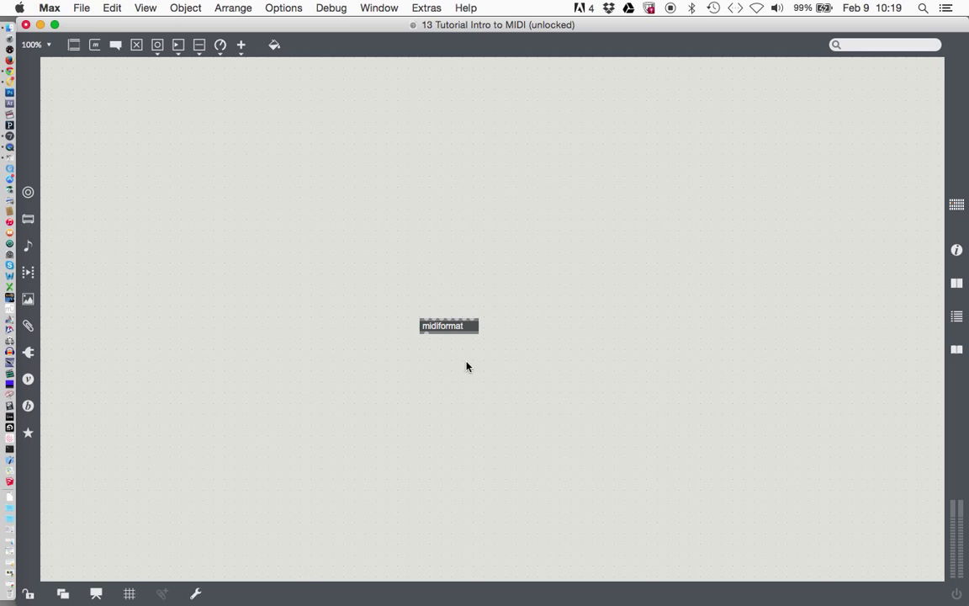
{"action": "mouse_move", "coordinate": [454, 340]}
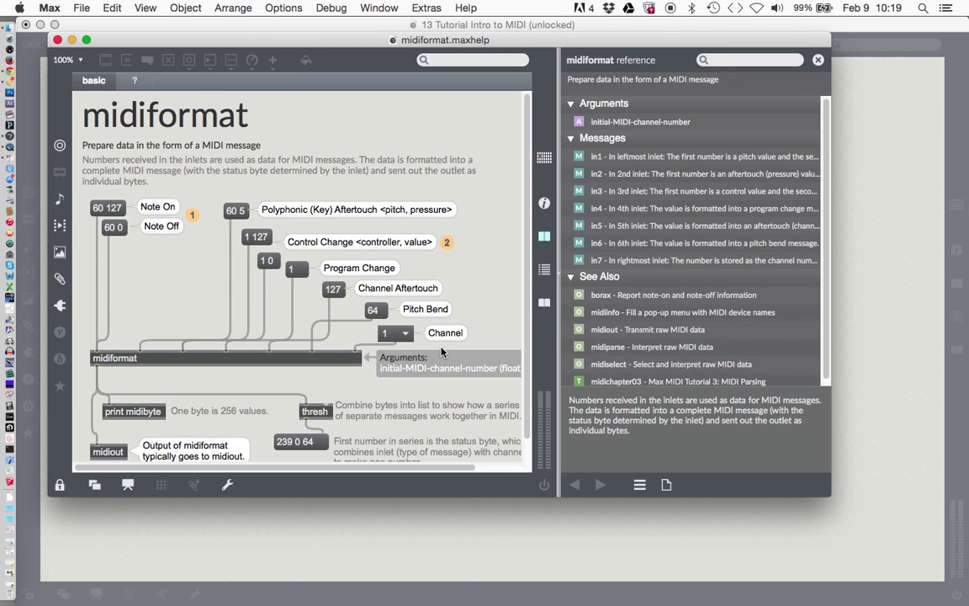
Open the midiformat help patch from the object's context menu
{"action": "left_click", "coordinate": [56, 484]}
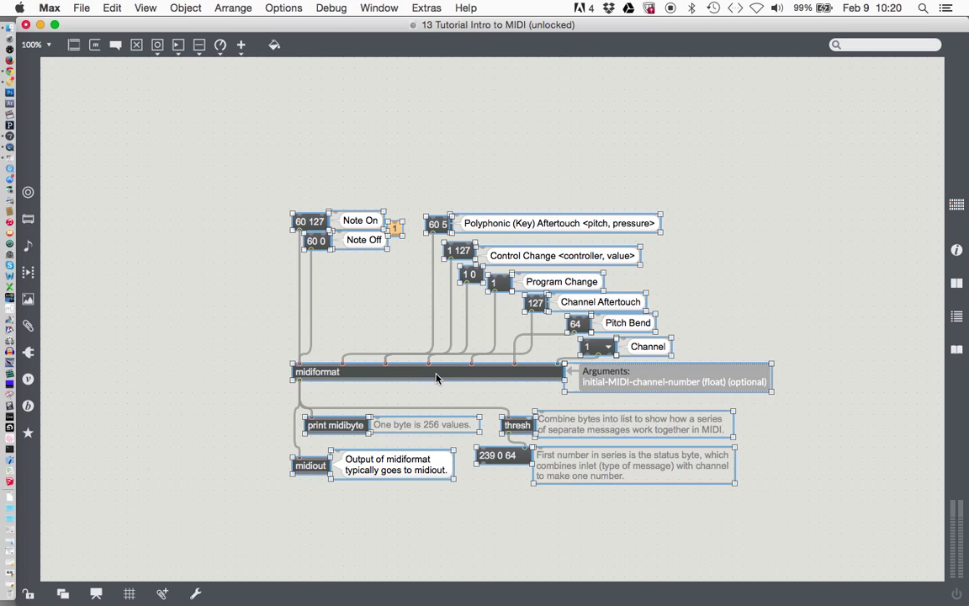
Paste the midiformat help example with its Note On/Note Off messages into the tutorial patcher
{"action": "left_click", "coordinate": [393, 313]}
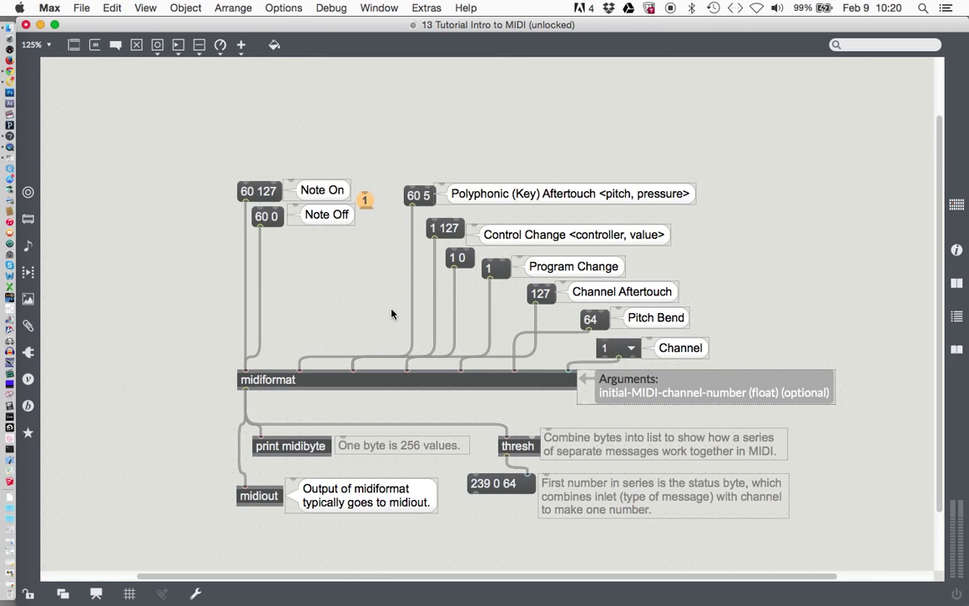
{"action": "mouse_move", "coordinate": [353, 313]}
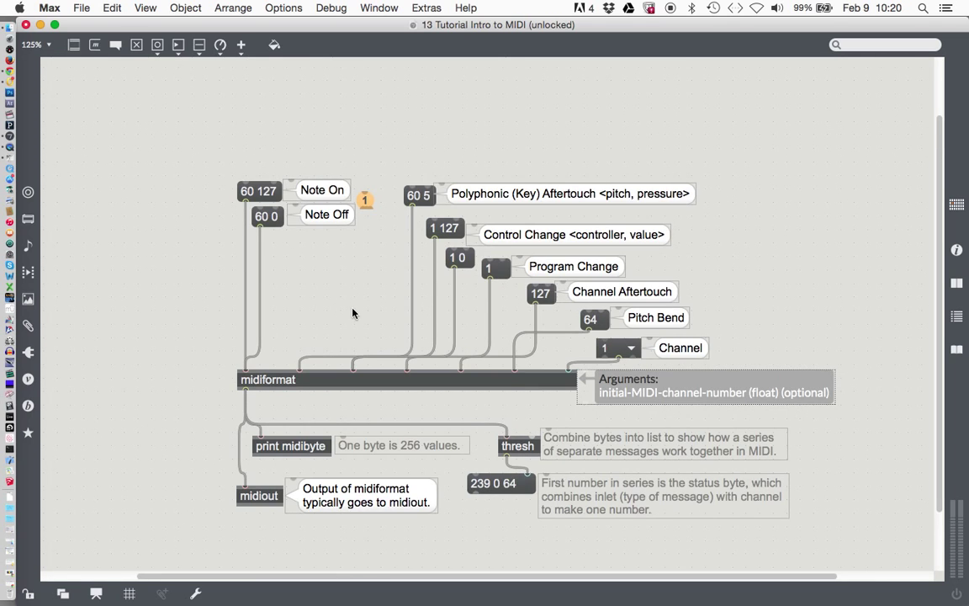
{"action": "mouse_move", "coordinate": [441, 532]}
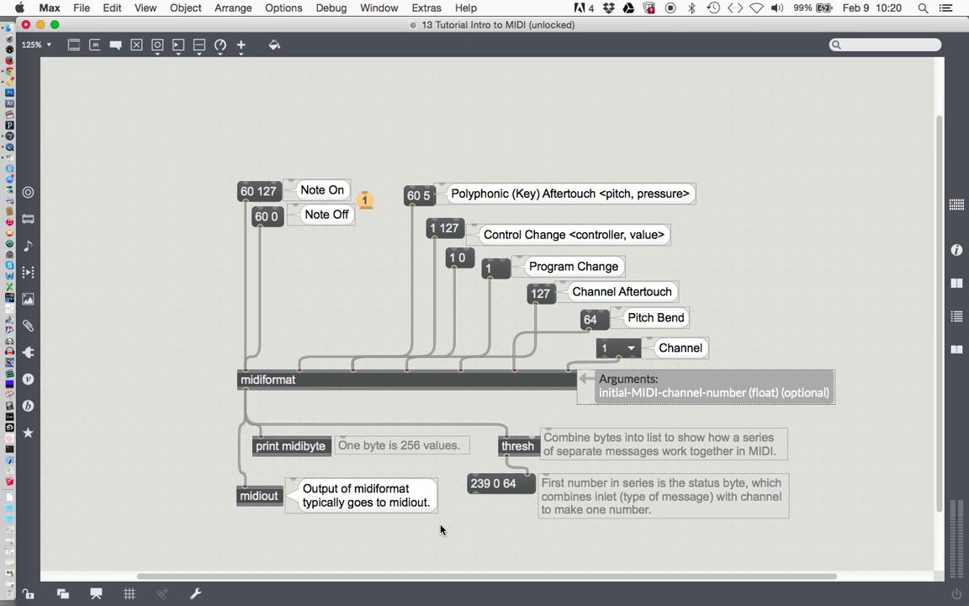
{"action": "mouse_move", "coordinate": [449, 531]}
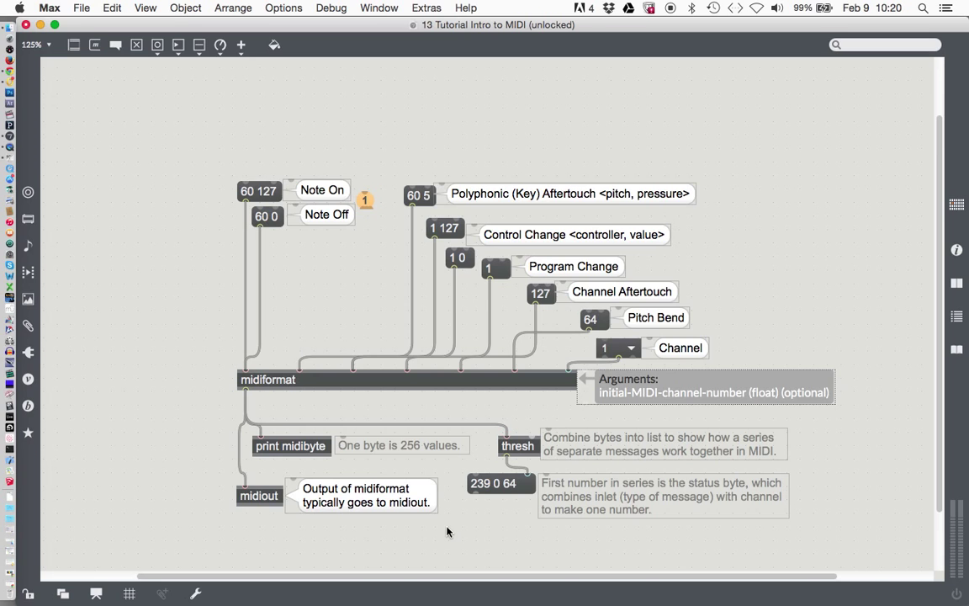
{"action": "mouse_move", "coordinate": [457, 532]}
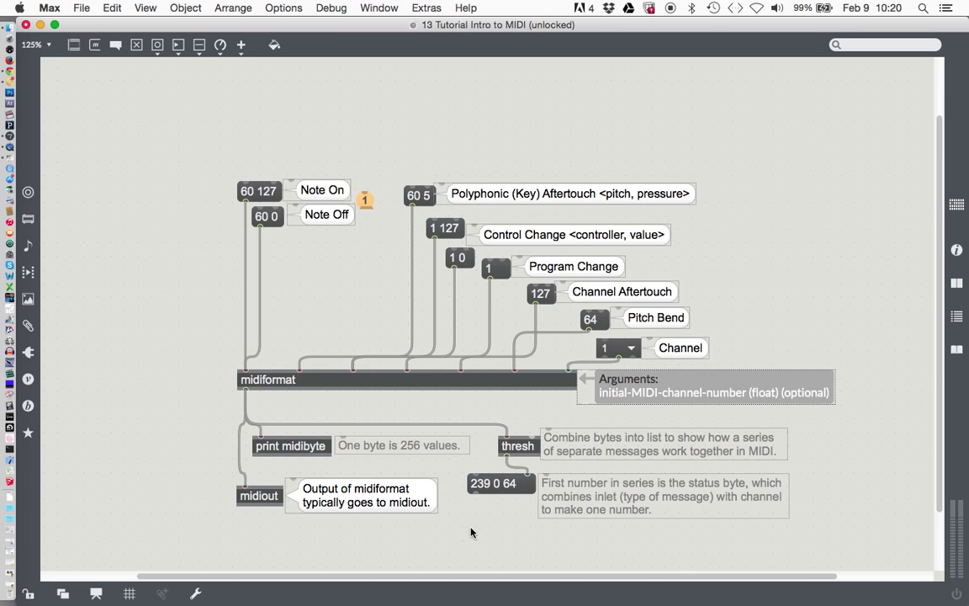
{"action": "mouse_move", "coordinate": [481, 532]}
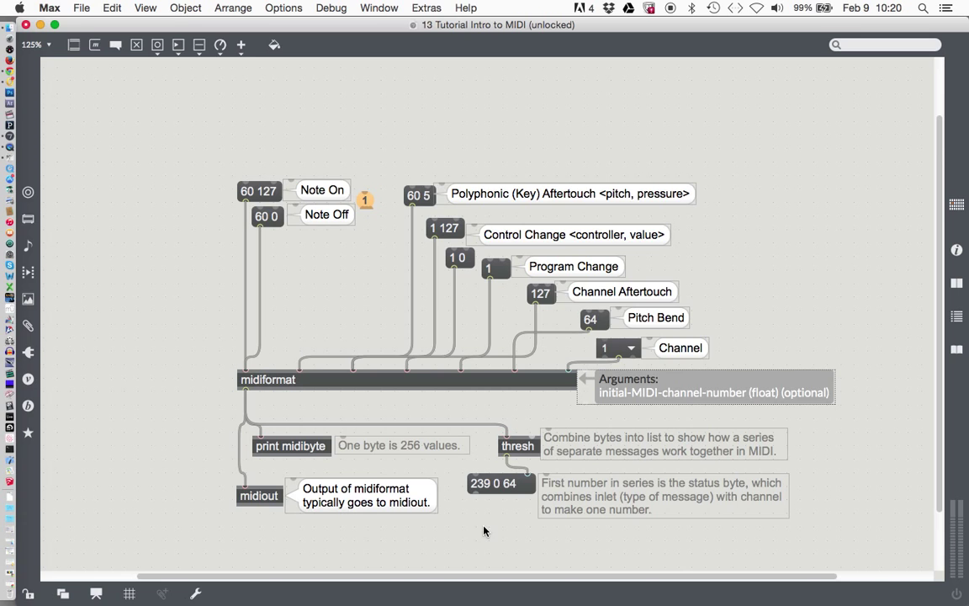
{"action": "mouse_move", "coordinate": [326, 380]}
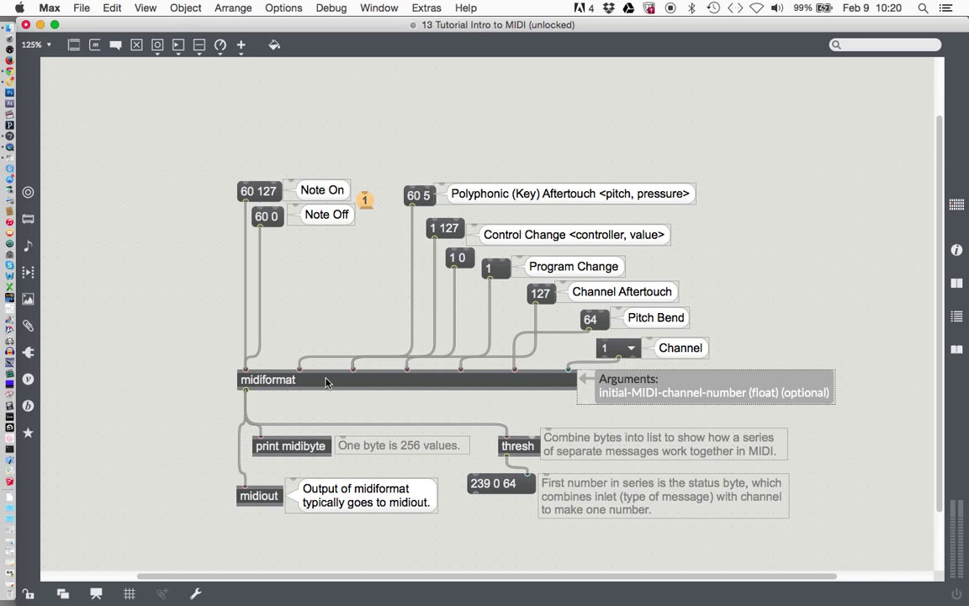
{"action": "mouse_move", "coordinate": [335, 307]}
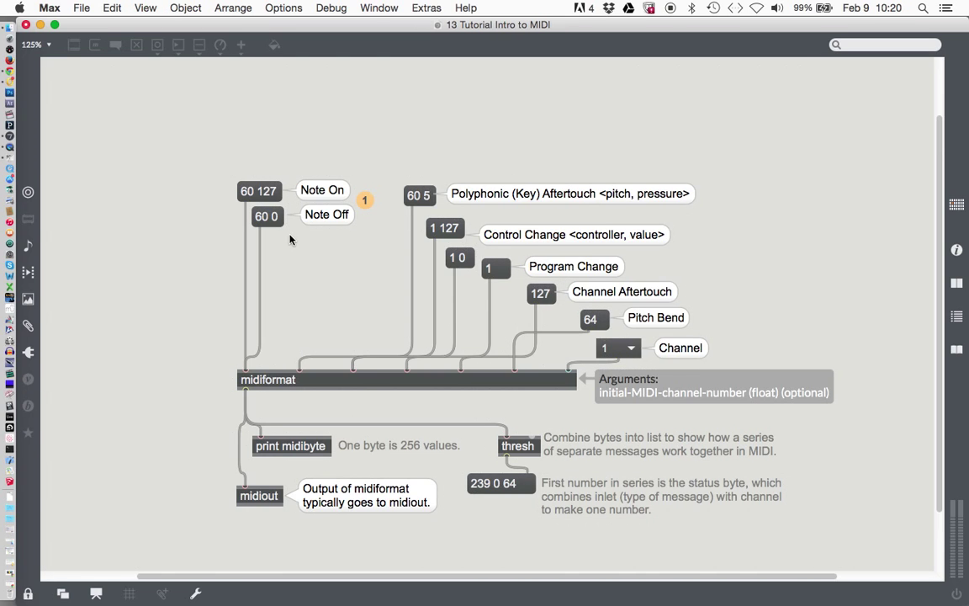
{"action": "mouse_move", "coordinate": [262, 192]}
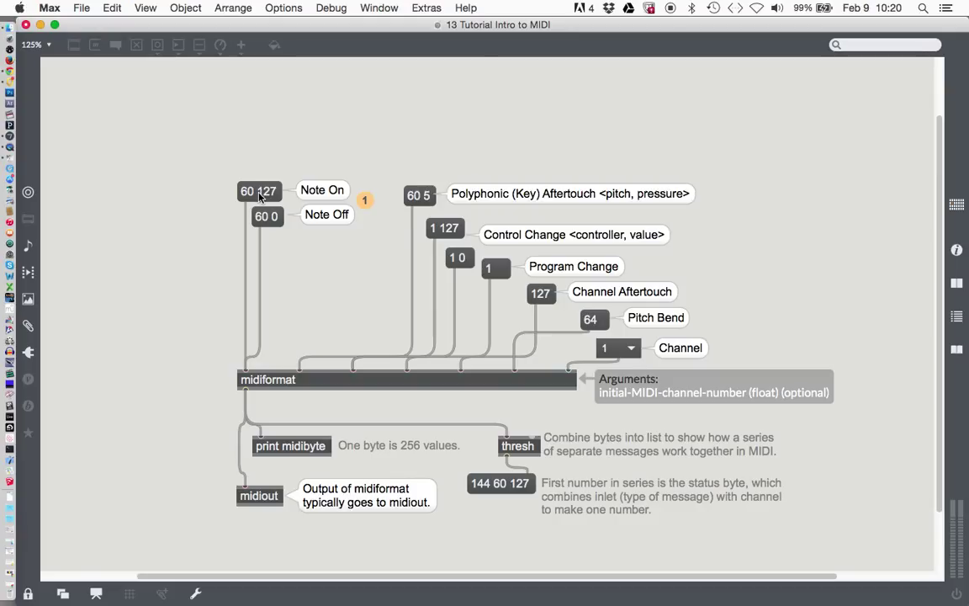
{"action": "mouse_move", "coordinate": [271, 222]}
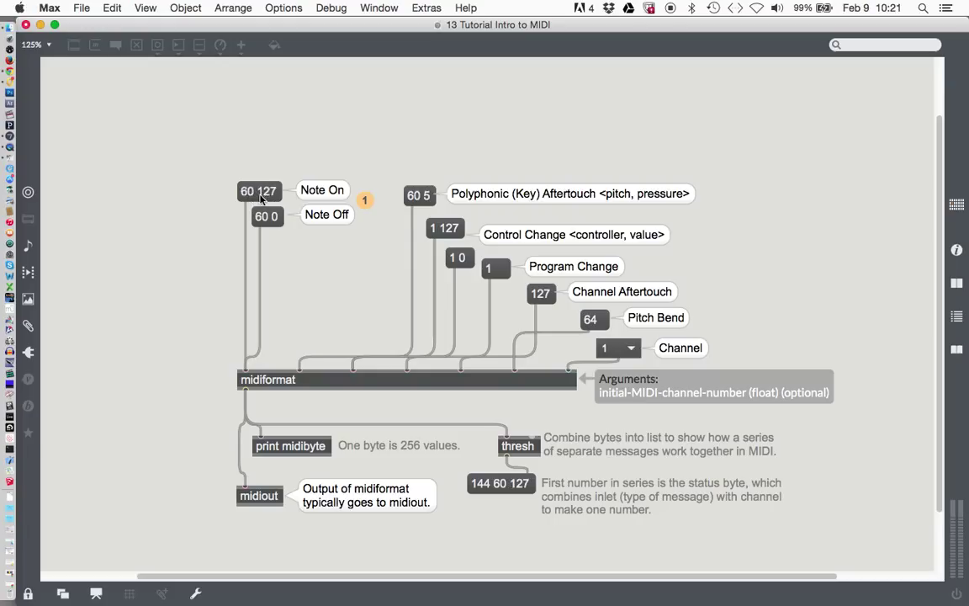
{"action": "mouse_move", "coordinate": [252, 380]}
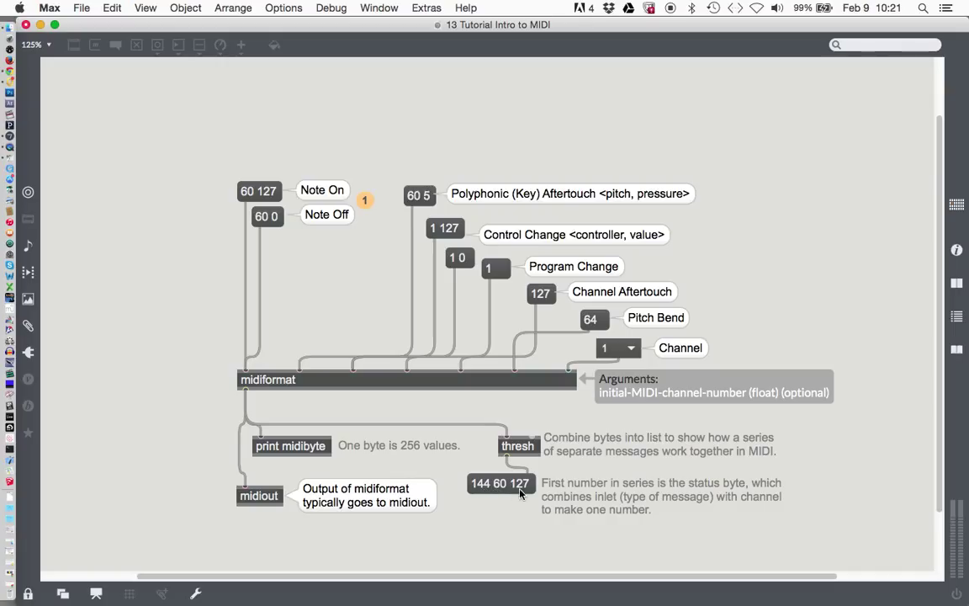
{"action": "mouse_move", "coordinate": [521, 505]}
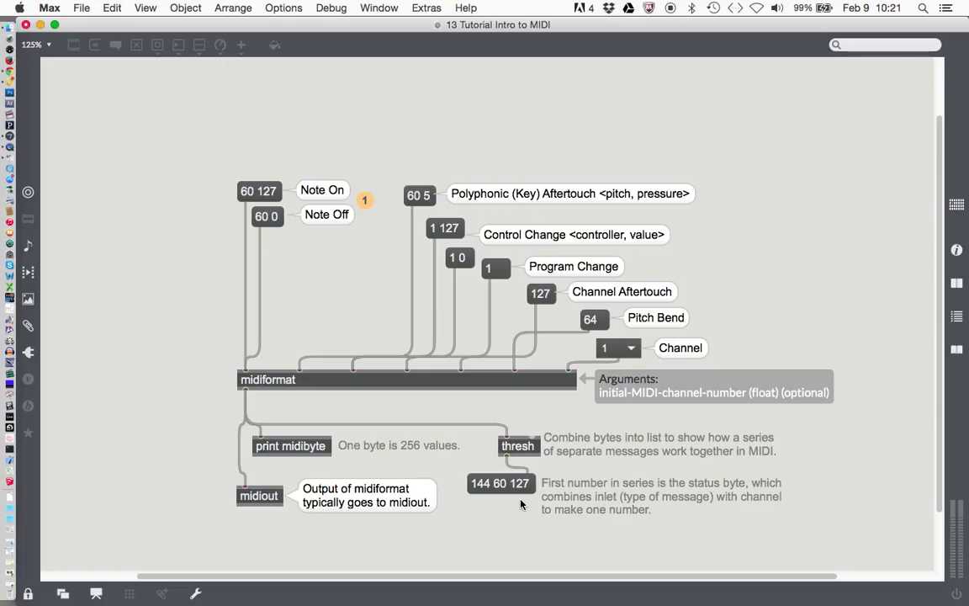
{"action": "mouse_move", "coordinate": [497, 498]}
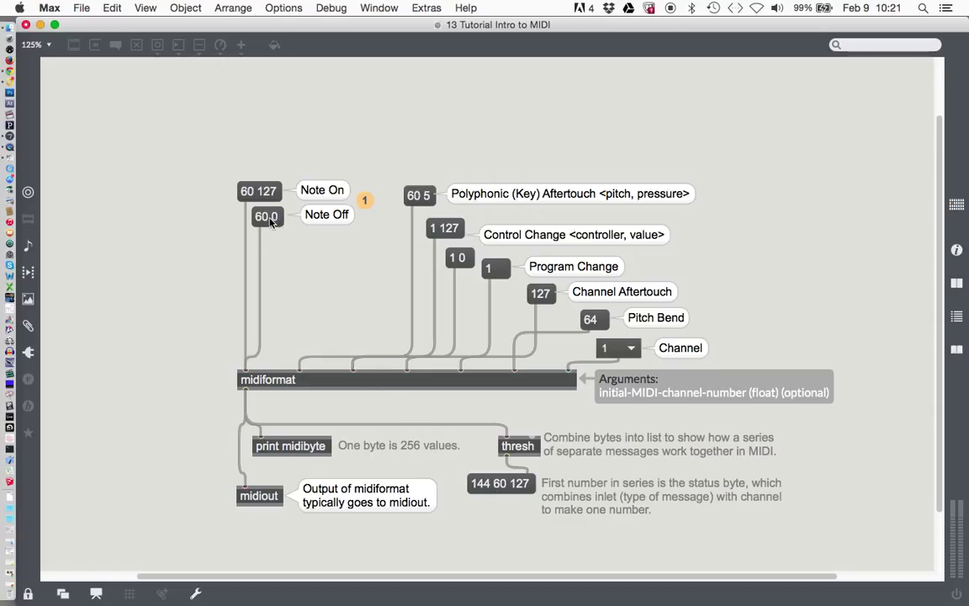
{"action": "mouse_move", "coordinate": [266, 225]}
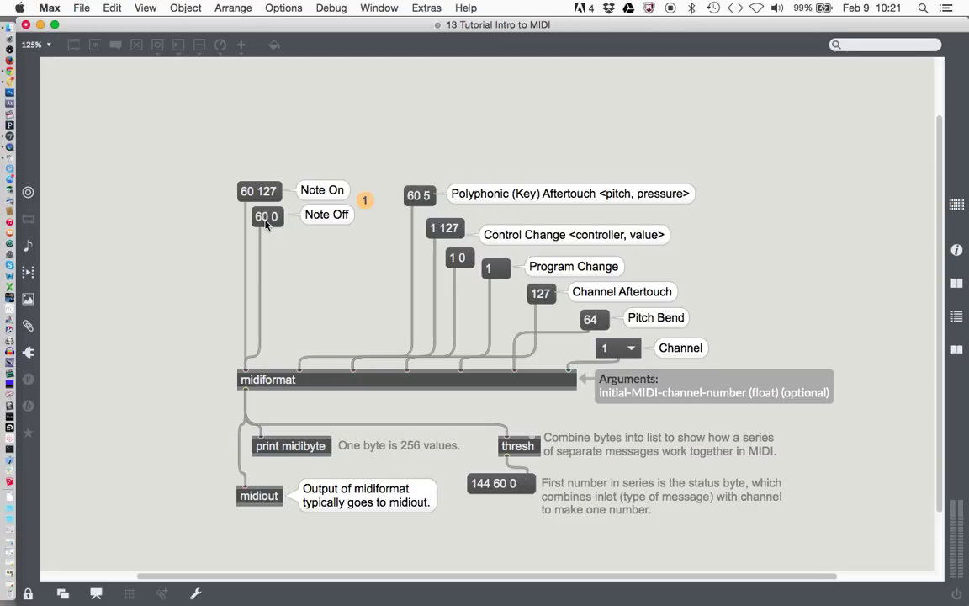
{"action": "mouse_move", "coordinate": [256, 382]}
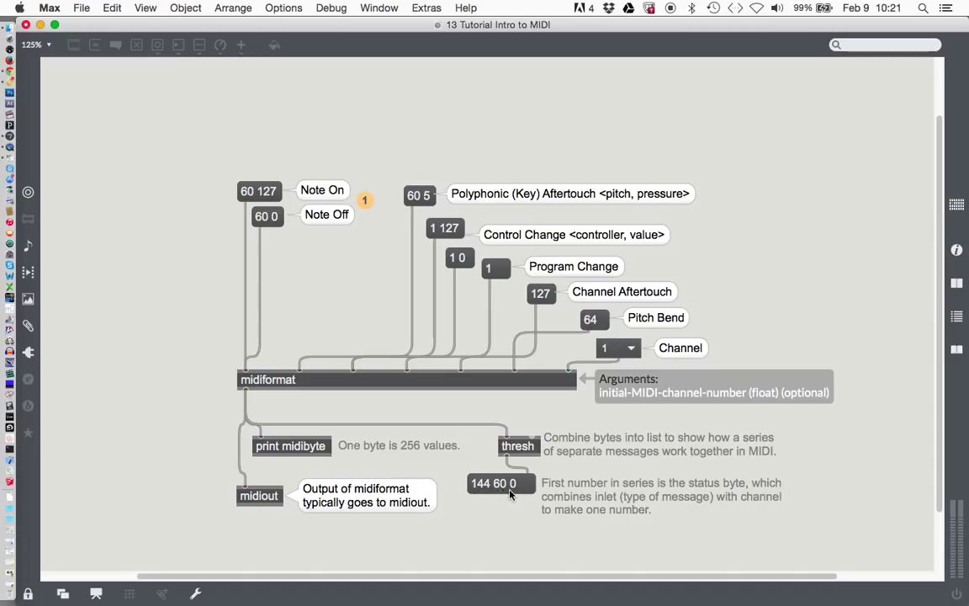
{"action": "mouse_move", "coordinate": [518, 491]}
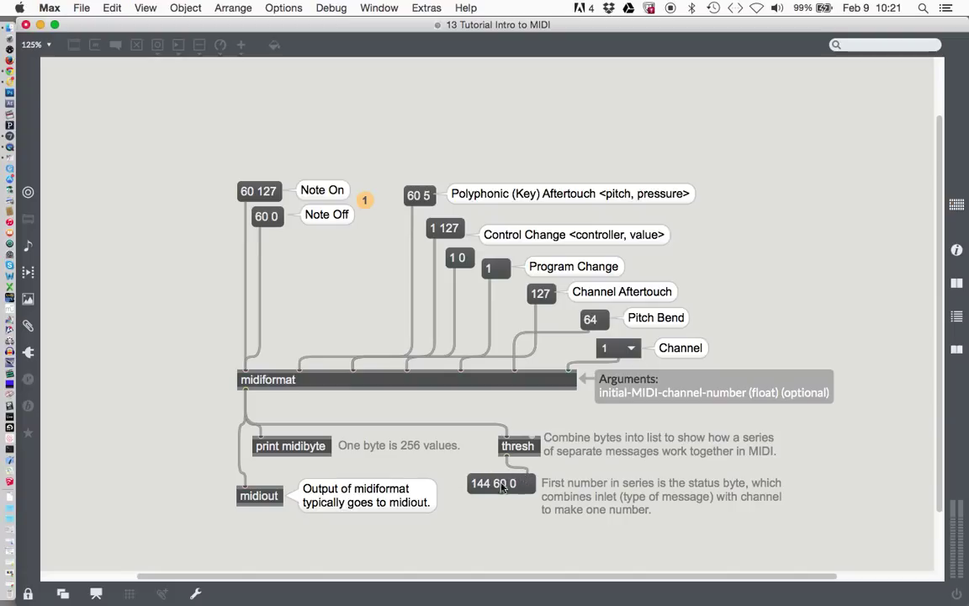
{"action": "mouse_move", "coordinate": [217, 212]}
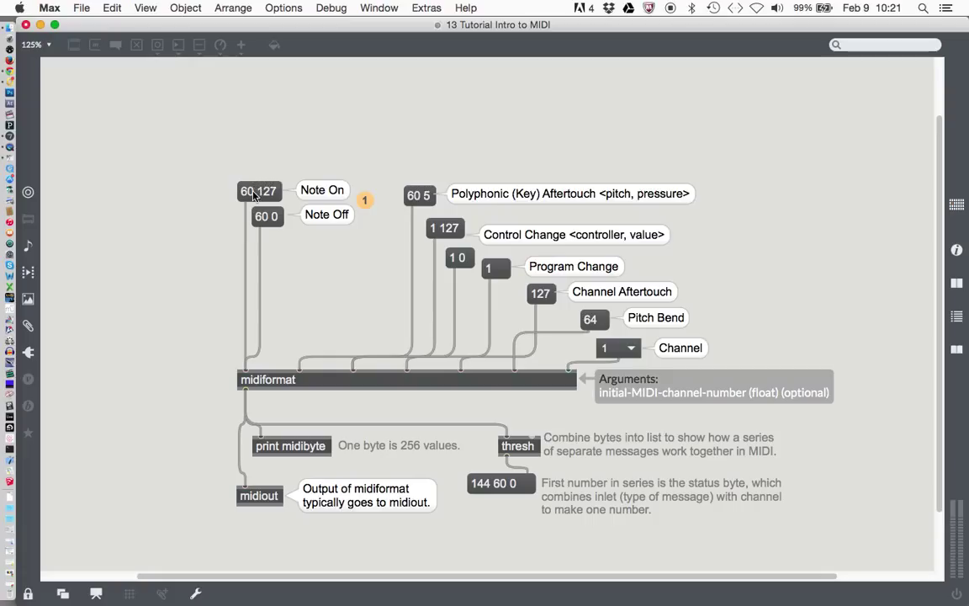
Trigger Note On then Note Off so midiformat outputs 144 60 127 and 144 60 0
{"action": "left_click", "coordinate": [259, 191]}
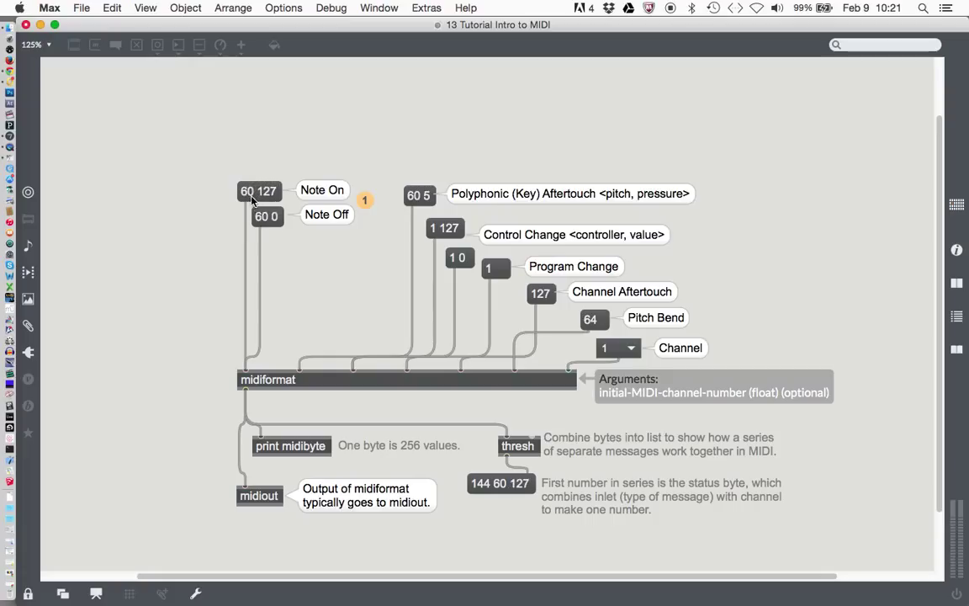
{"action": "left_click", "coordinate": [265, 215]}
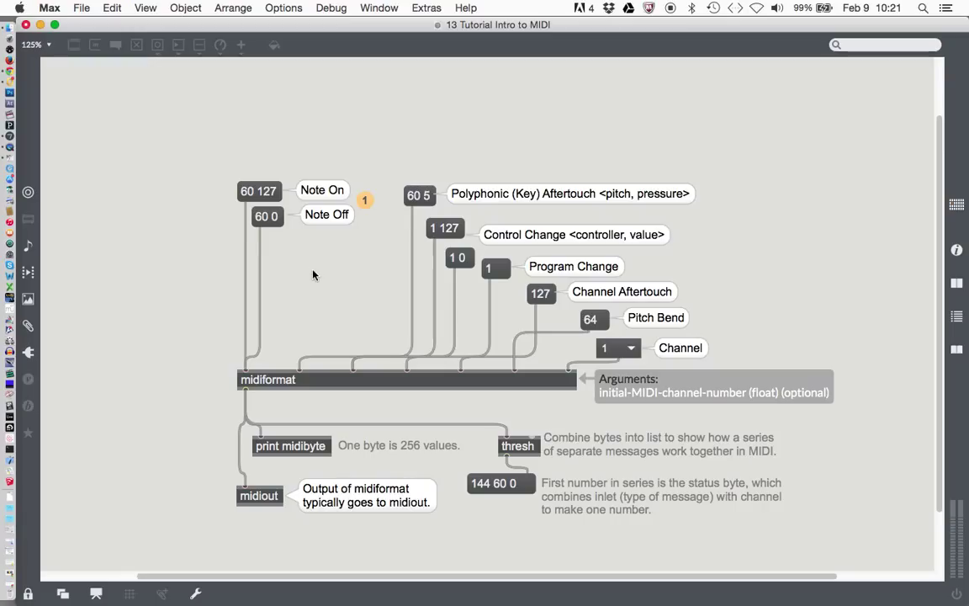
{"action": "mouse_move", "coordinate": [318, 277]}
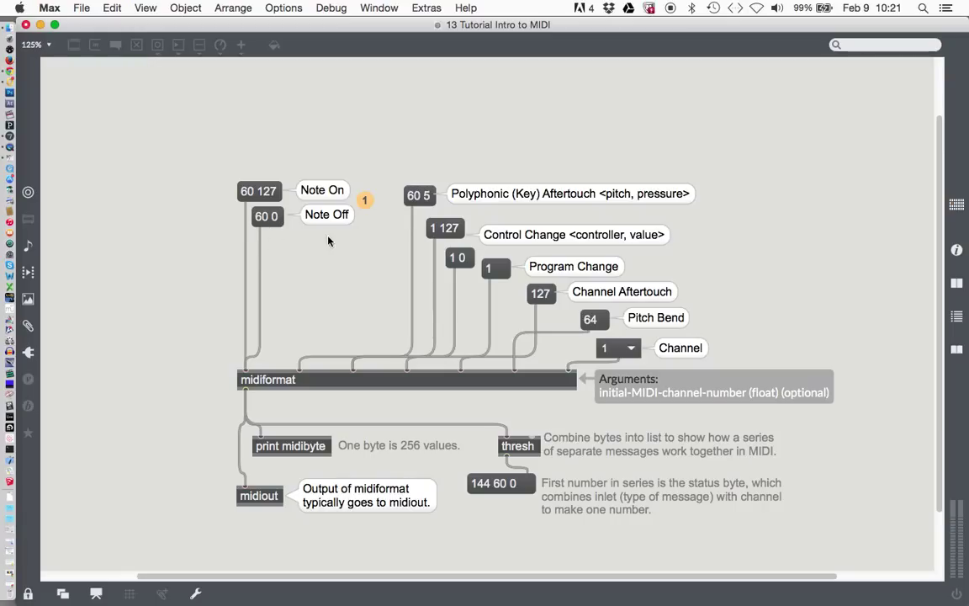
{"action": "mouse_move", "coordinate": [232, 201]}
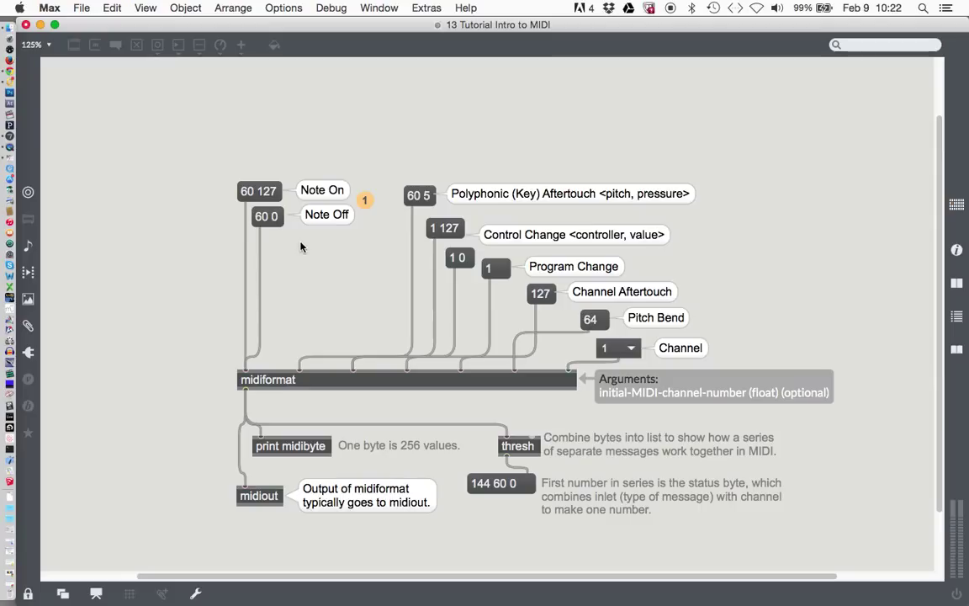
{"action": "mouse_move", "coordinate": [299, 249]}
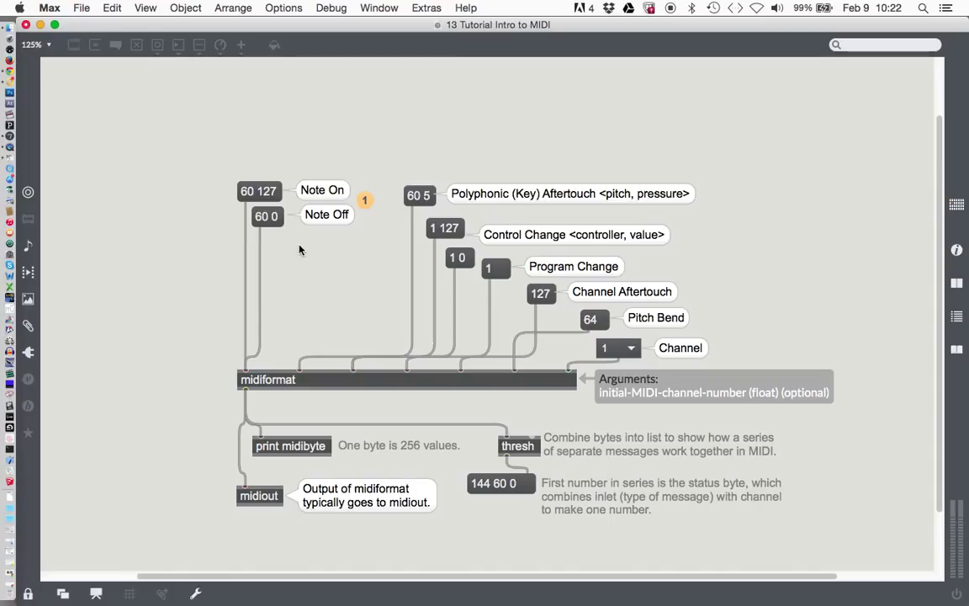
{"action": "mouse_move", "coordinate": [296, 252]}
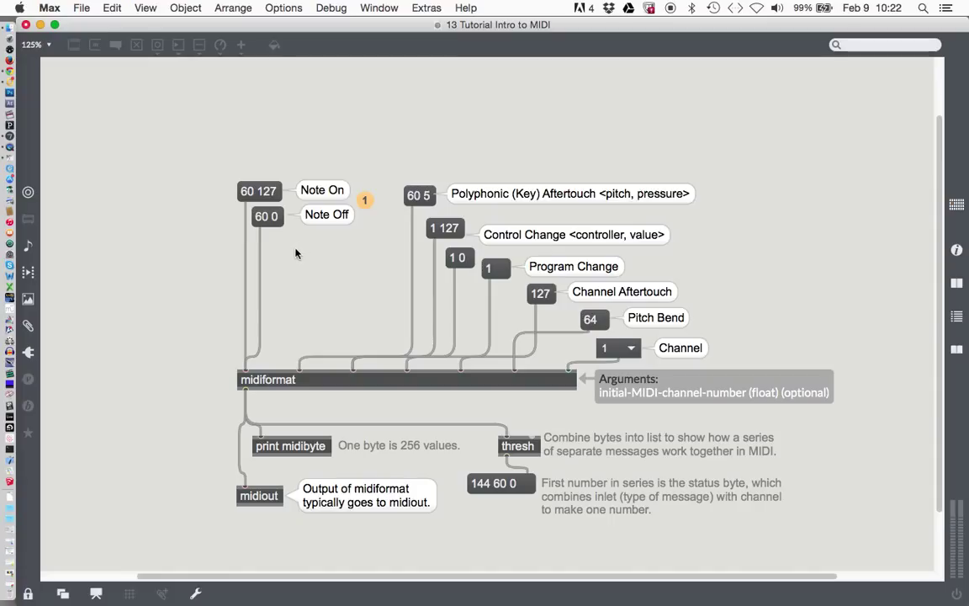
{"action": "mouse_move", "coordinate": [255, 501]}
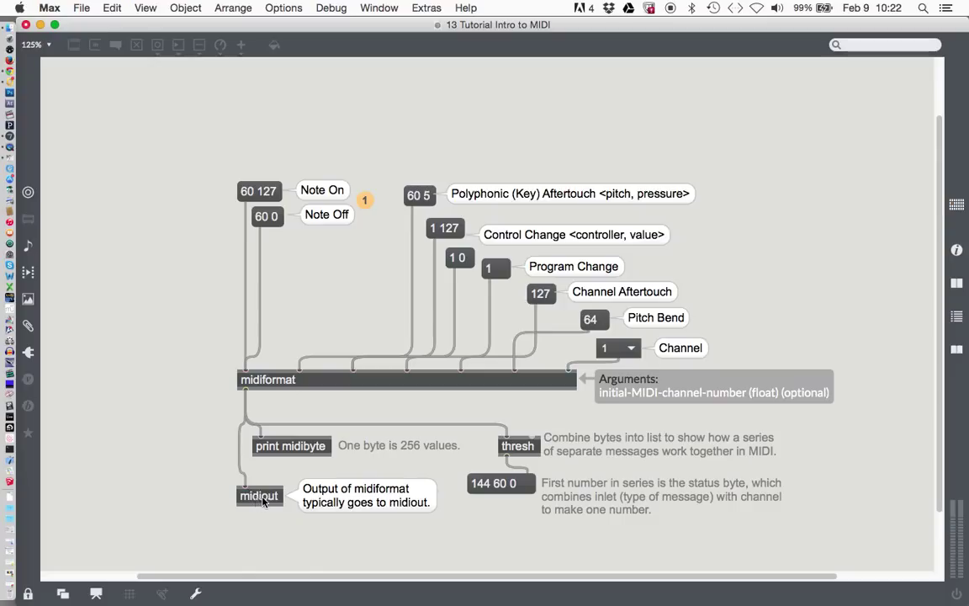
{"action": "mouse_move", "coordinate": [293, 535]}
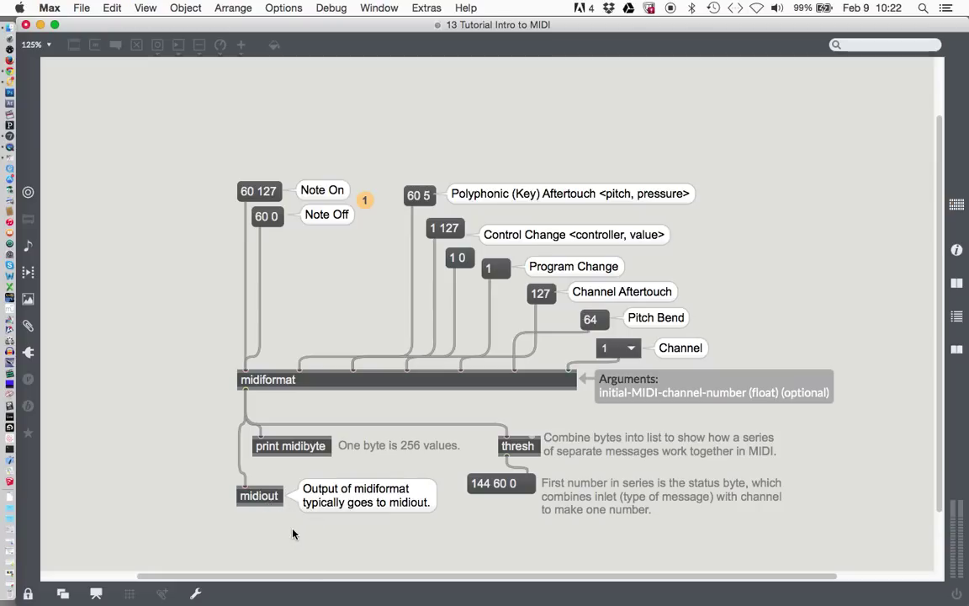
{"action": "mouse_move", "coordinate": [262, 503]}
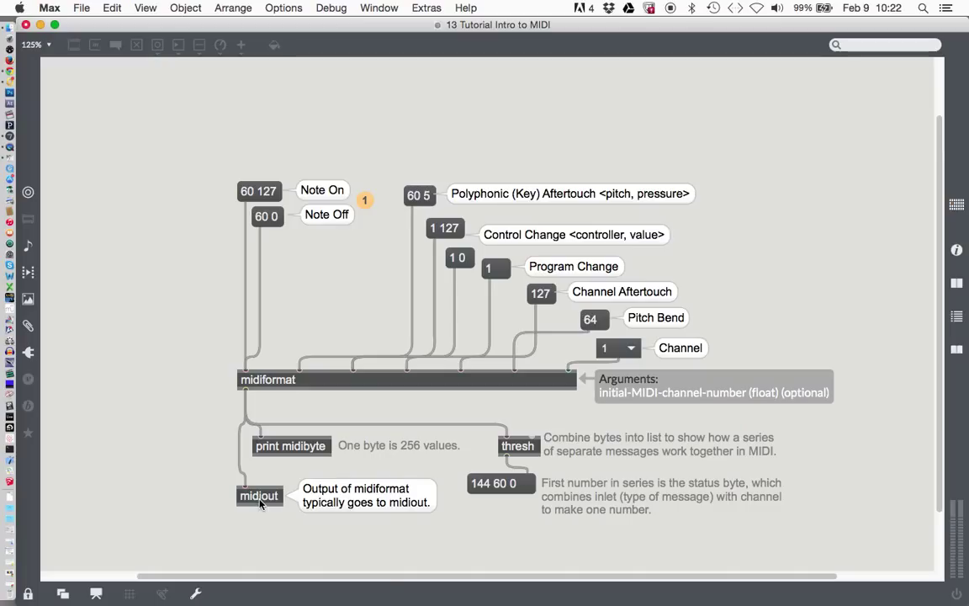
{"action": "left_click", "coordinate": [259, 494]}
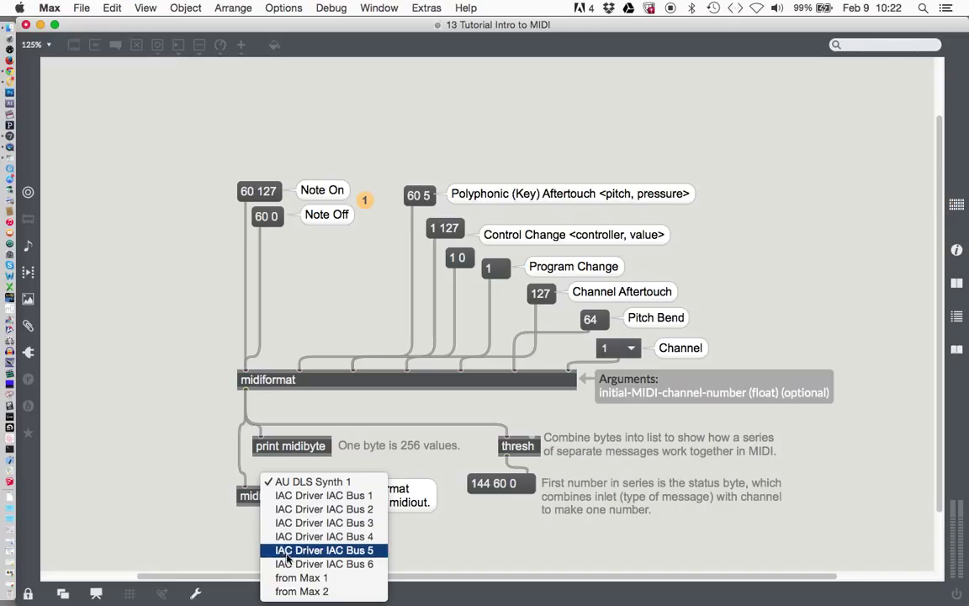
{"action": "mouse_move", "coordinate": [326, 555]}
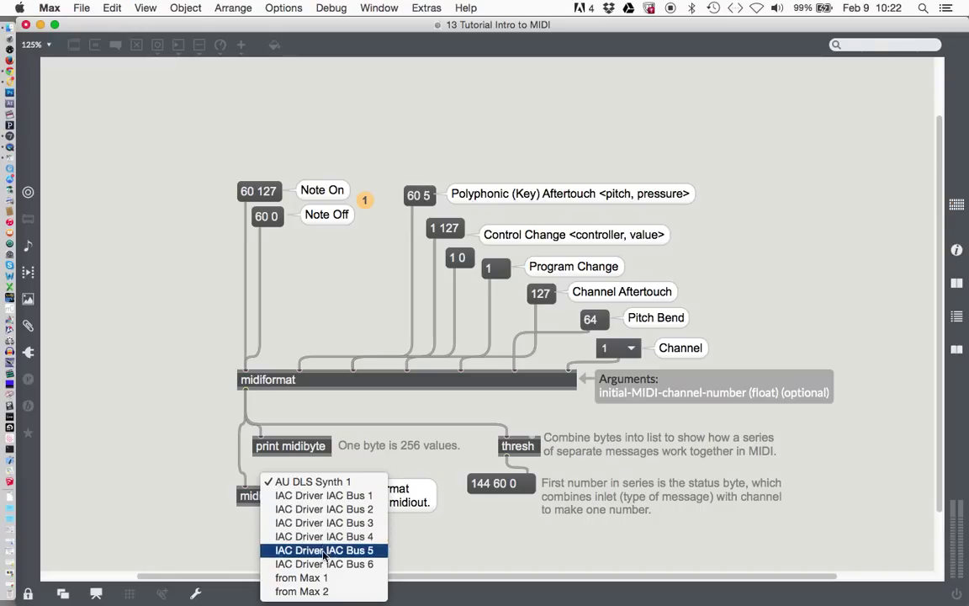
{"action": "mouse_move", "coordinate": [323, 495]}
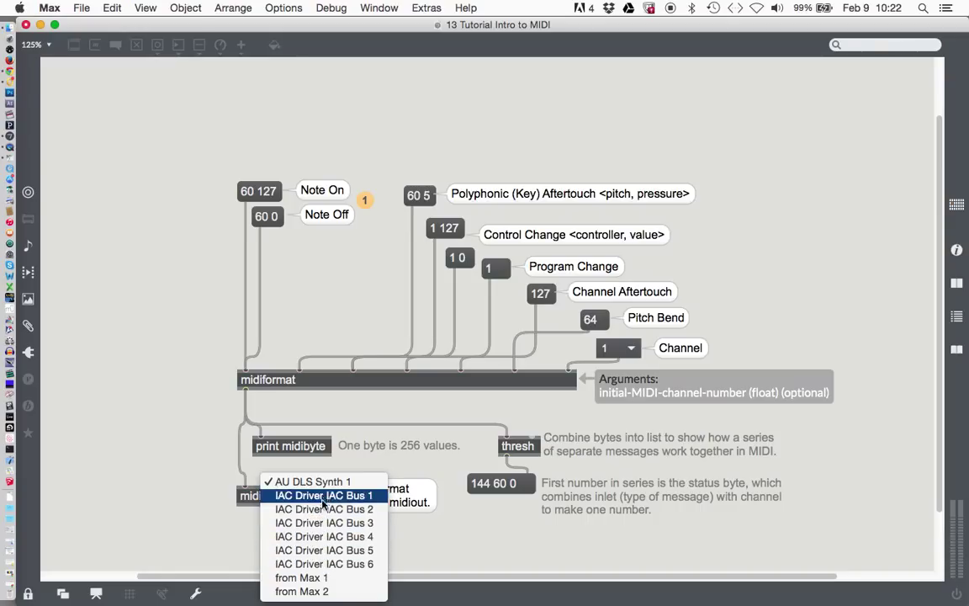
{"action": "mouse_move", "coordinate": [301, 575]}
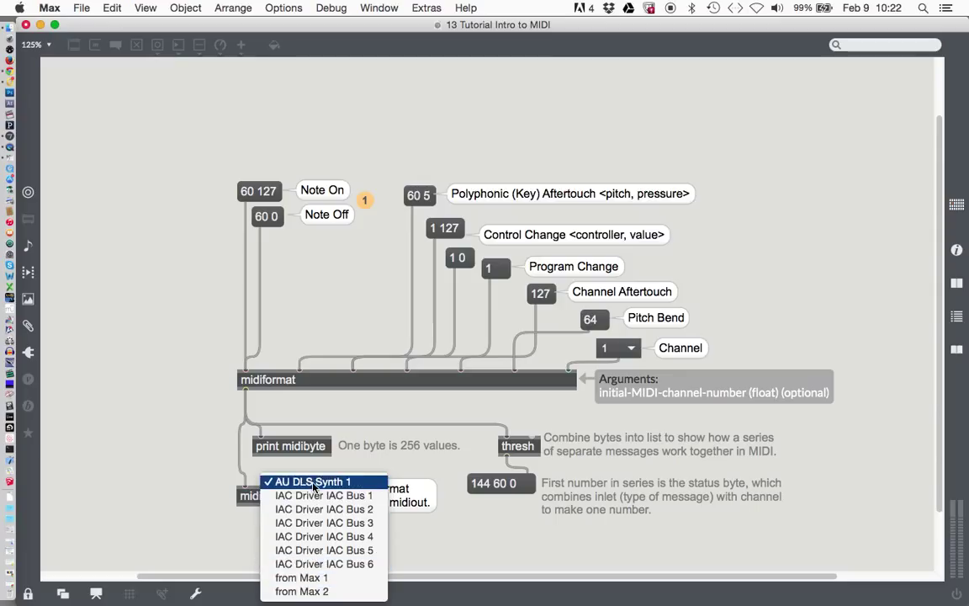
{"action": "mouse_move", "coordinate": [286, 481]}
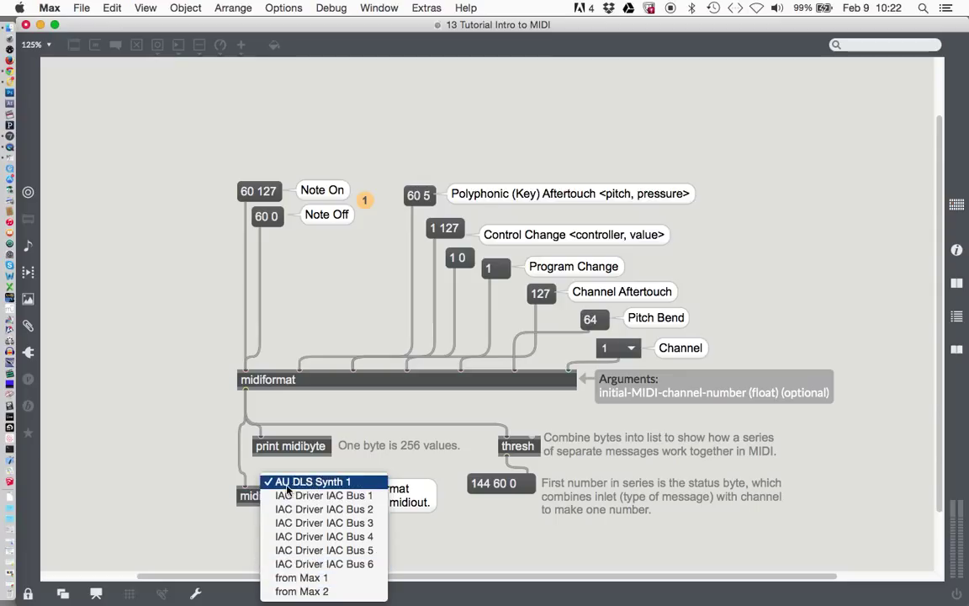
{"action": "mouse_move", "coordinate": [299, 488]}
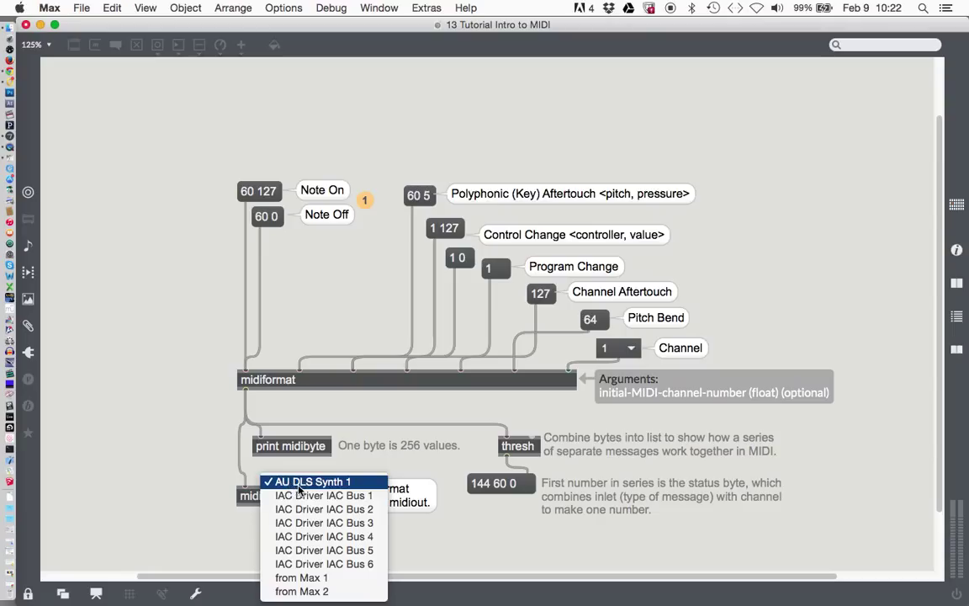
{"action": "mouse_move", "coordinate": [311, 485]}
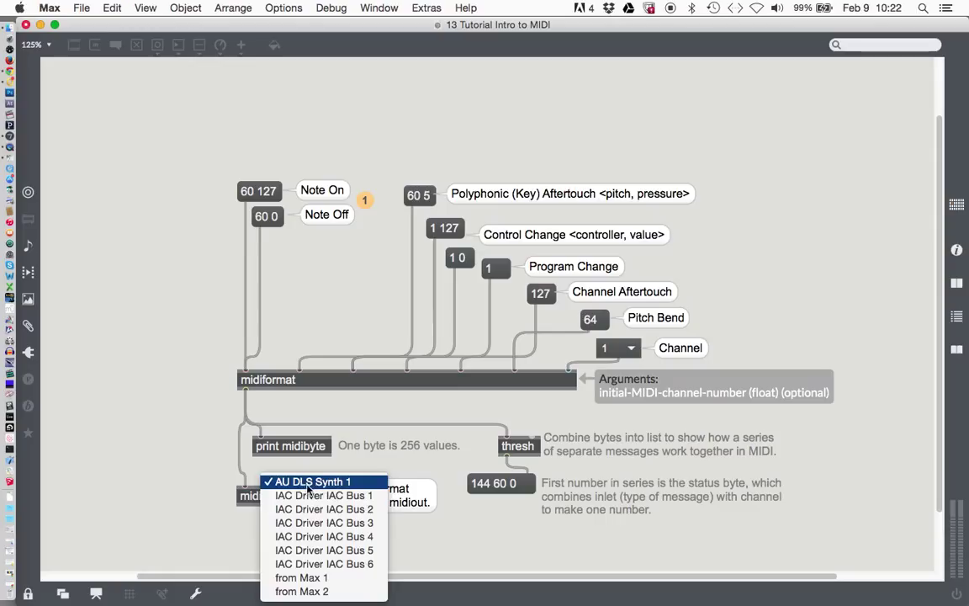
{"action": "mouse_move", "coordinate": [280, 488]}
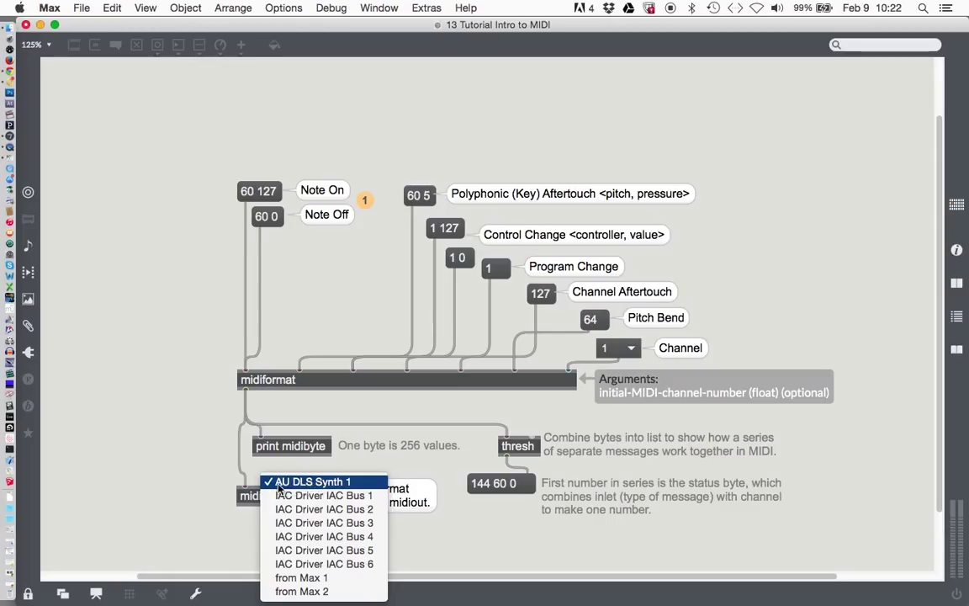
{"action": "mouse_move", "coordinate": [358, 481]}
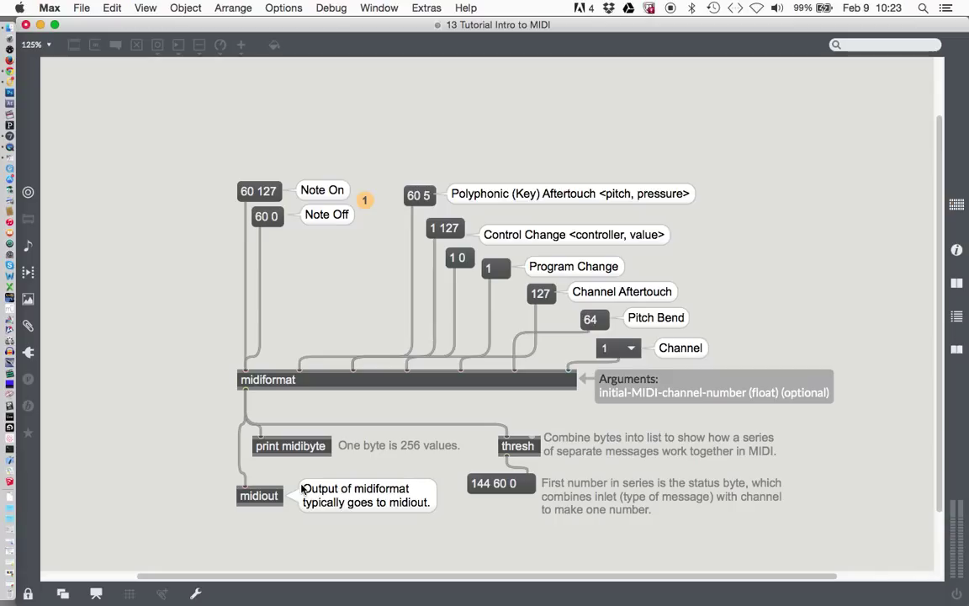
{"action": "mouse_move", "coordinate": [305, 414]}
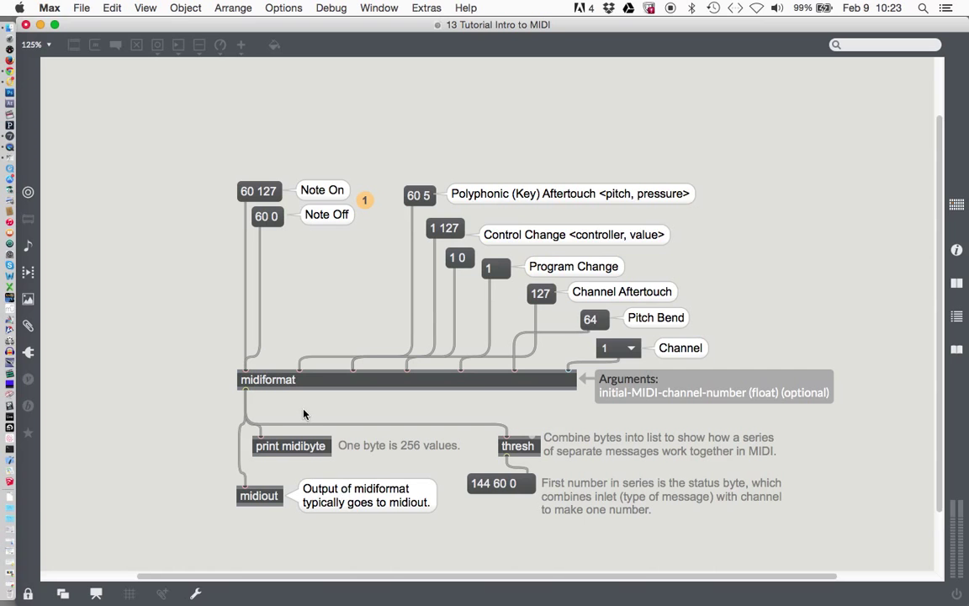
{"action": "mouse_move", "coordinate": [265, 194]}
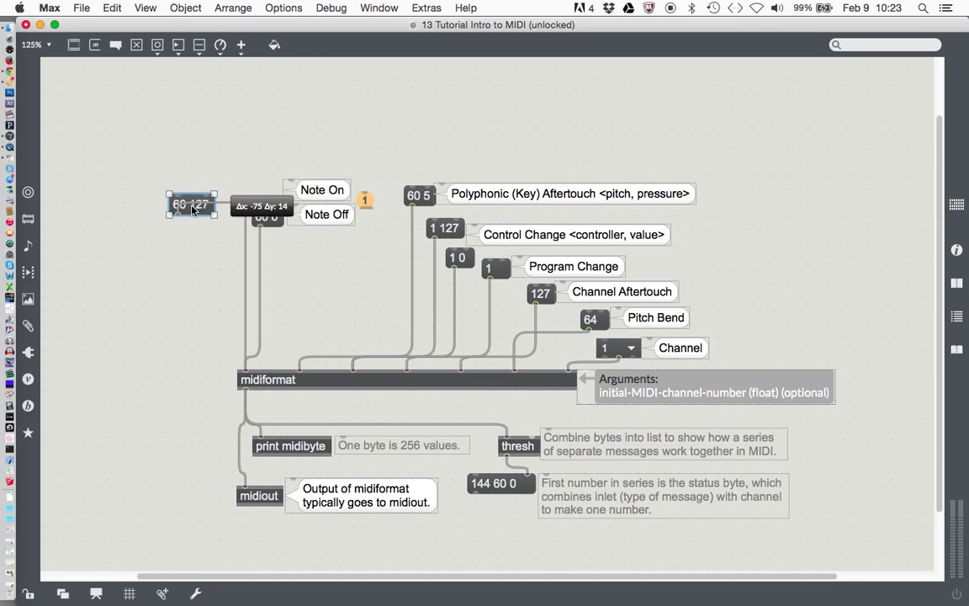
Drag the 60 127 and 60 0 messages and their Note On/Note Off labels down beside midiformat
{"action": "left_click_drag", "start_coordinate": [191, 205], "coordinate": [145, 326]}
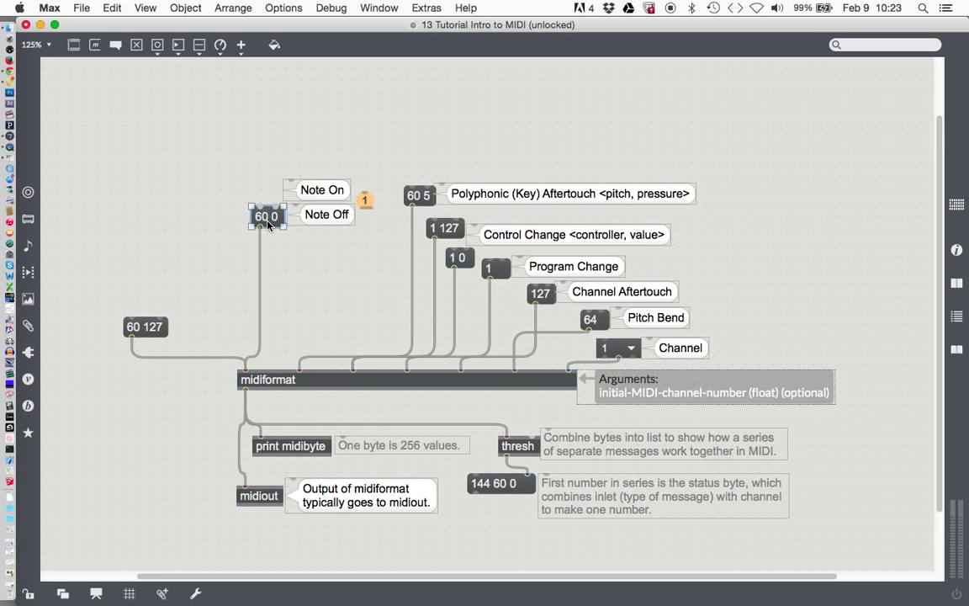
{"action": "left_click_drag", "start_coordinate": [266, 215], "coordinate": [205, 326]}
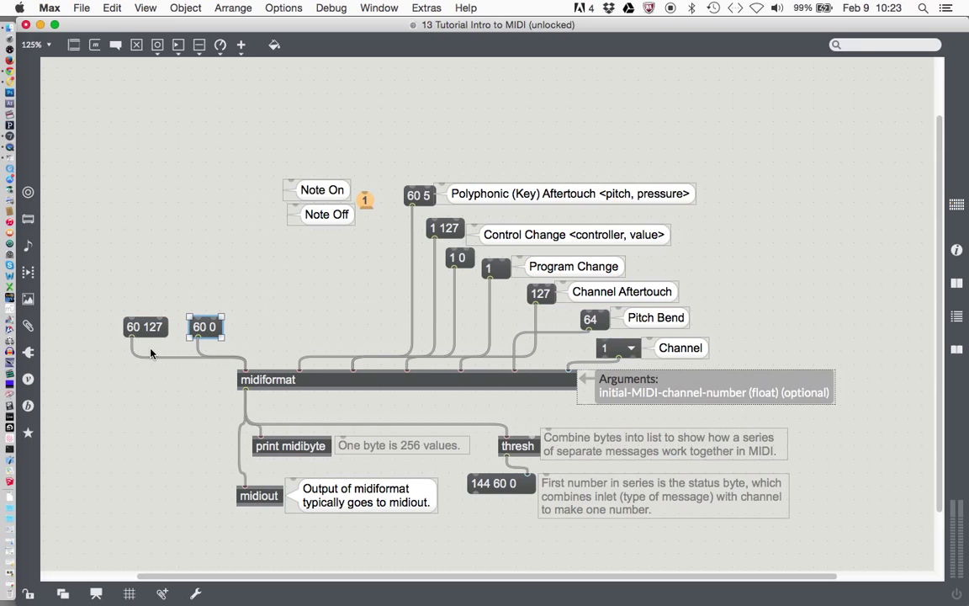
{"action": "mouse_move", "coordinate": [161, 407]}
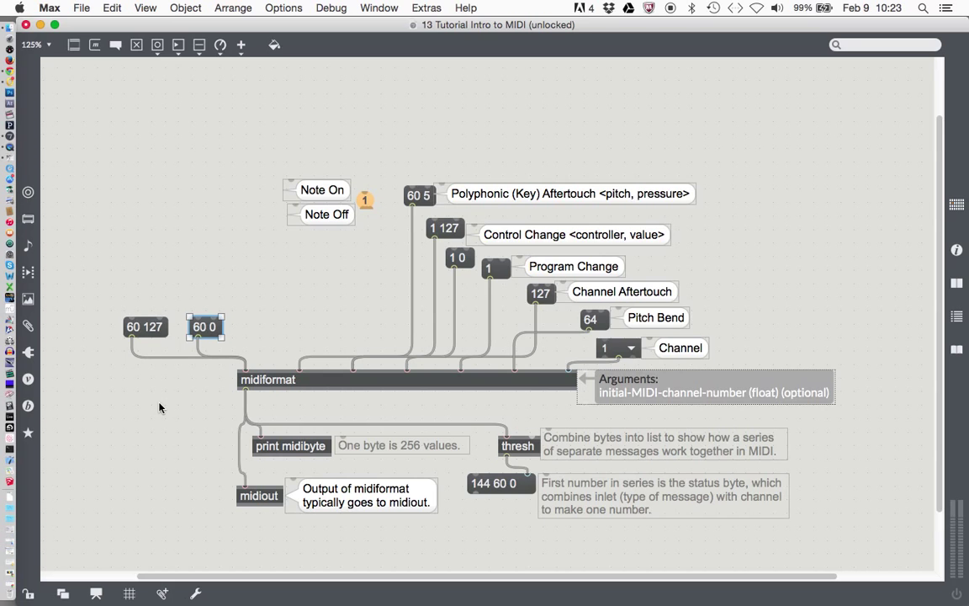
{"action": "left_click", "coordinate": [326, 214]}
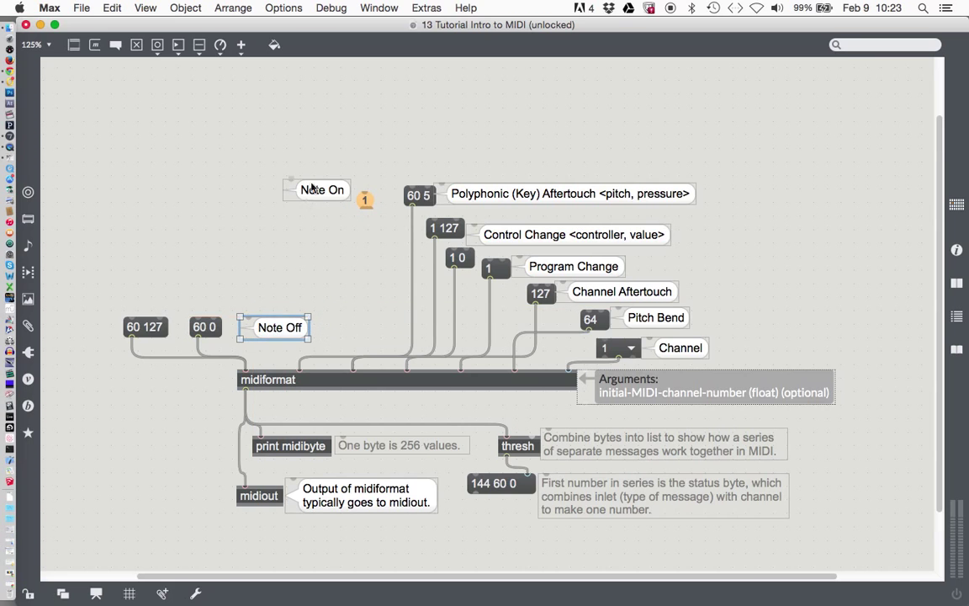
{"action": "left_click_drag", "start_coordinate": [323, 188], "coordinate": [172, 385]}
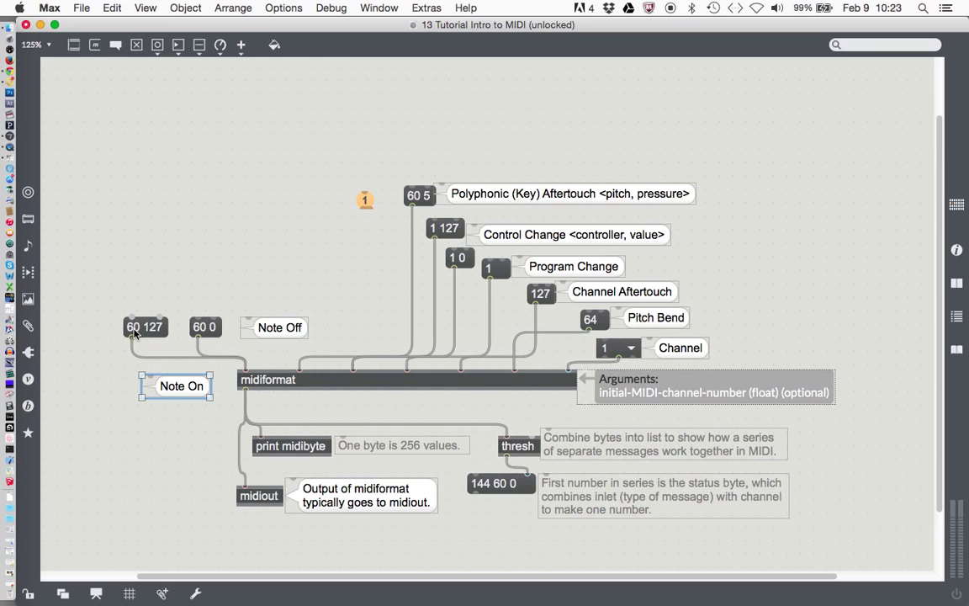
{"action": "mouse_move", "coordinate": [144, 335]}
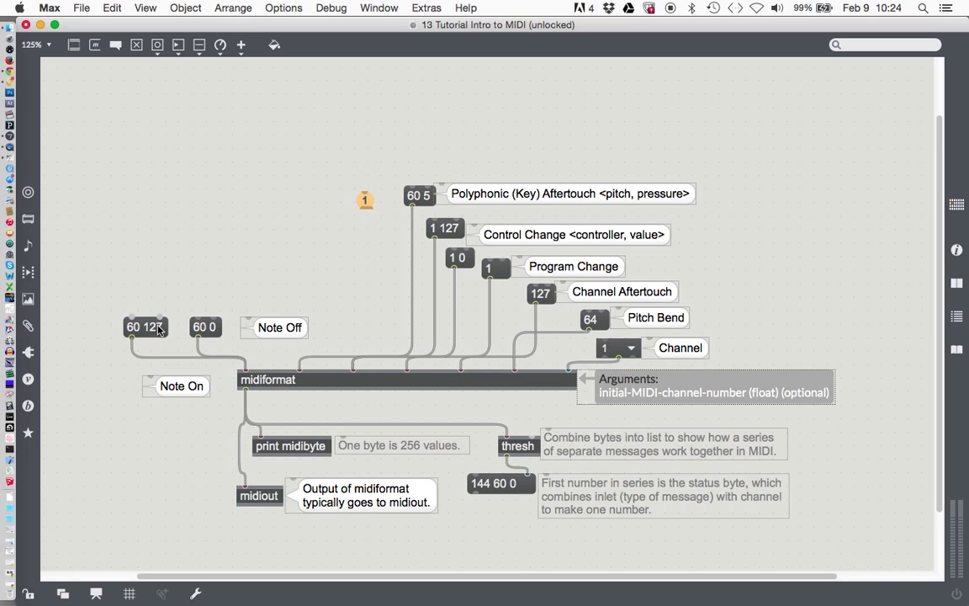
{"action": "mouse_move", "coordinate": [212, 333]}
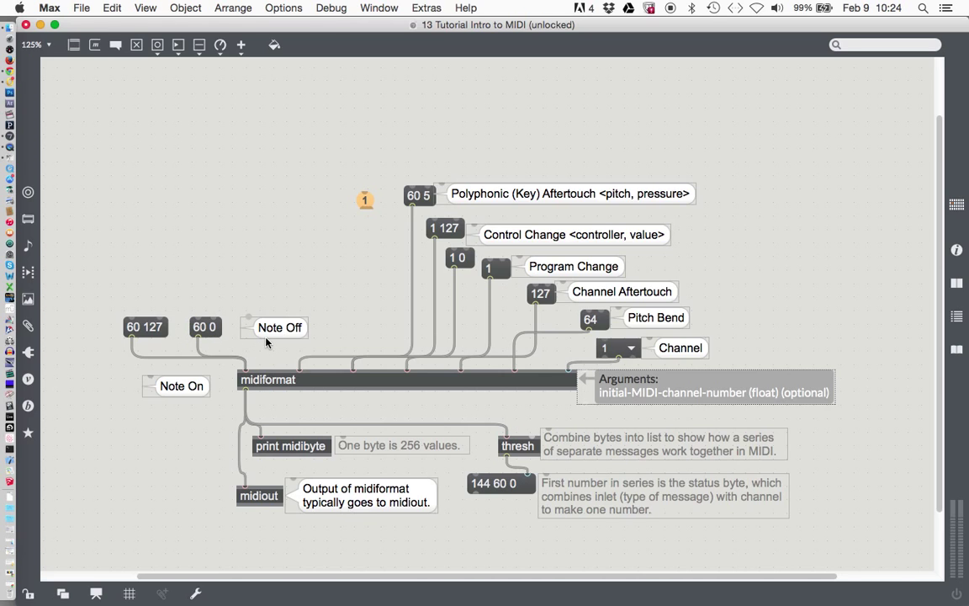
{"action": "mouse_move", "coordinate": [291, 306]}
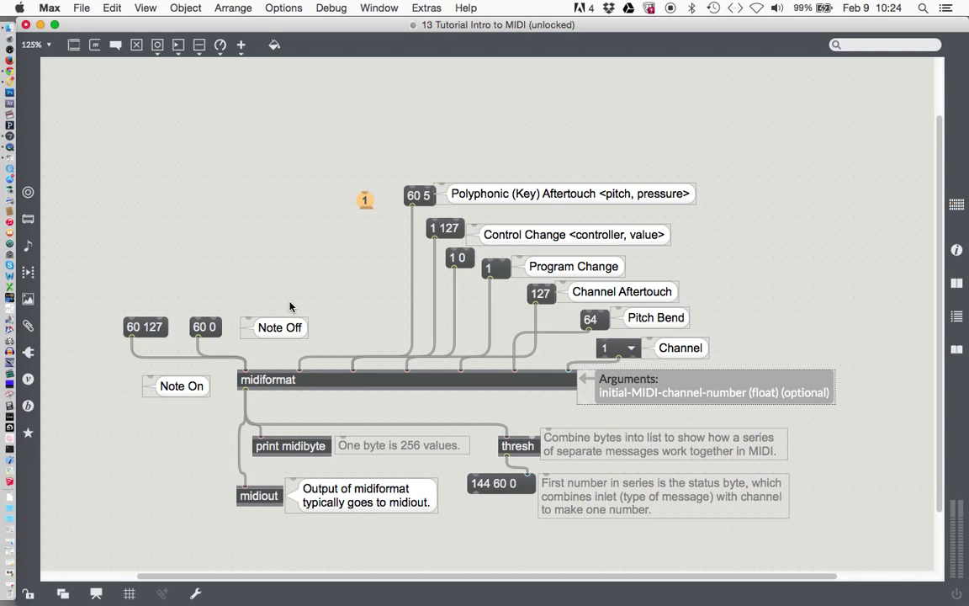
{"action": "mouse_move", "coordinate": [222, 255]}
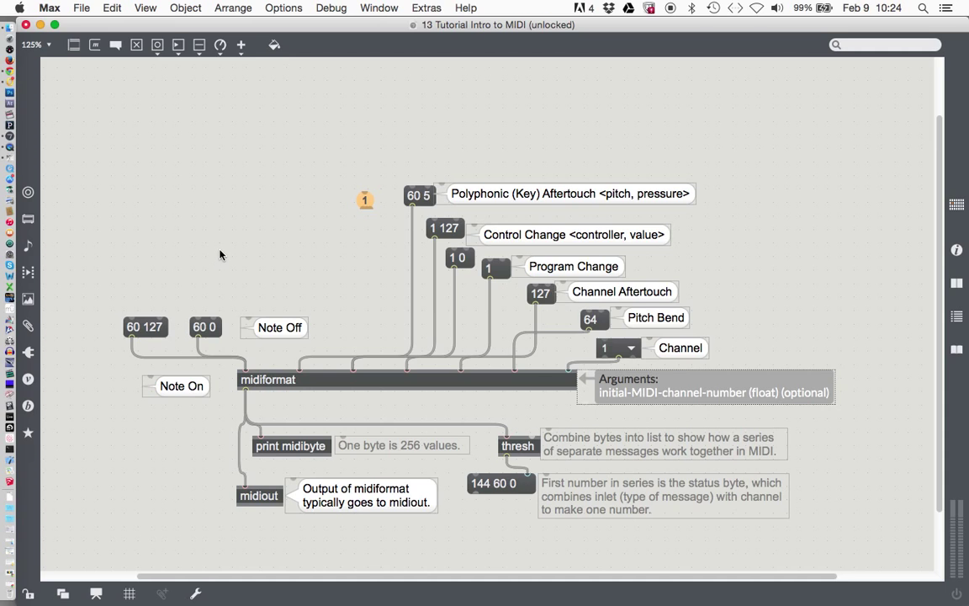
{"action": "mouse_move", "coordinate": [220, 263]}
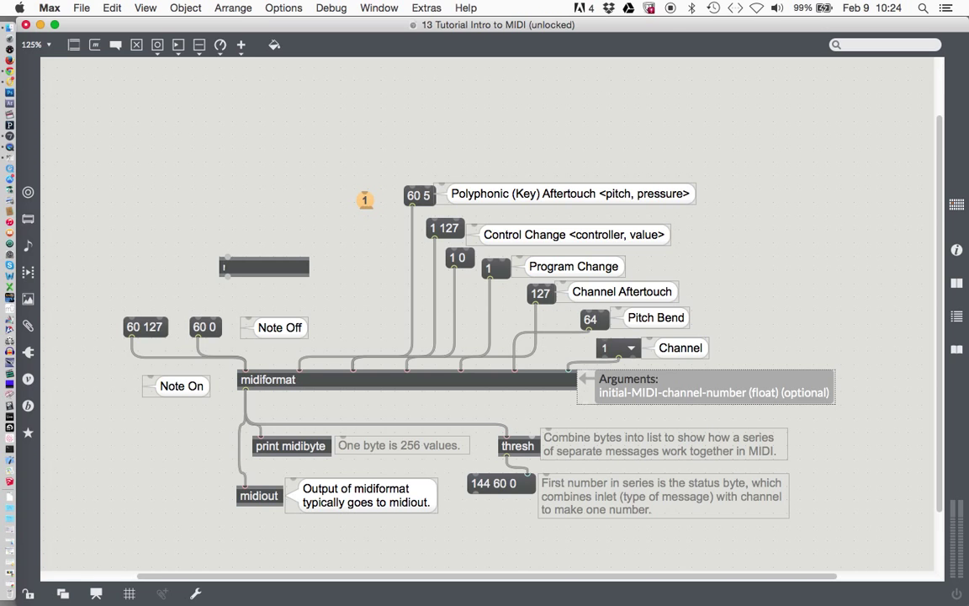
Create a makenote object with velocity 100 and duration 150, correcting a mistyped a5
{"action": "type", "text": "makenote"}
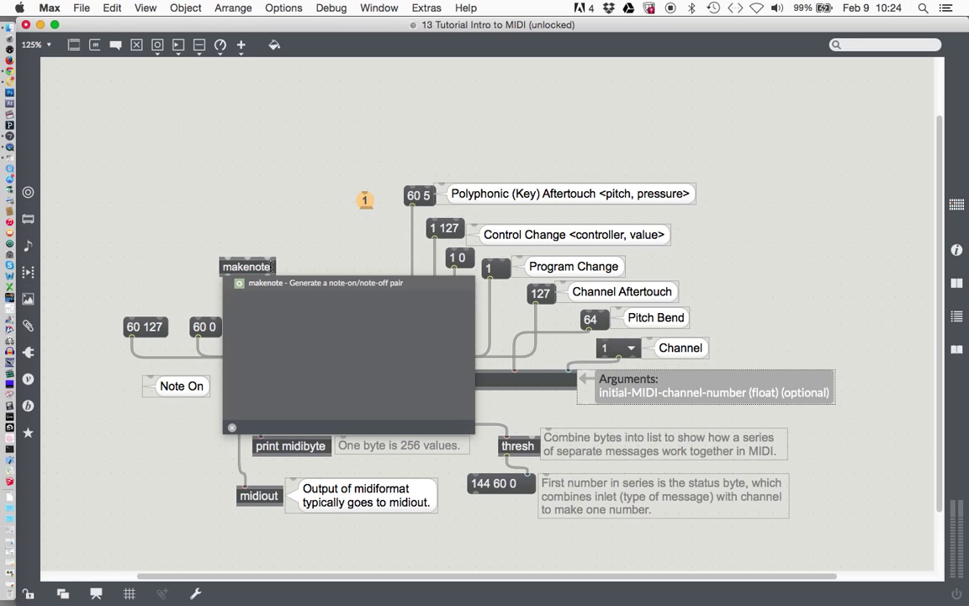
{"action": "left_click", "coordinate": [234, 283]}
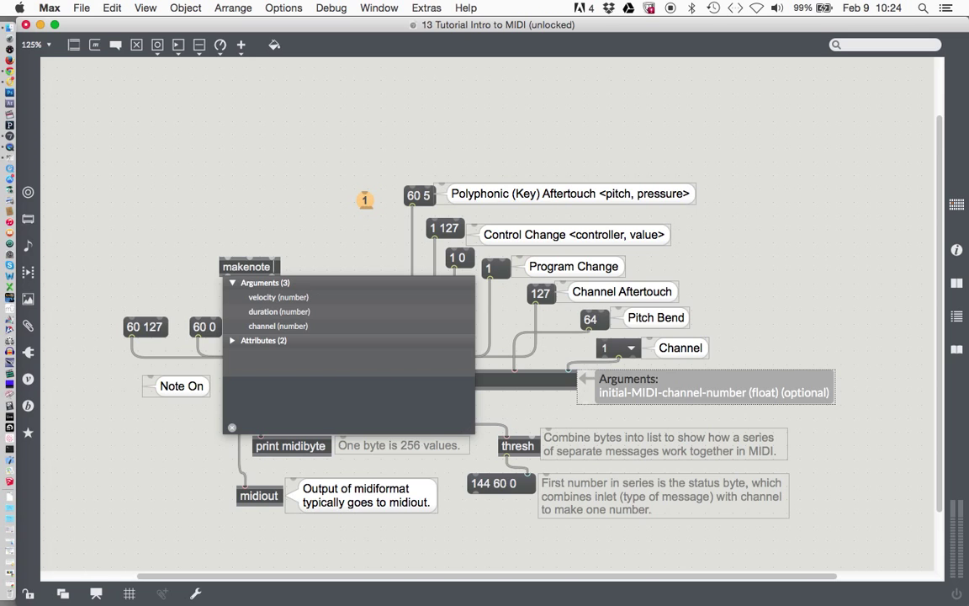
{"action": "type", "text": "100"}
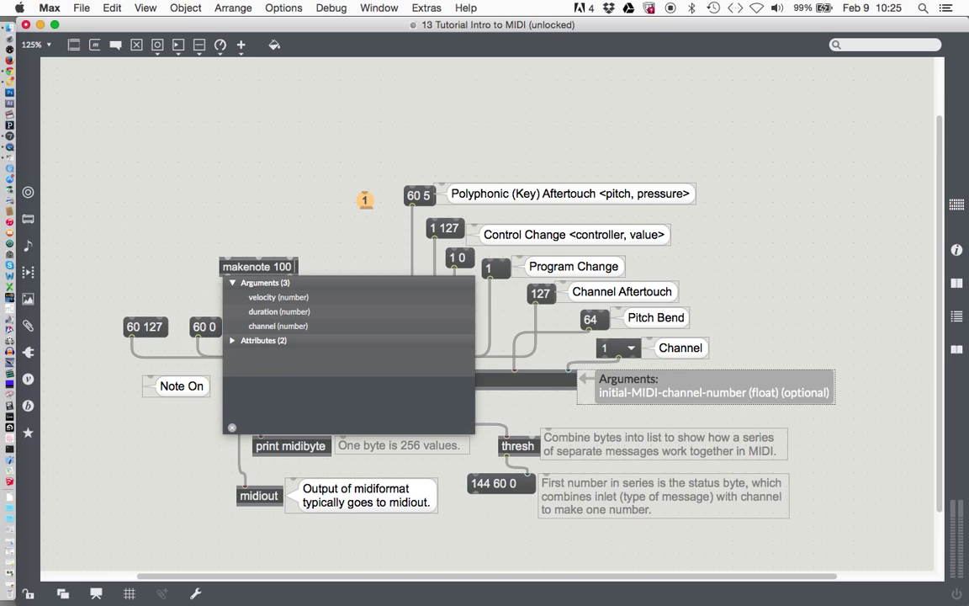
{"action": "type", "text": "a5"}
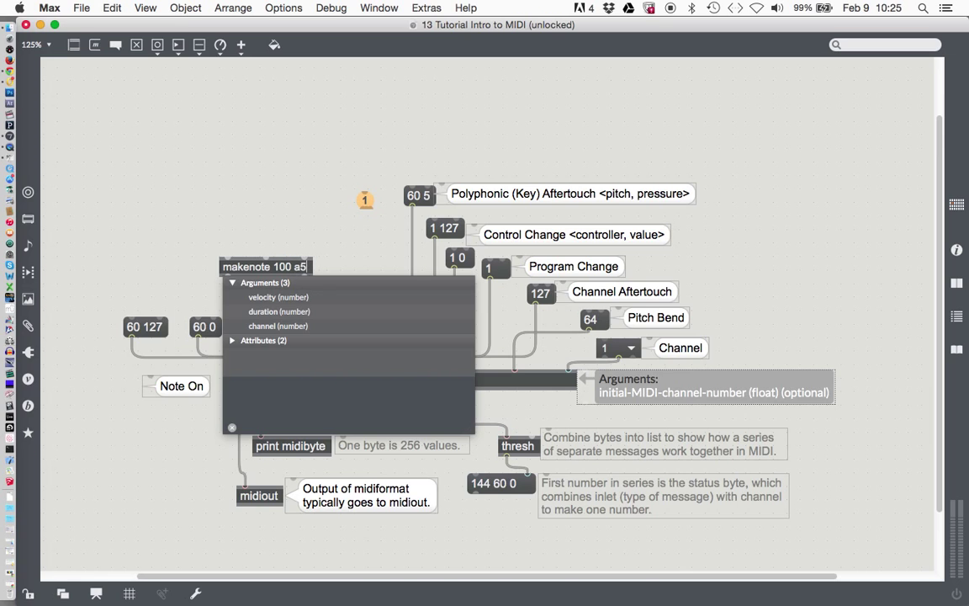
{"action": "key", "text": "Backspace"}
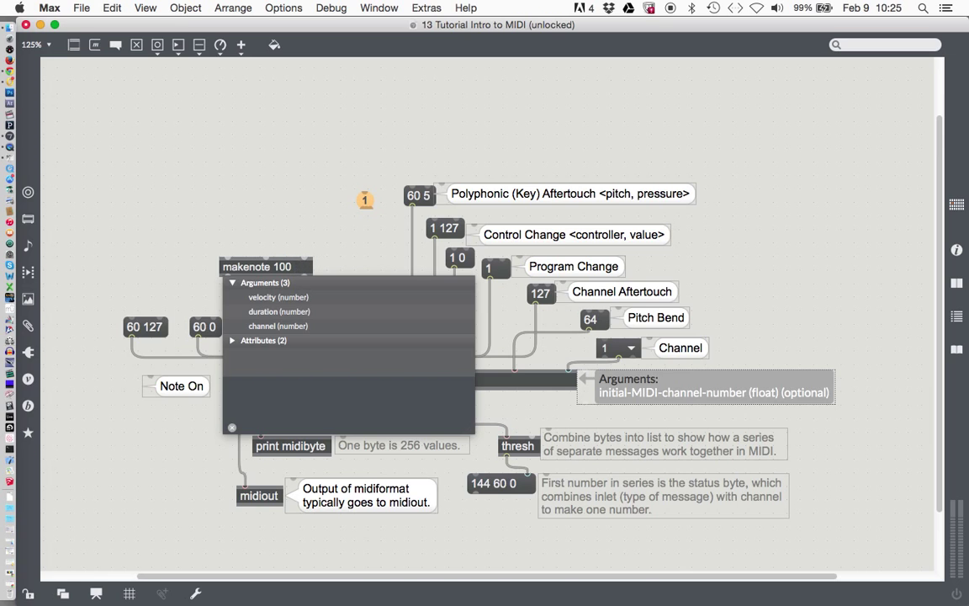
{"action": "type", "text": "1500"}
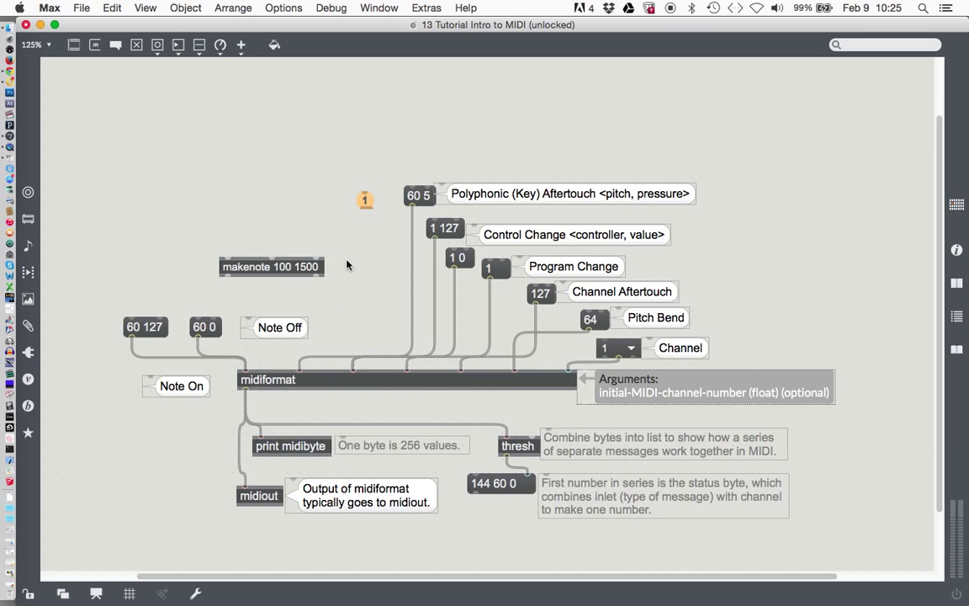
{"action": "mouse_move", "coordinate": [227, 293]}
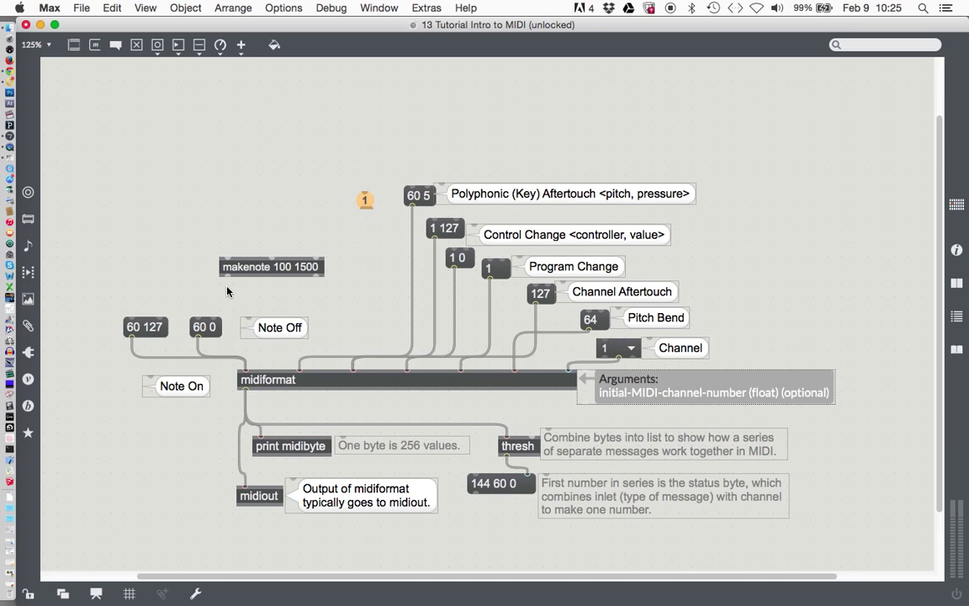
{"action": "mouse_move", "coordinate": [226, 281]}
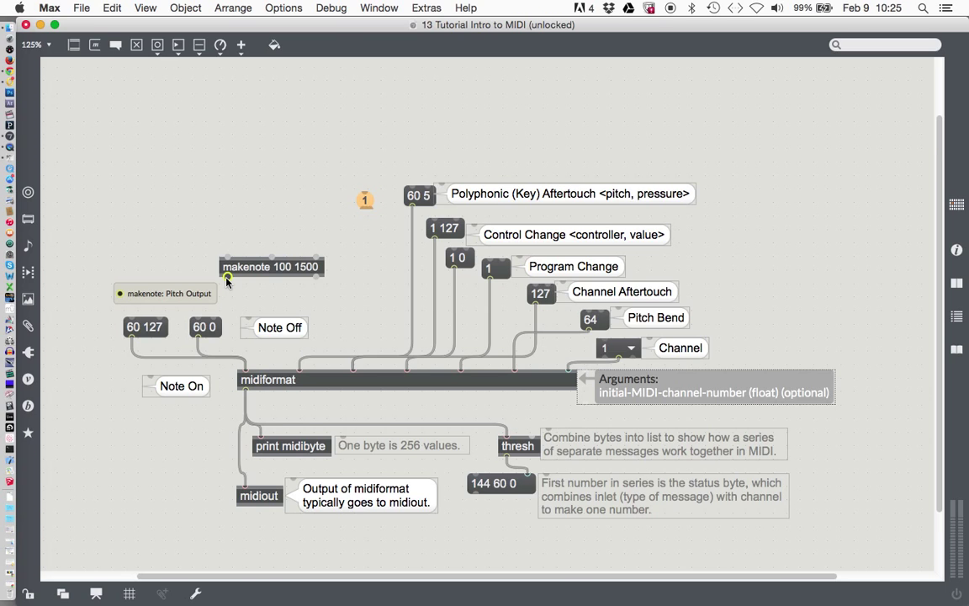
{"action": "mouse_move", "coordinate": [310, 289]}
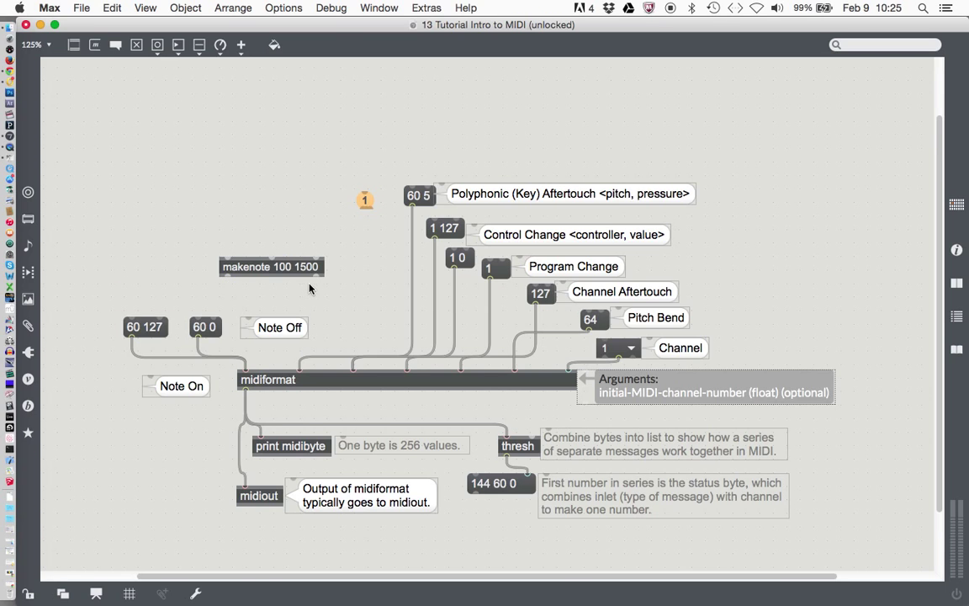
{"action": "mouse_move", "coordinate": [315, 279]}
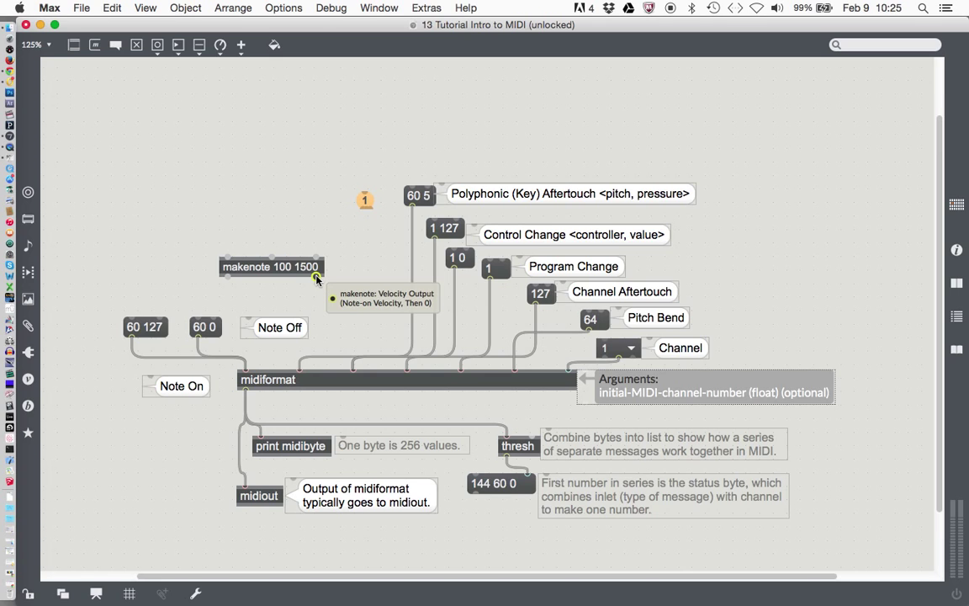
{"action": "mouse_move", "coordinate": [317, 286]}
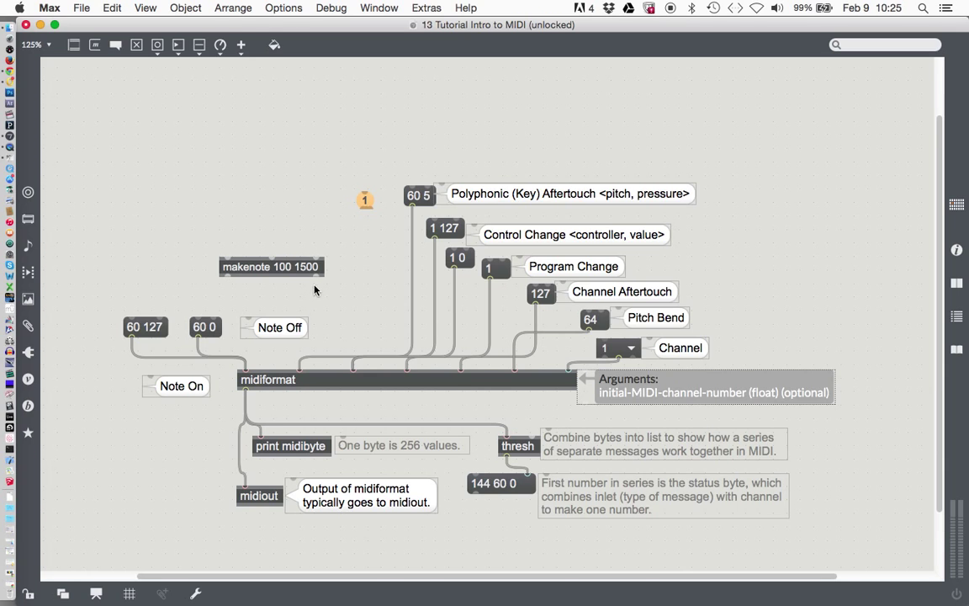
{"action": "mouse_move", "coordinate": [227, 279]}
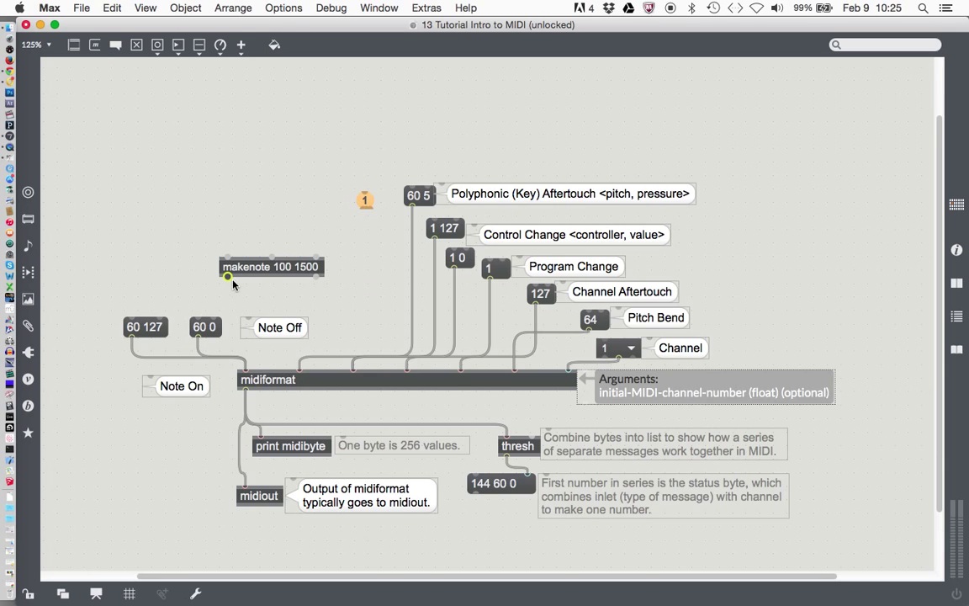
{"action": "mouse_move", "coordinate": [319, 287]}
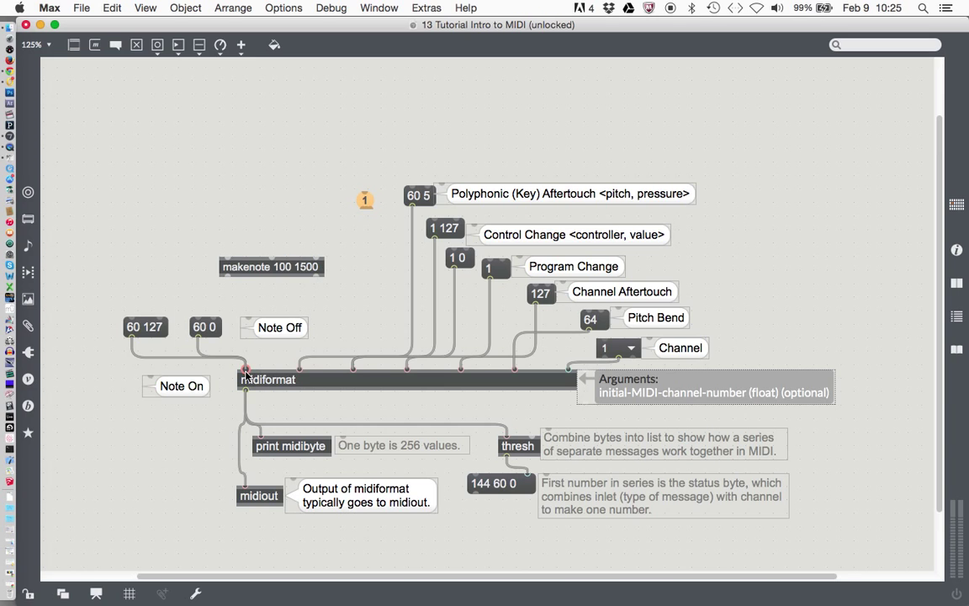
{"action": "mouse_move", "coordinate": [337, 320]}
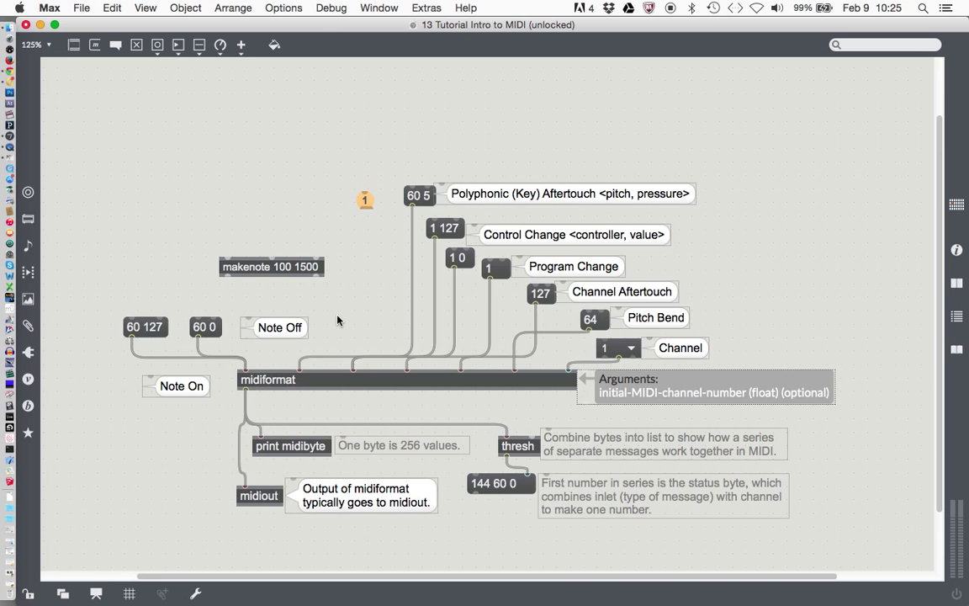
Create a pack 0 0 object and delete the Note Off label beside the 60 0 message
{"action": "type", "text": "pack 0 0"}
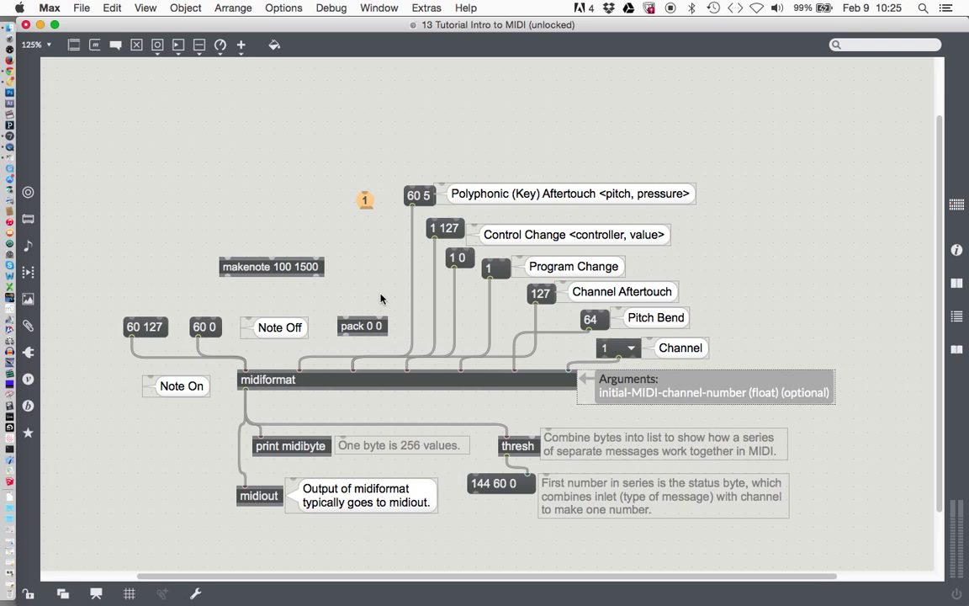
{"action": "mouse_move", "coordinate": [265, 357]}
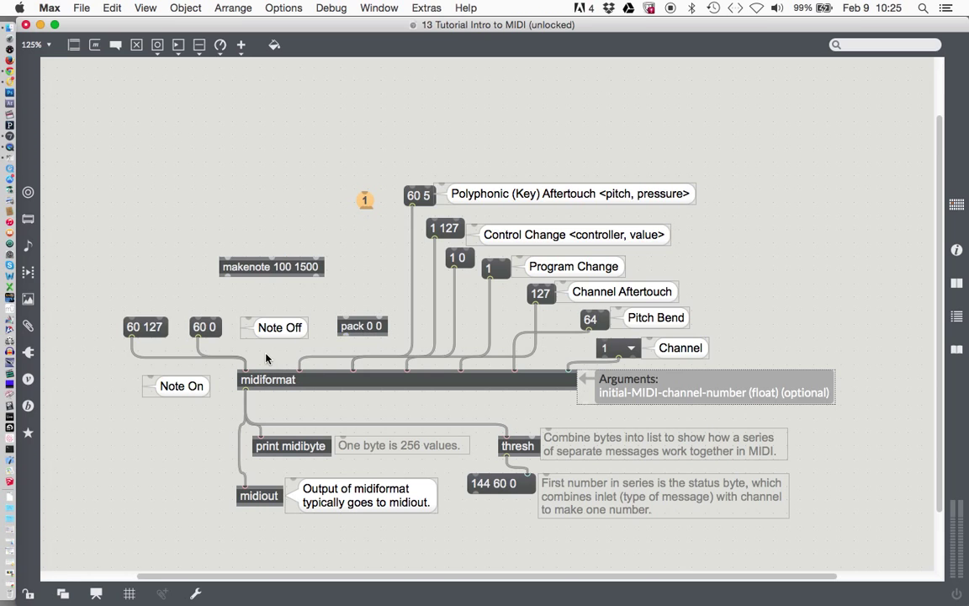
{"action": "left_click", "coordinate": [279, 328]}
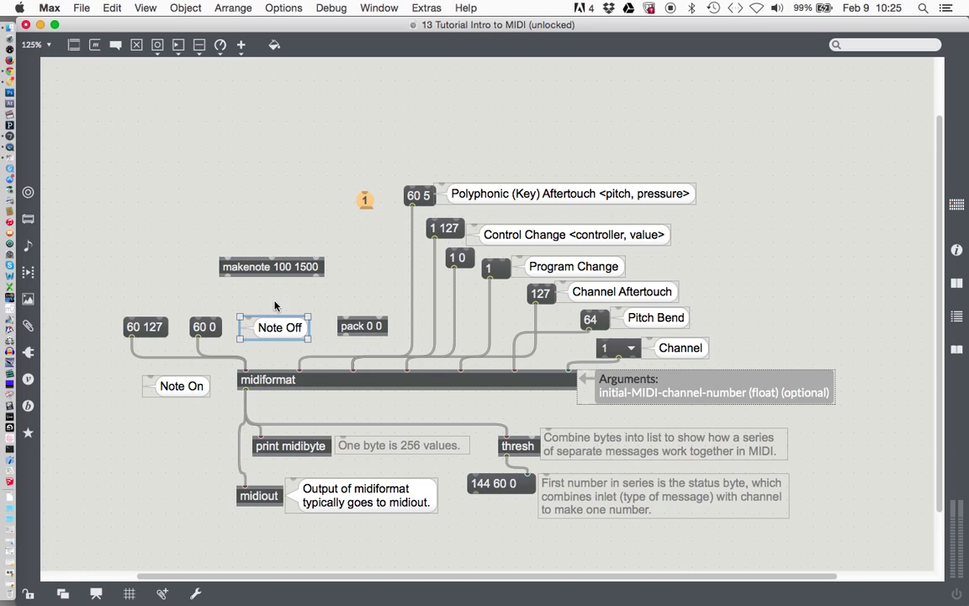
{"action": "left_click", "coordinate": [171, 431]}
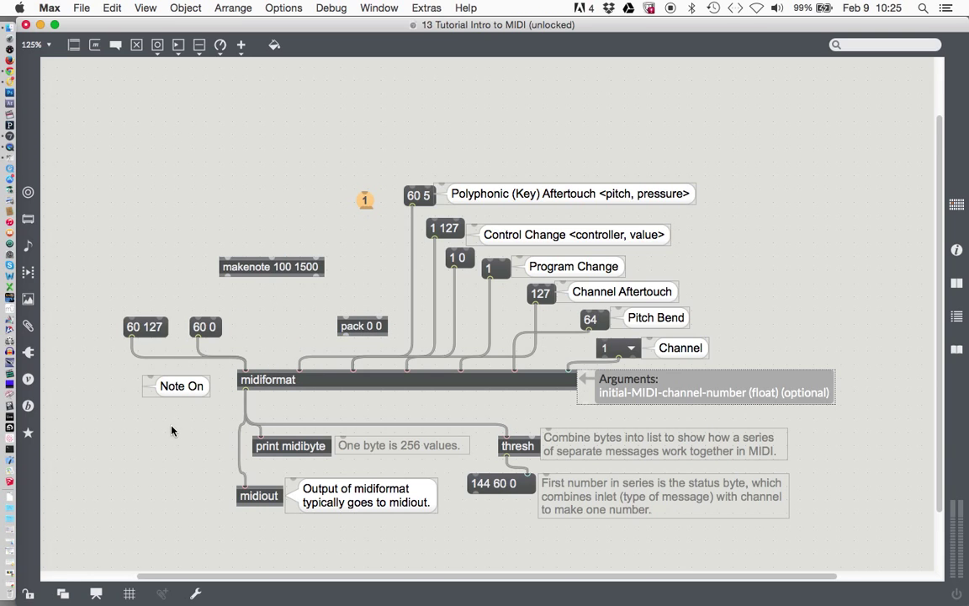
{"action": "mouse_move", "coordinate": [168, 374]}
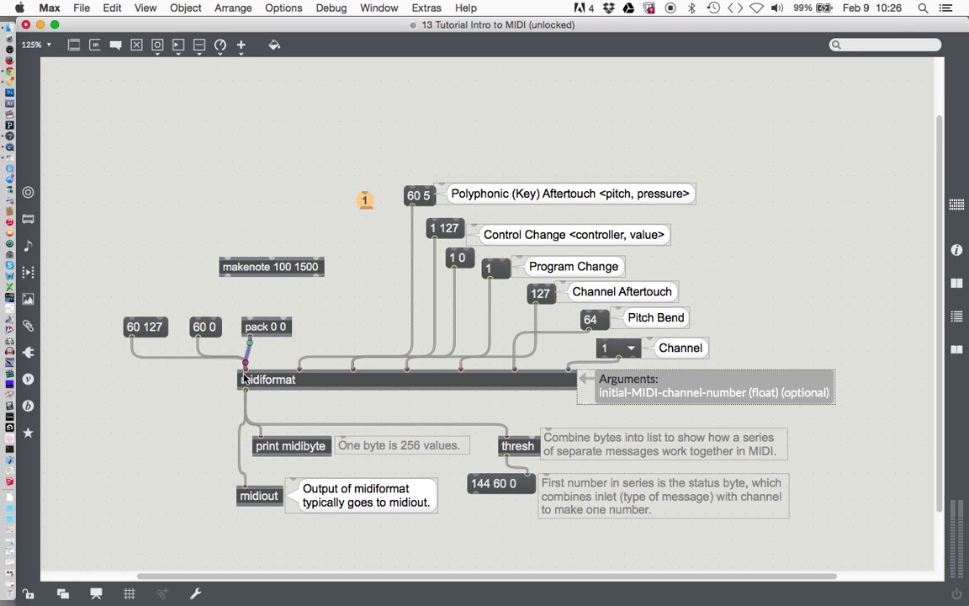
{"action": "mouse_move", "coordinate": [227, 279]}
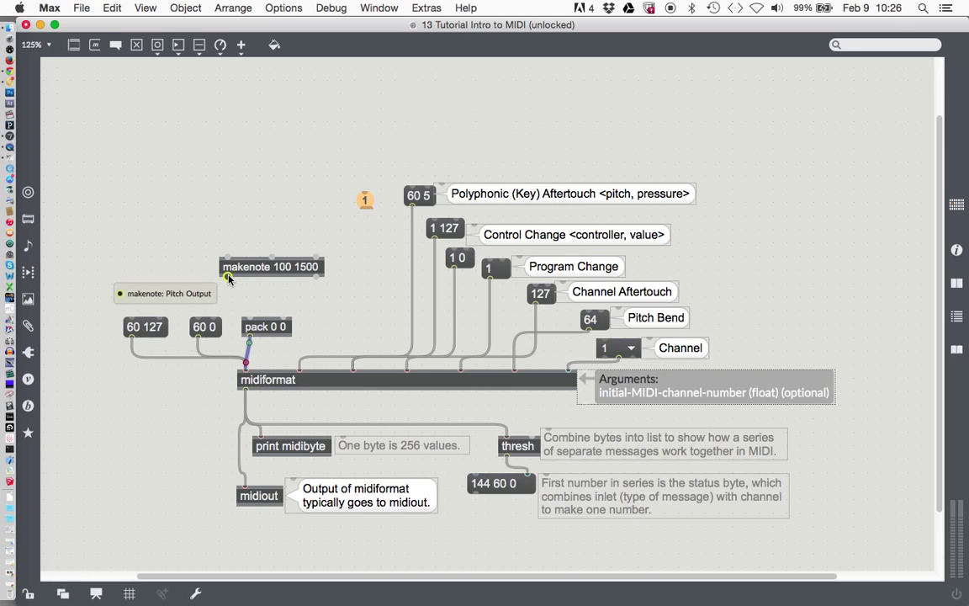
{"action": "mouse_move", "coordinate": [253, 316]}
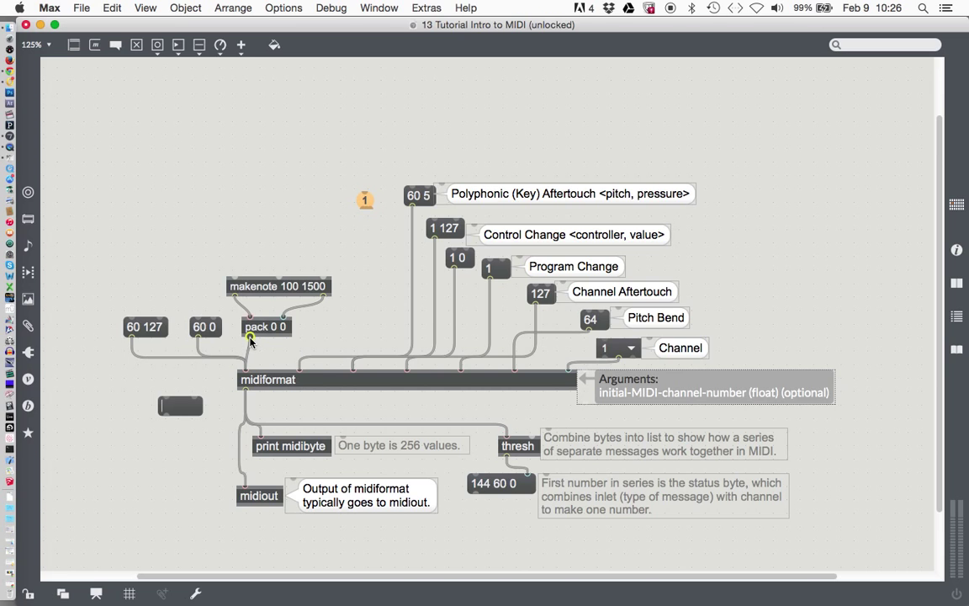
Align makenote above pack and place a kslider keyboard just above makenote
{"action": "left_click_drag", "start_coordinate": [249, 339], "coordinate": [195, 390]}
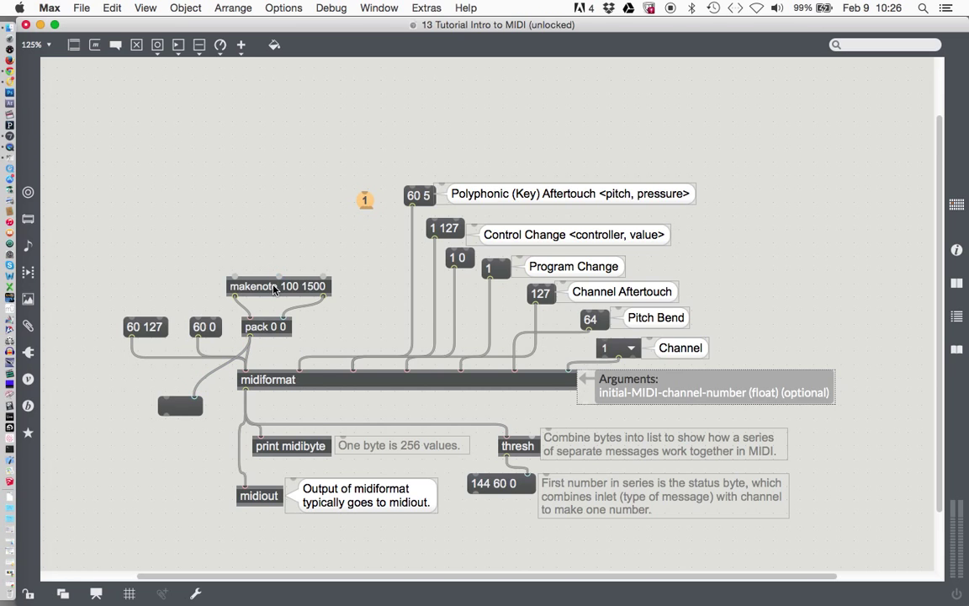
{"action": "left_click_drag", "start_coordinate": [277, 286], "coordinate": [250, 286]}
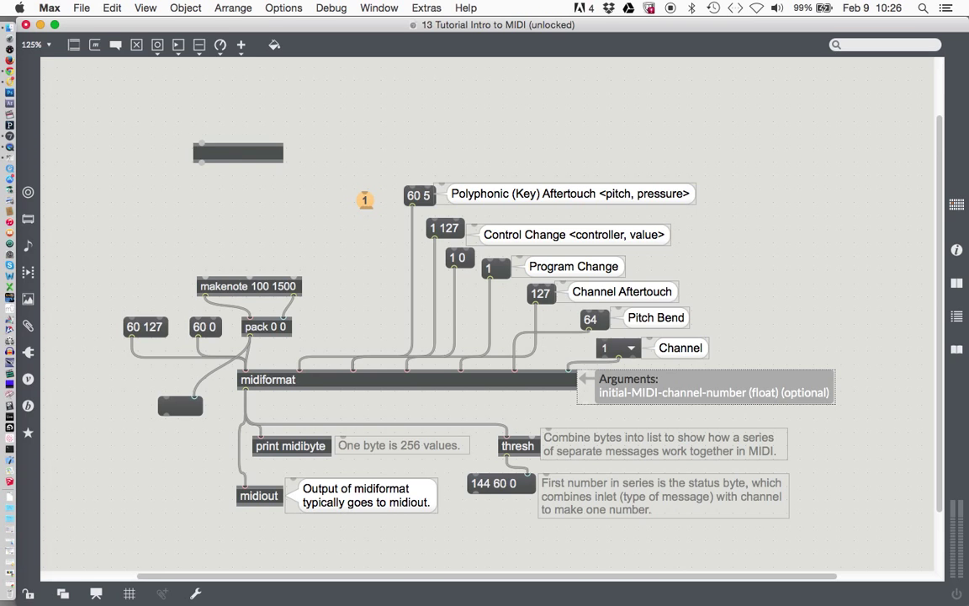
{"action": "type", "text": "keyup"}
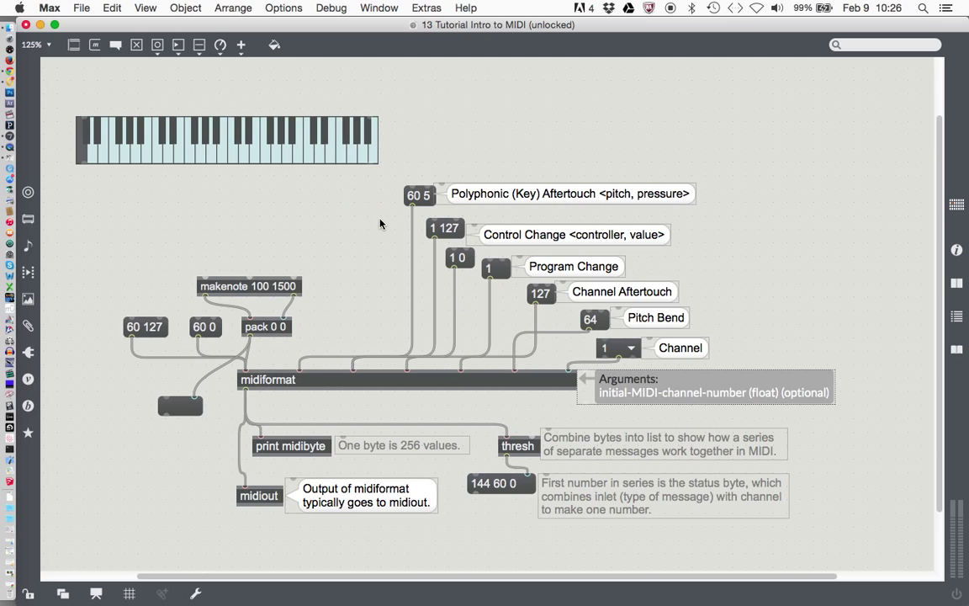
{"action": "left_click_drag", "start_coordinate": [225, 140], "coordinate": [242, 195]}
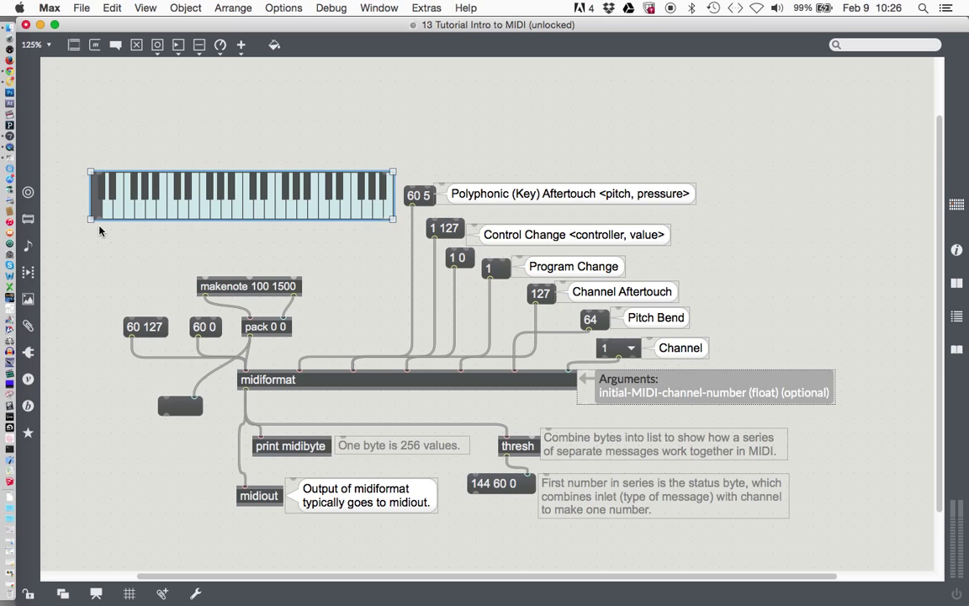
{"action": "mouse_move", "coordinate": [101, 228]}
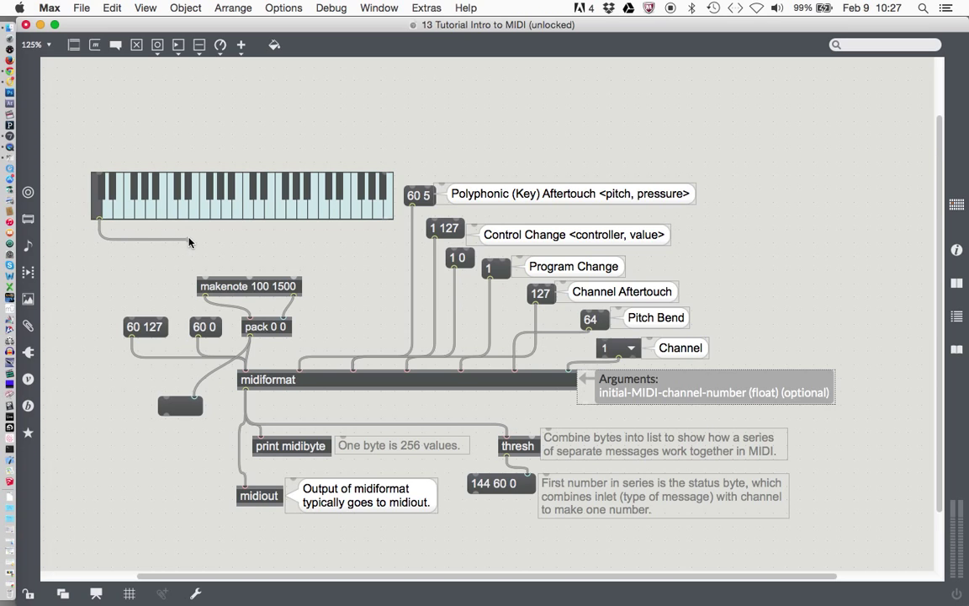
{"action": "mouse_move", "coordinate": [204, 242]}
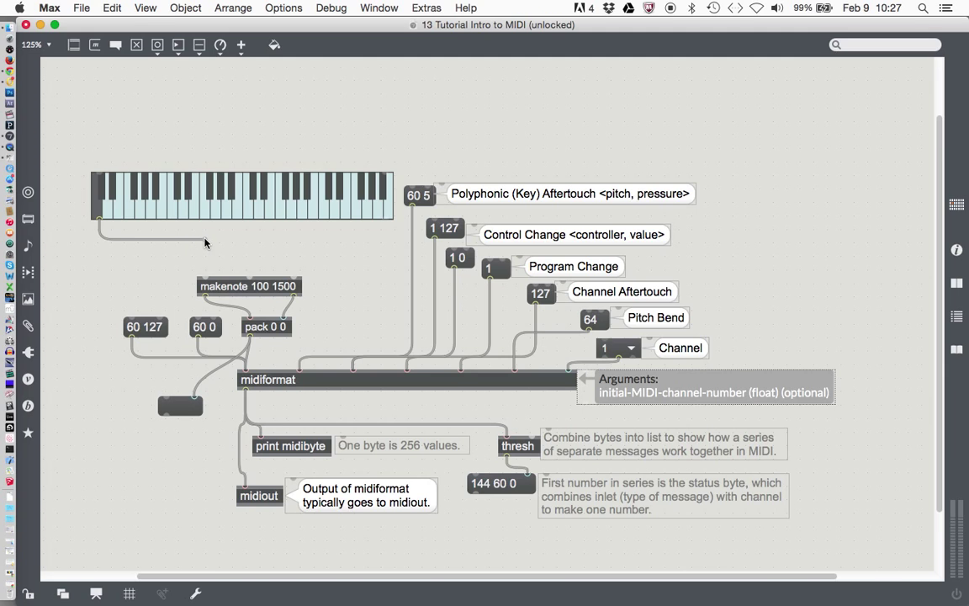
{"action": "mouse_move", "coordinate": [207, 270]}
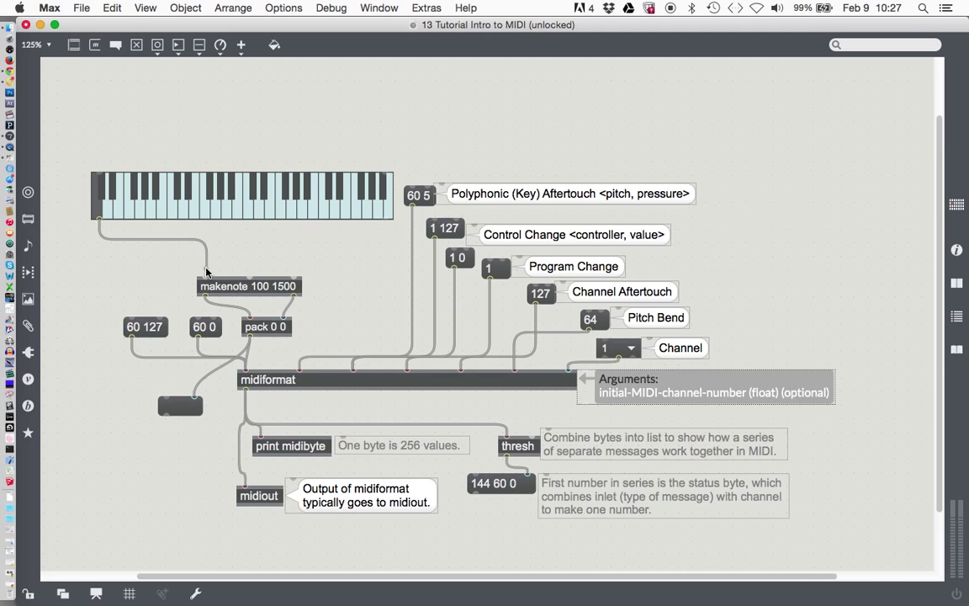
{"action": "mouse_move", "coordinate": [206, 279]}
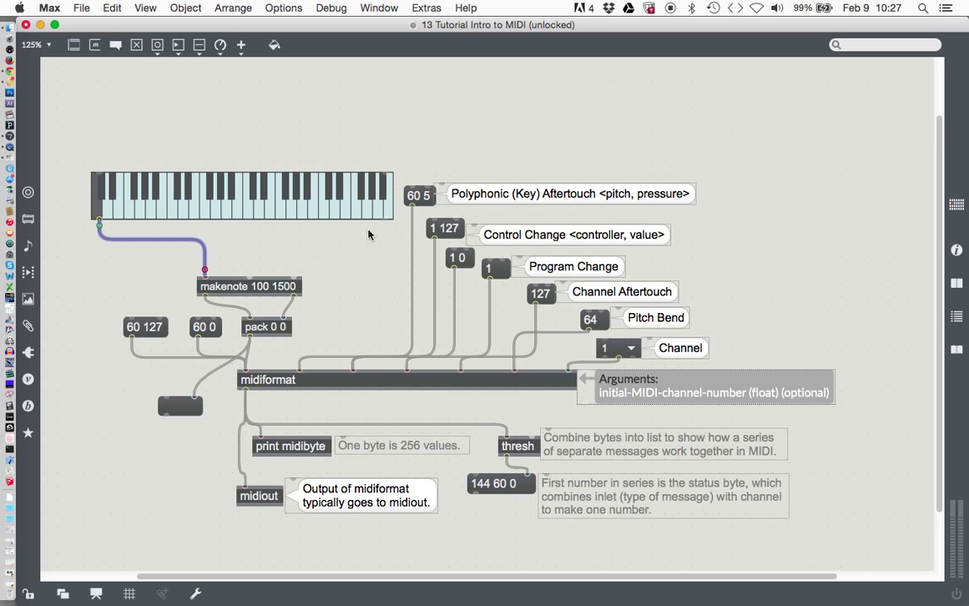
{"action": "mouse_move", "coordinate": [386, 220]}
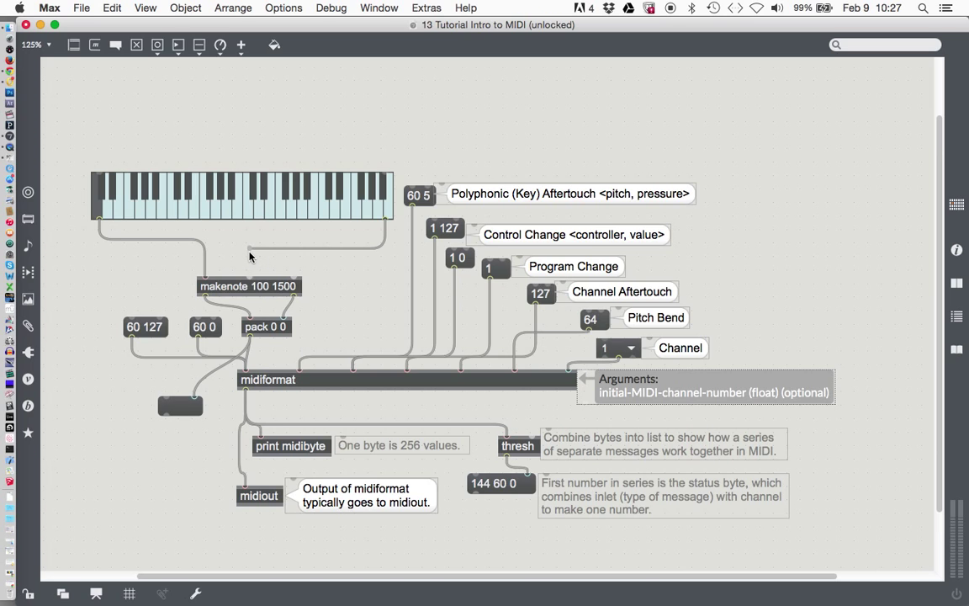
{"action": "mouse_move", "coordinate": [248, 280]}
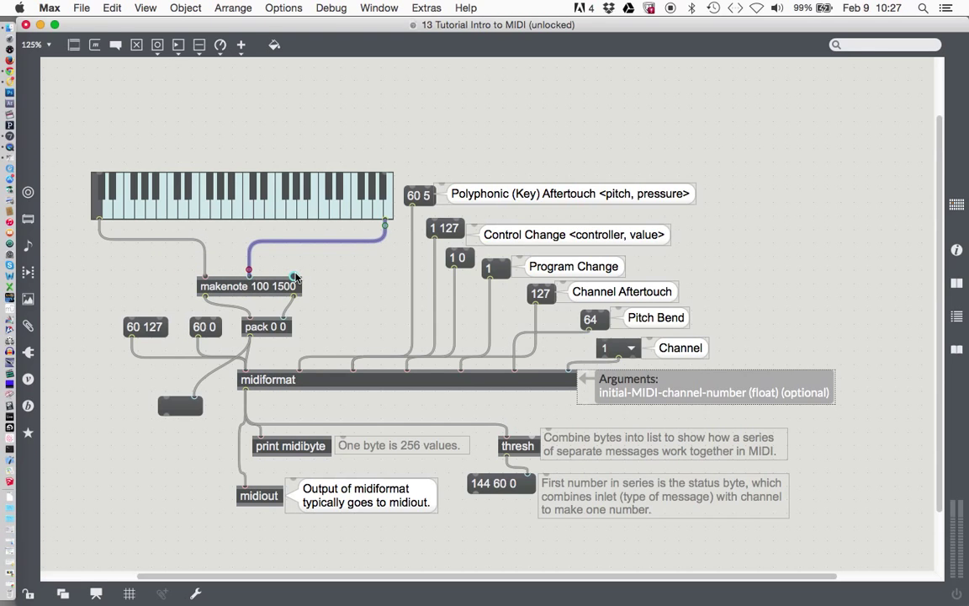
{"action": "mouse_move", "coordinate": [294, 276]}
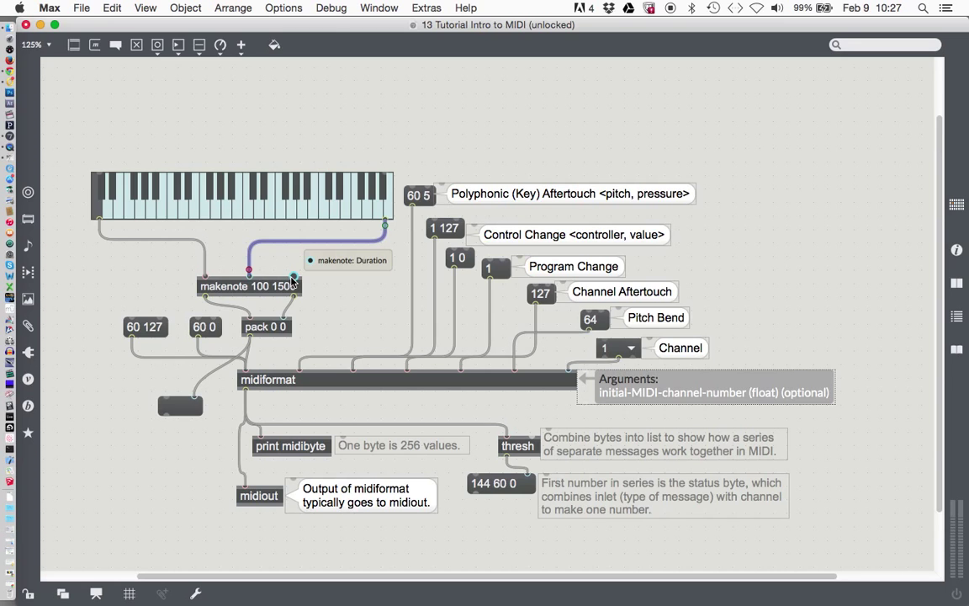
{"action": "mouse_move", "coordinate": [303, 295]}
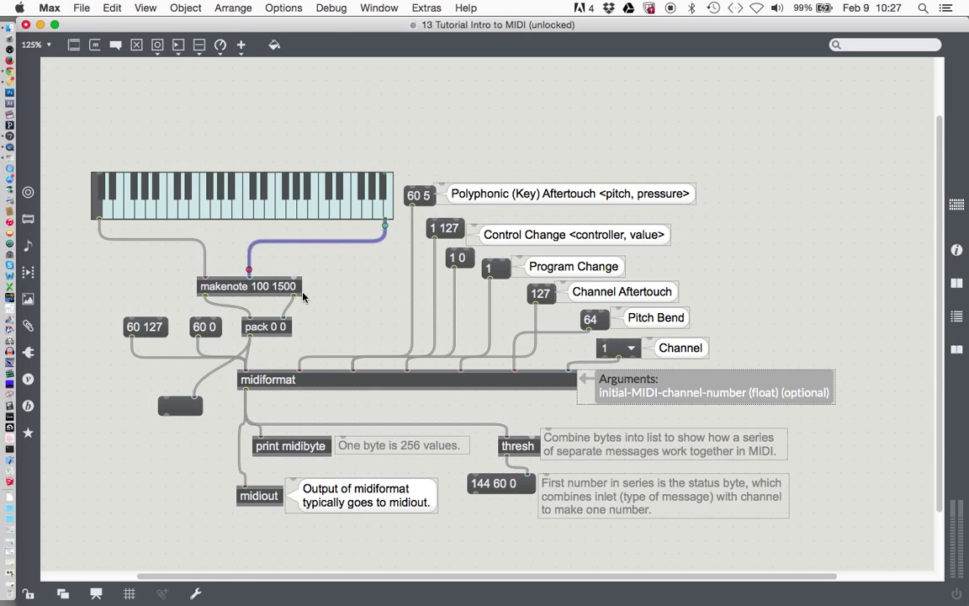
{"action": "mouse_move", "coordinate": [310, 296]}
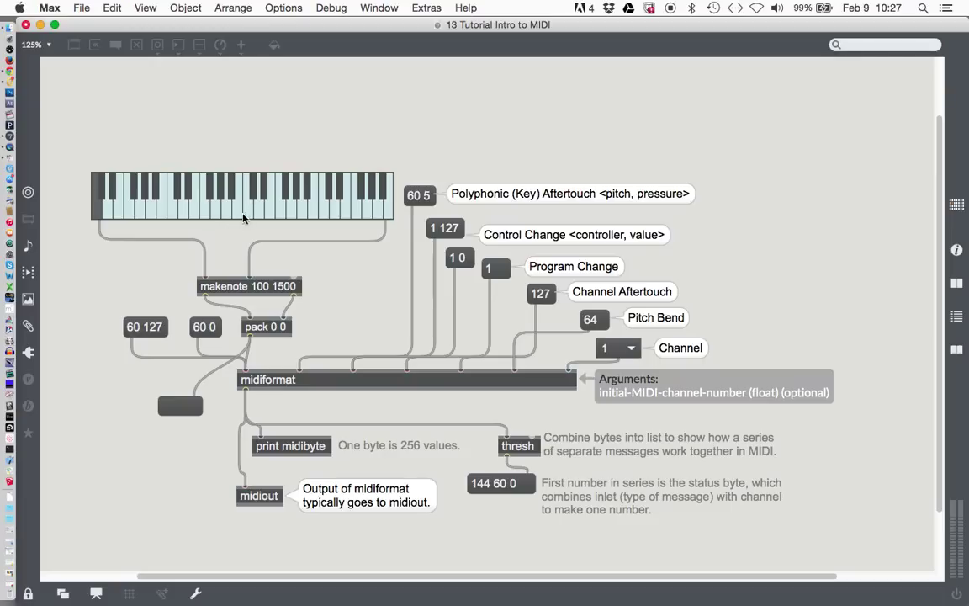
{"action": "left_click", "coordinate": [175, 210]}
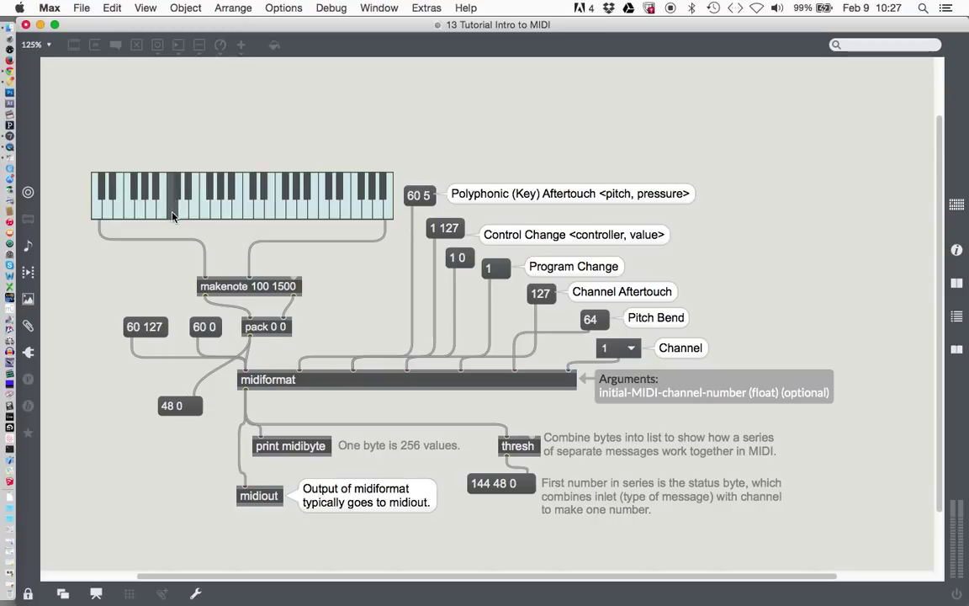
{"action": "mouse_move", "coordinate": [175, 181]}
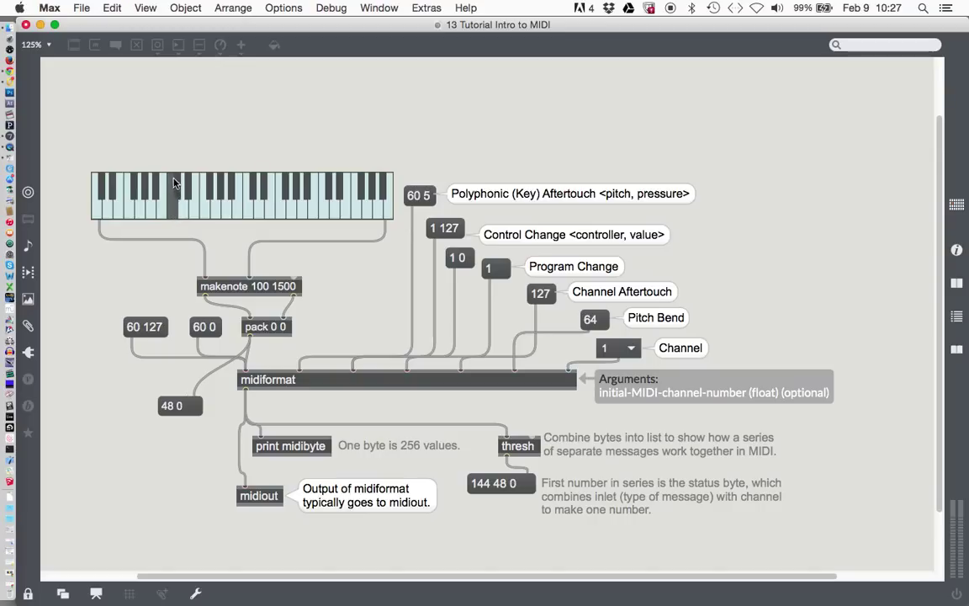
{"action": "left_click", "coordinate": [173, 205]}
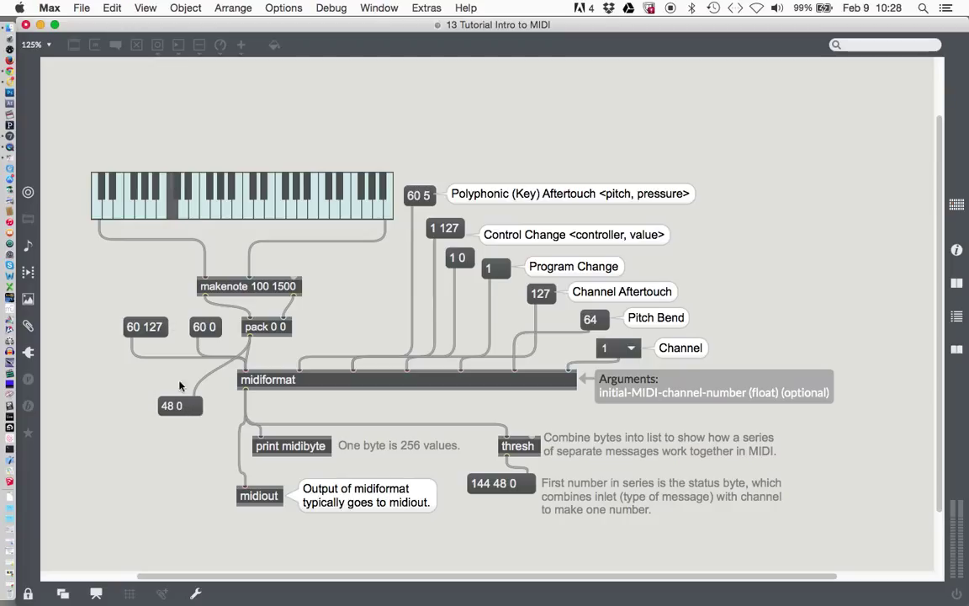
{"action": "mouse_move", "coordinate": [171, 182]}
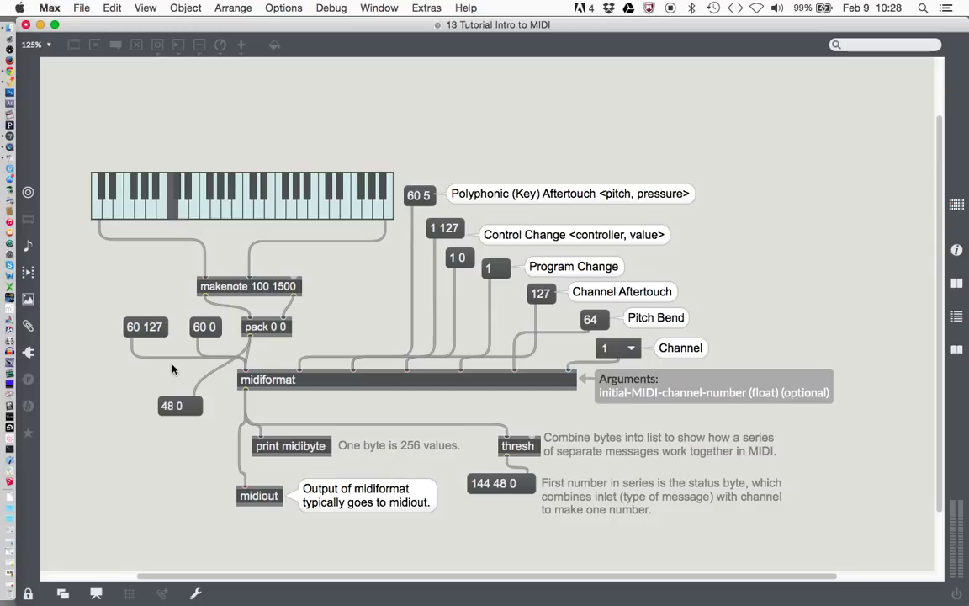
{"action": "mouse_move", "coordinate": [184, 420]}
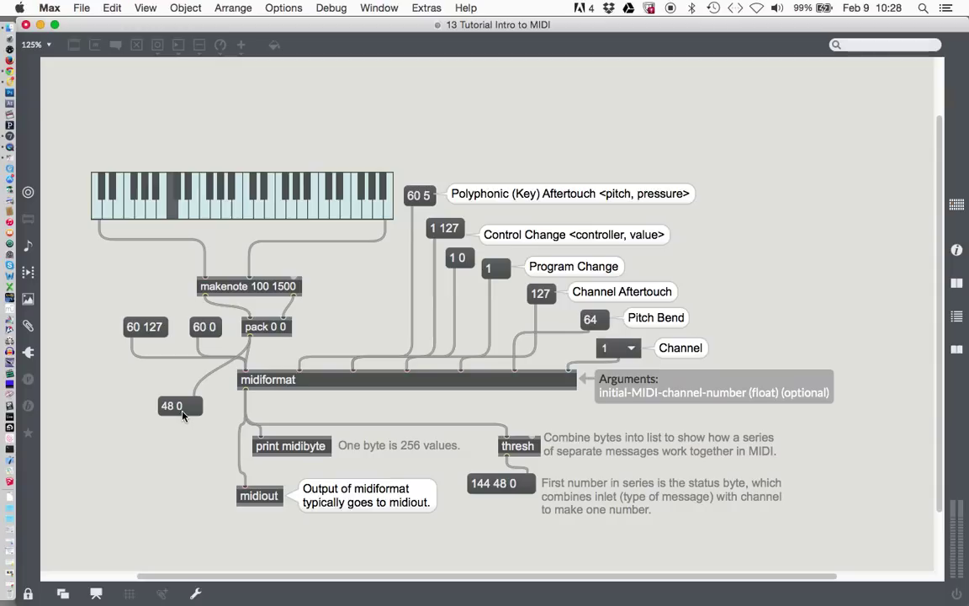
{"action": "mouse_move", "coordinate": [178, 427]}
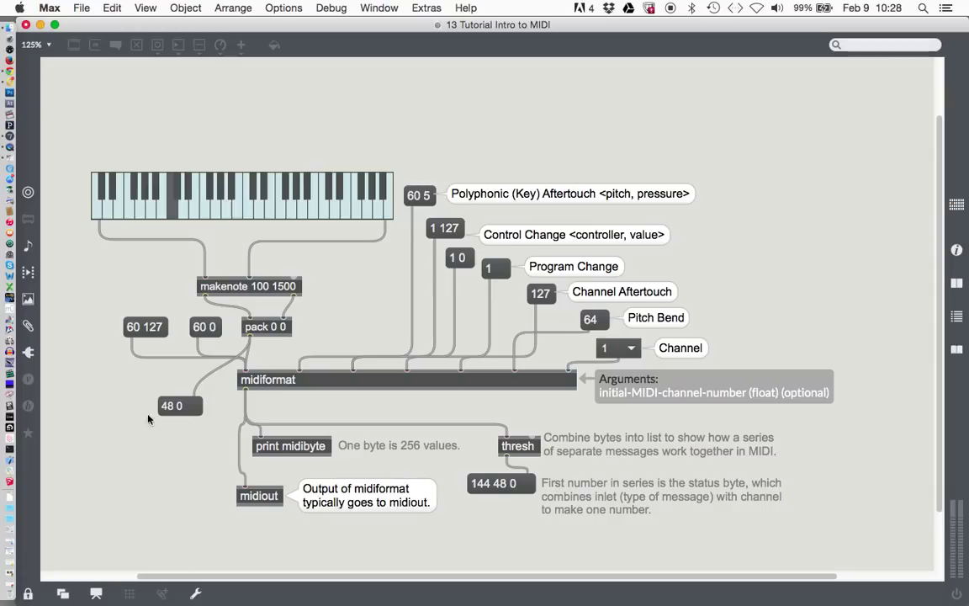
{"action": "mouse_move", "coordinate": [151, 390]}
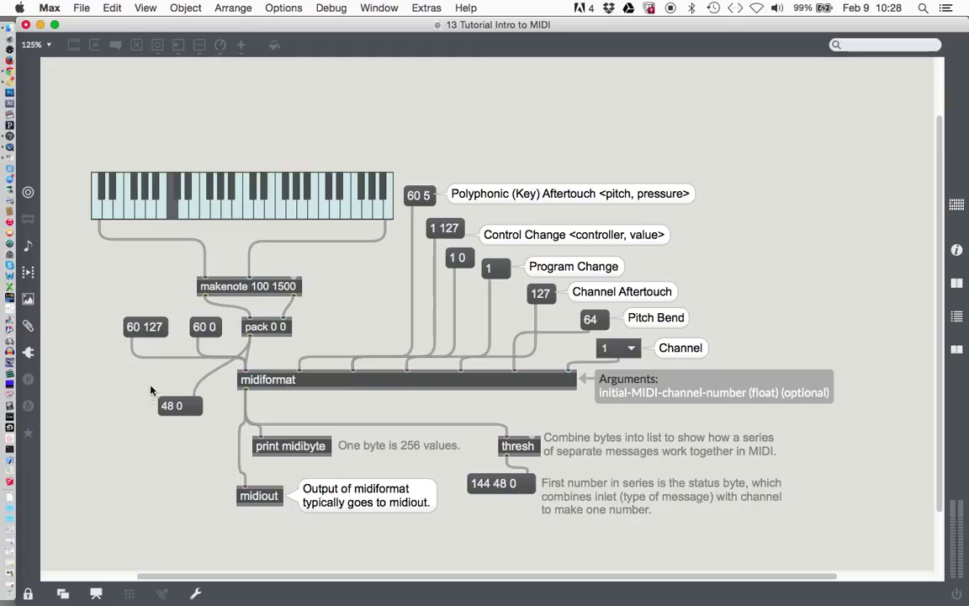
{"action": "mouse_move", "coordinate": [215, 392]}
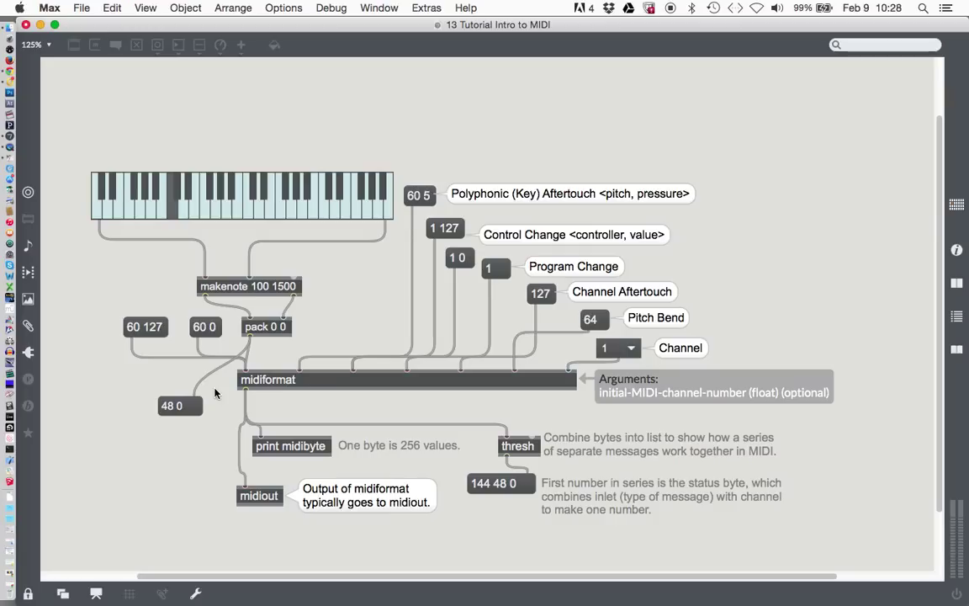
{"action": "mouse_move", "coordinate": [205, 263]}
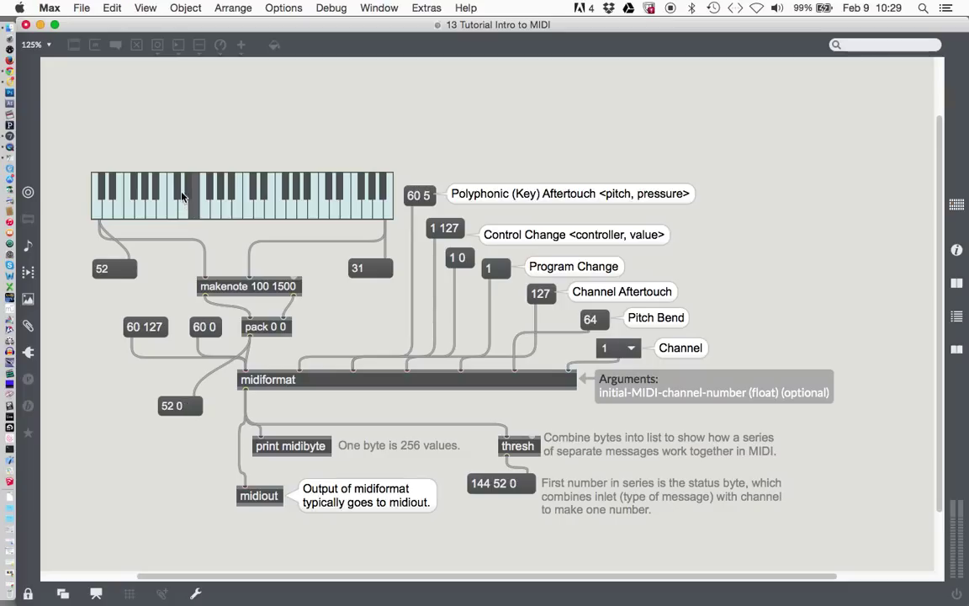
{"action": "mouse_move", "coordinate": [194, 182]}
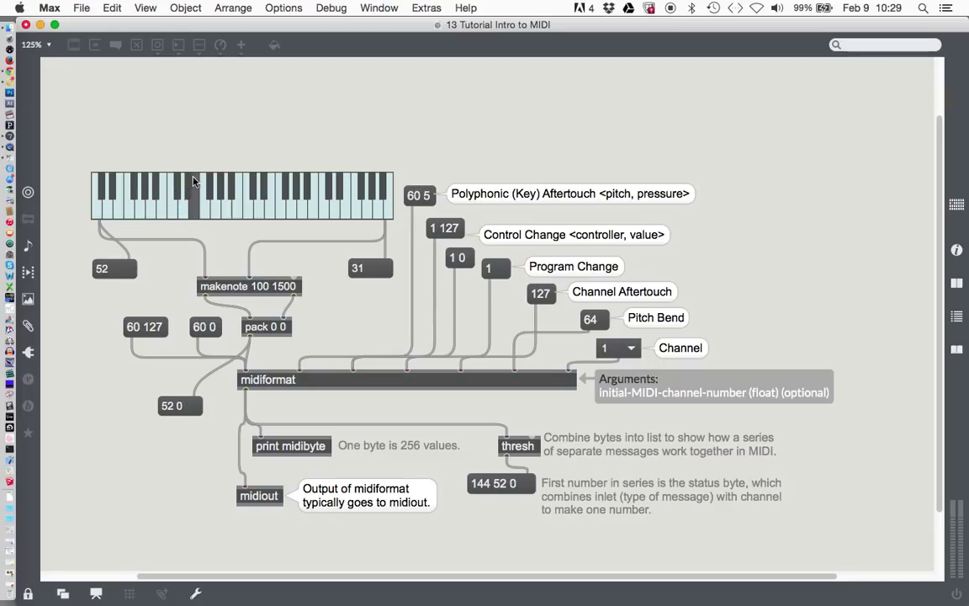
Play keyboard notes 52, 50 and 48 repeatedly, watching velocities 102–107 and the midiformat bytes update
{"action": "left_click", "coordinate": [194, 210]}
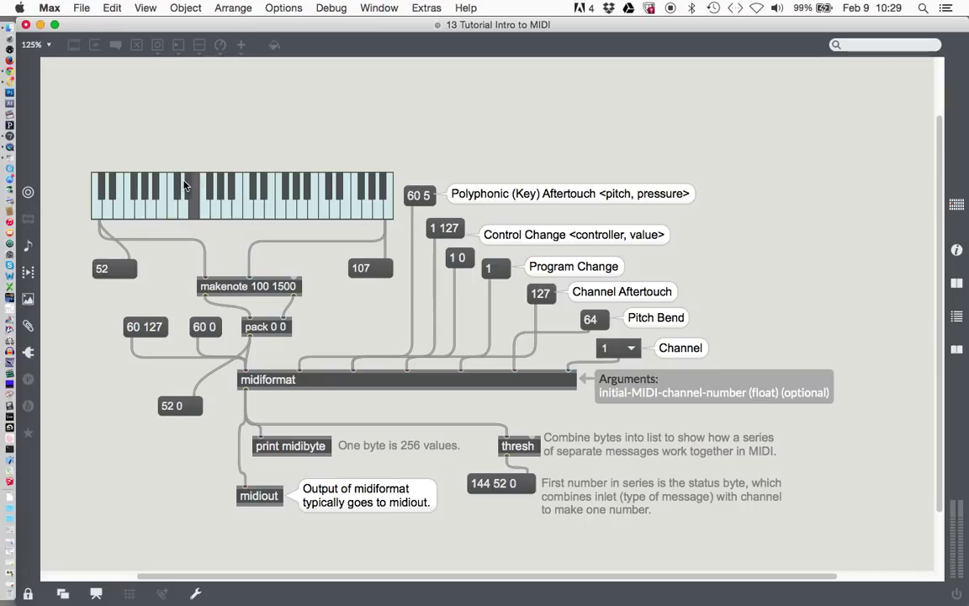
{"action": "left_click", "coordinate": [177, 195]}
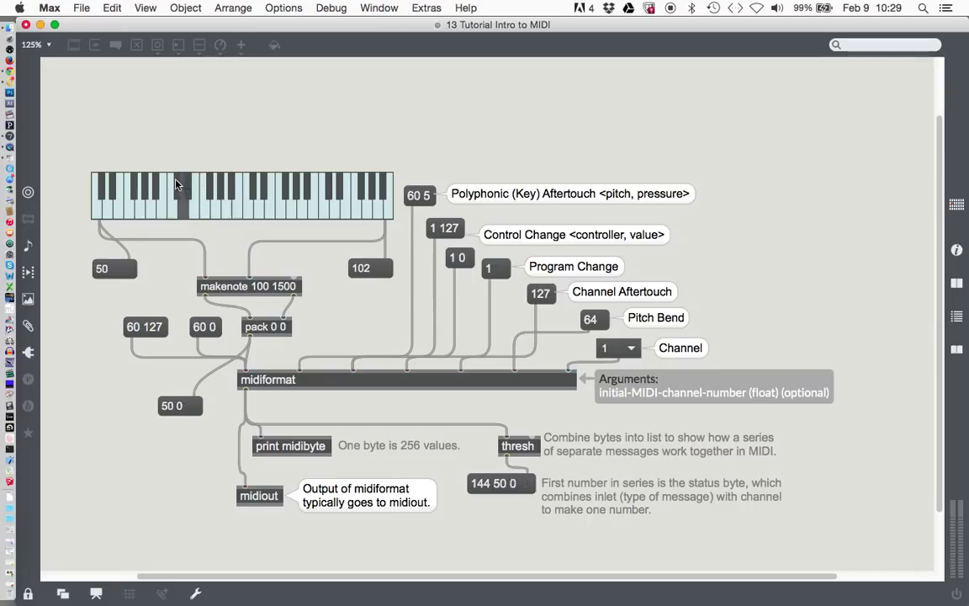
{"action": "left_click", "coordinate": [171, 199]}
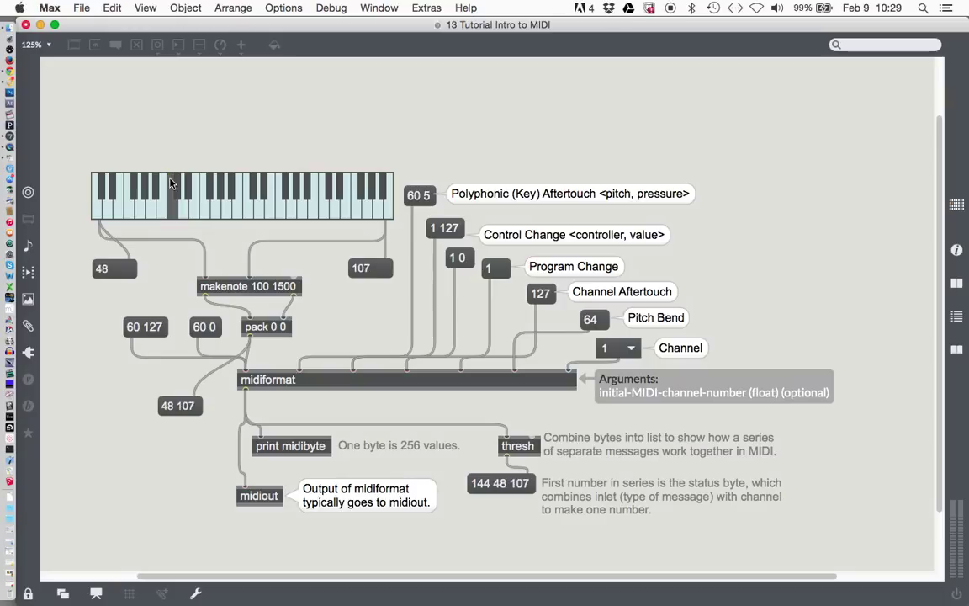
{"action": "left_click", "coordinate": [184, 185]}
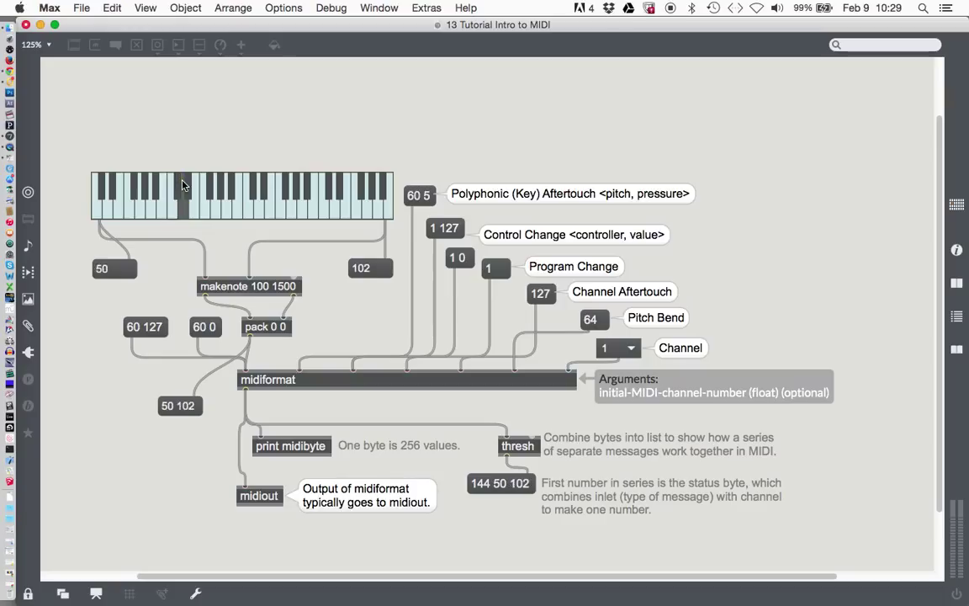
{"action": "left_click", "coordinate": [195, 185]}
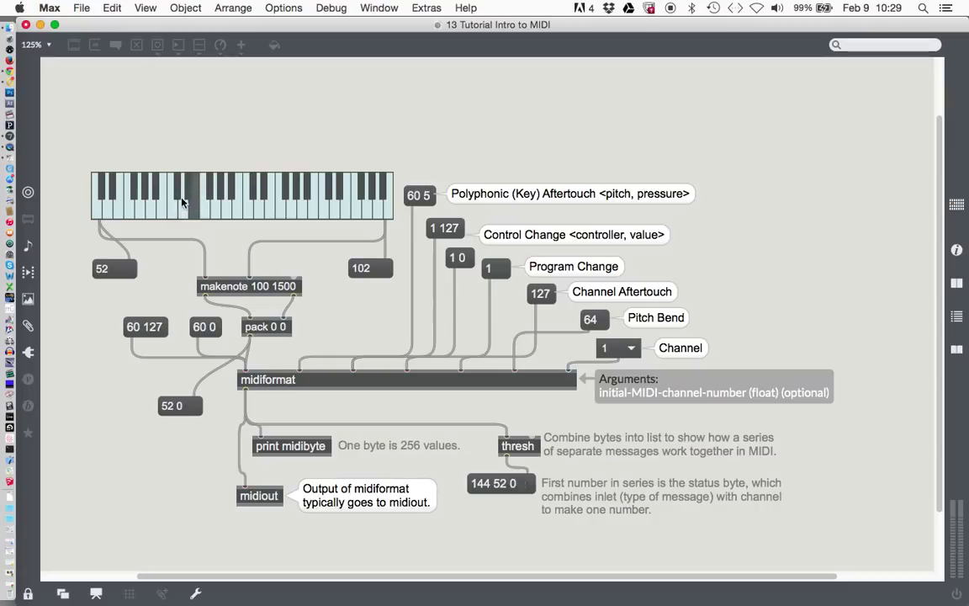
{"action": "left_click", "coordinate": [191, 185]}
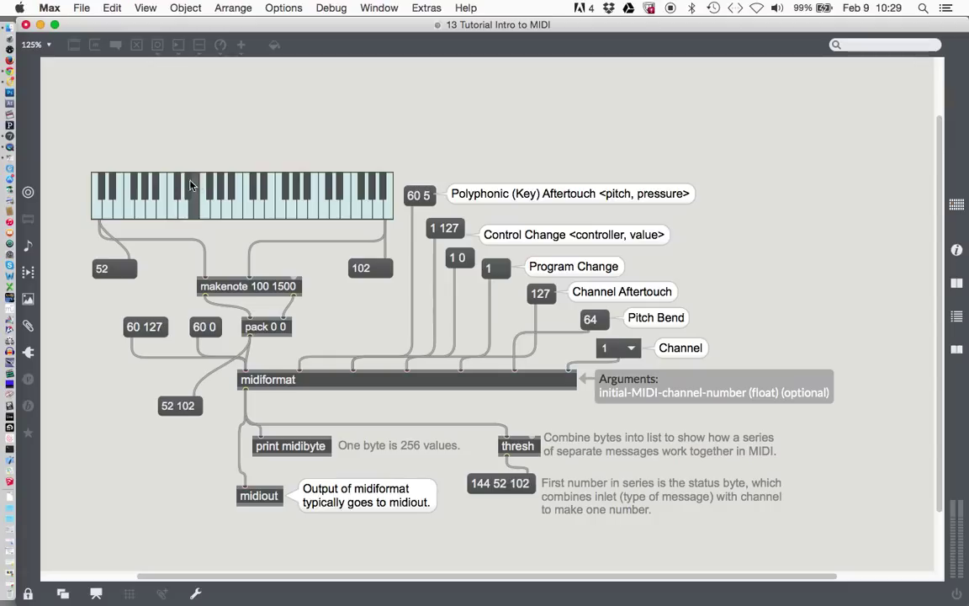
{"action": "left_click", "coordinate": [173, 198]}
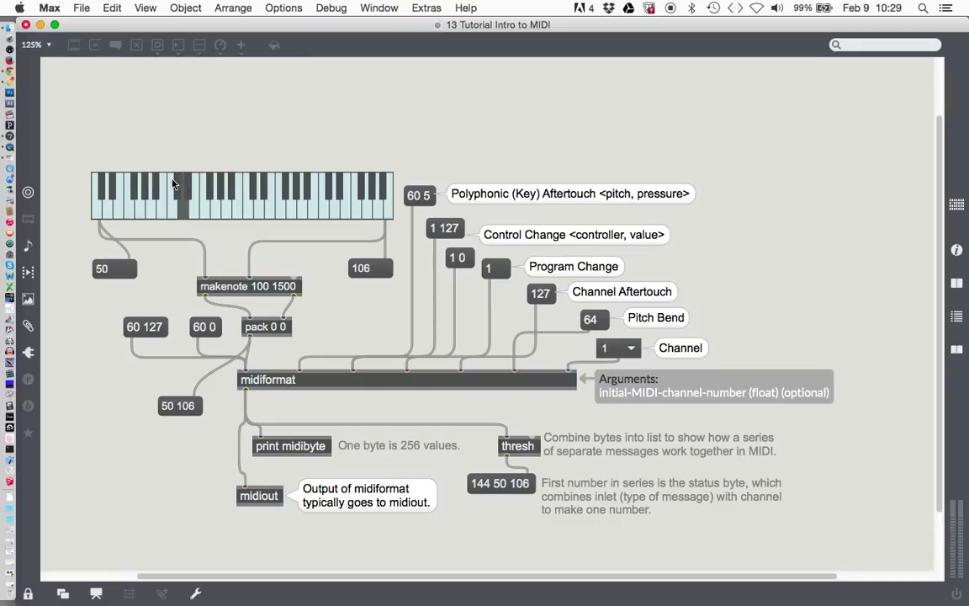
{"action": "left_click", "coordinate": [195, 215]}
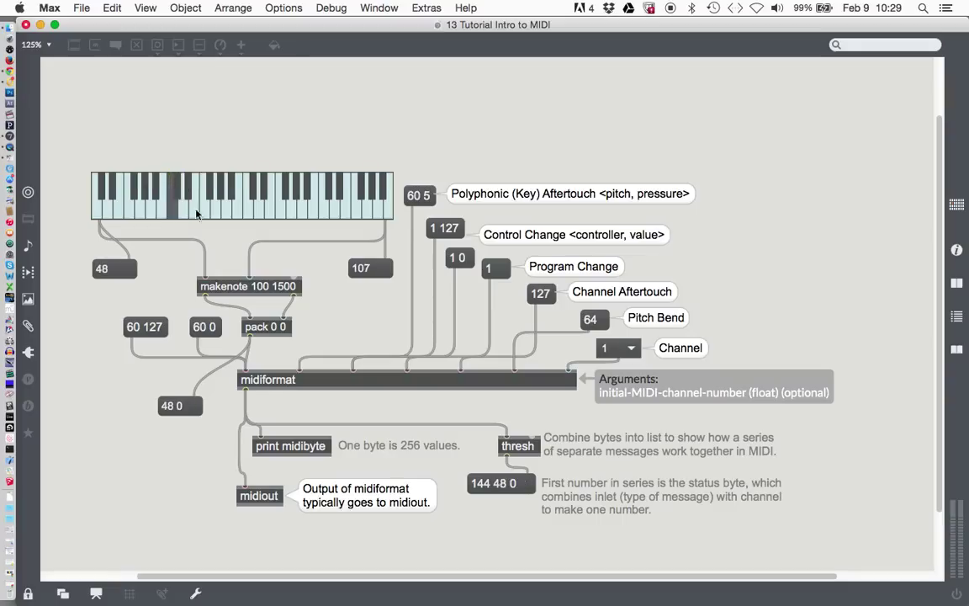
{"action": "mouse_move", "coordinate": [136, 263]}
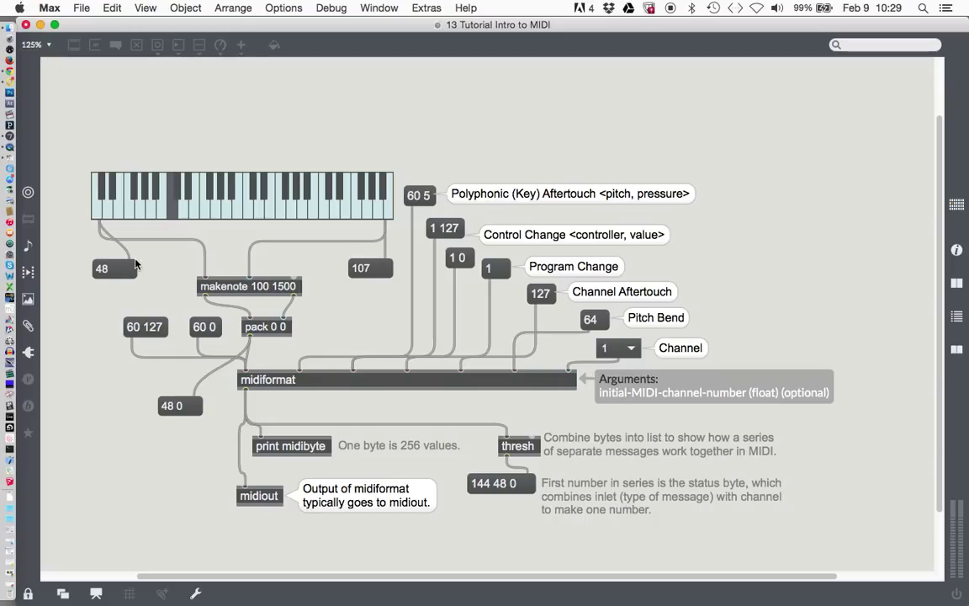
{"action": "mouse_move", "coordinate": [133, 271]}
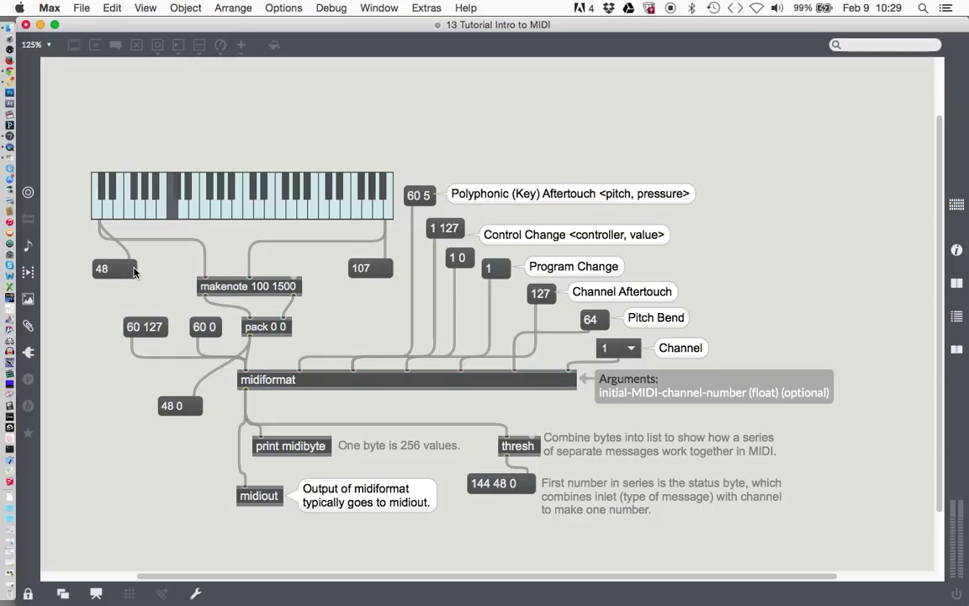
{"action": "mouse_move", "coordinate": [181, 272]}
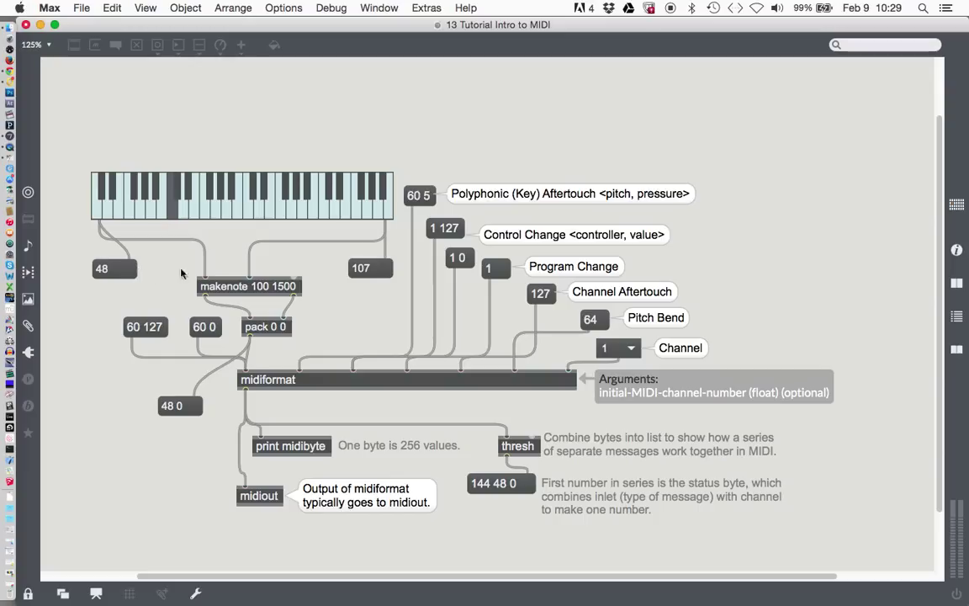
{"action": "mouse_move", "coordinate": [99, 289]}
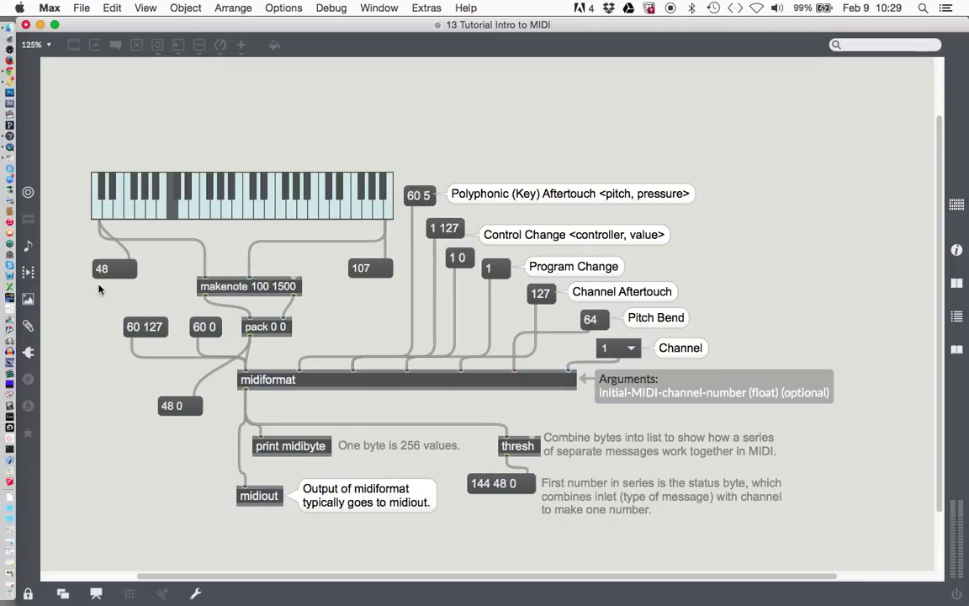
{"action": "mouse_move", "coordinate": [175, 333]}
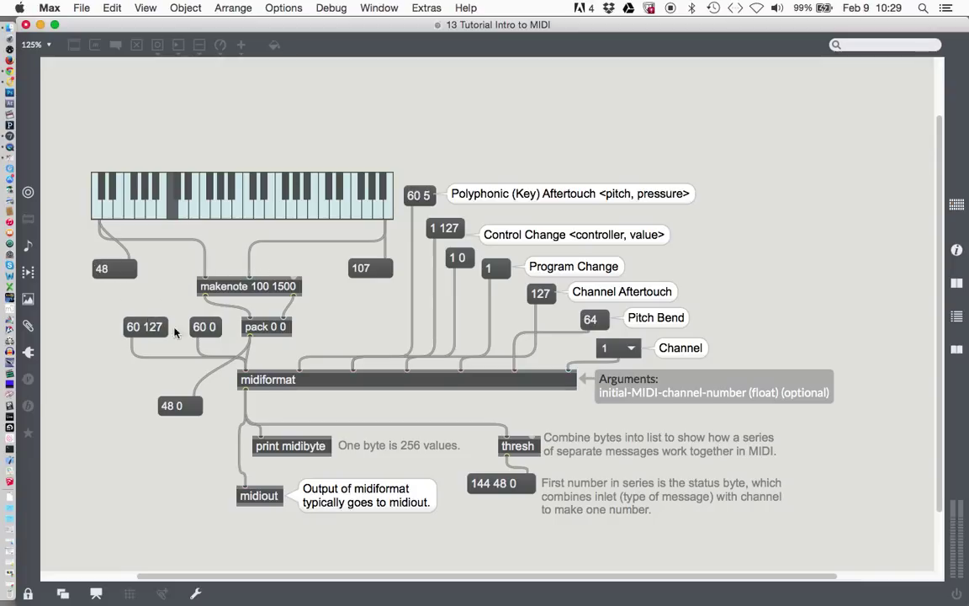
{"action": "mouse_move", "coordinate": [256, 390]}
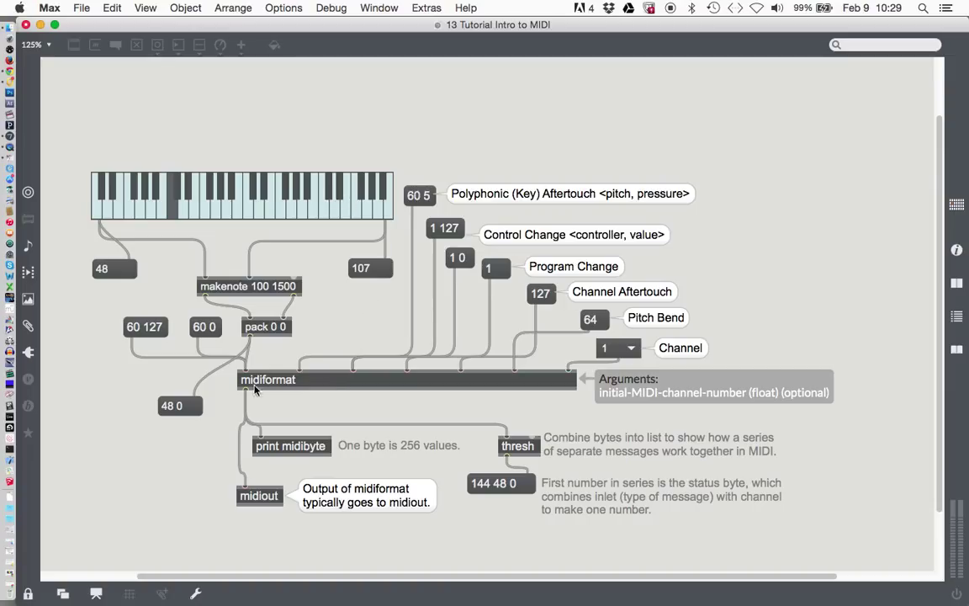
{"action": "mouse_move", "coordinate": [244, 377]}
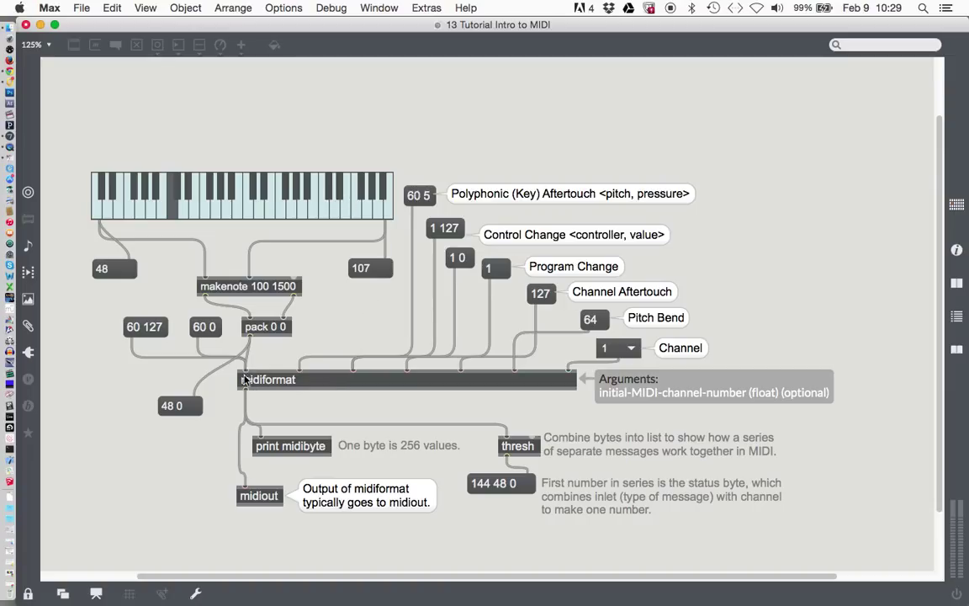
{"action": "mouse_move", "coordinate": [505, 498]}
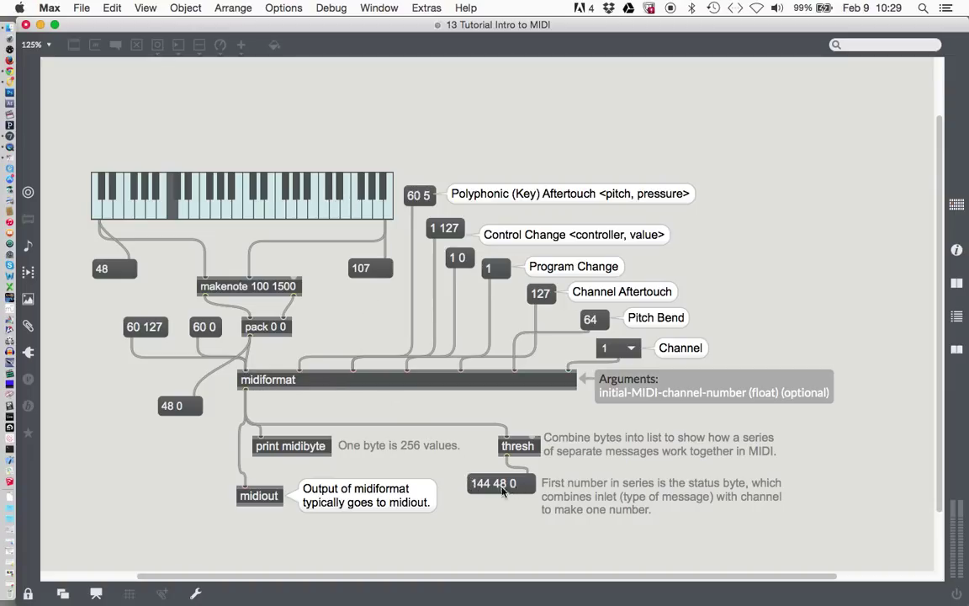
{"action": "mouse_move", "coordinate": [419, 148]}
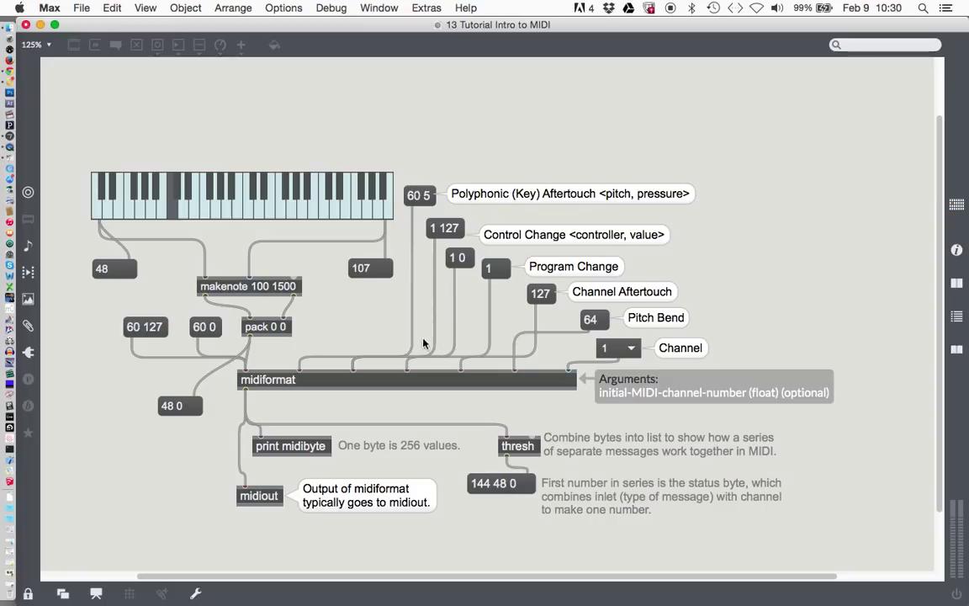
{"action": "mouse_move", "coordinate": [725, 354]}
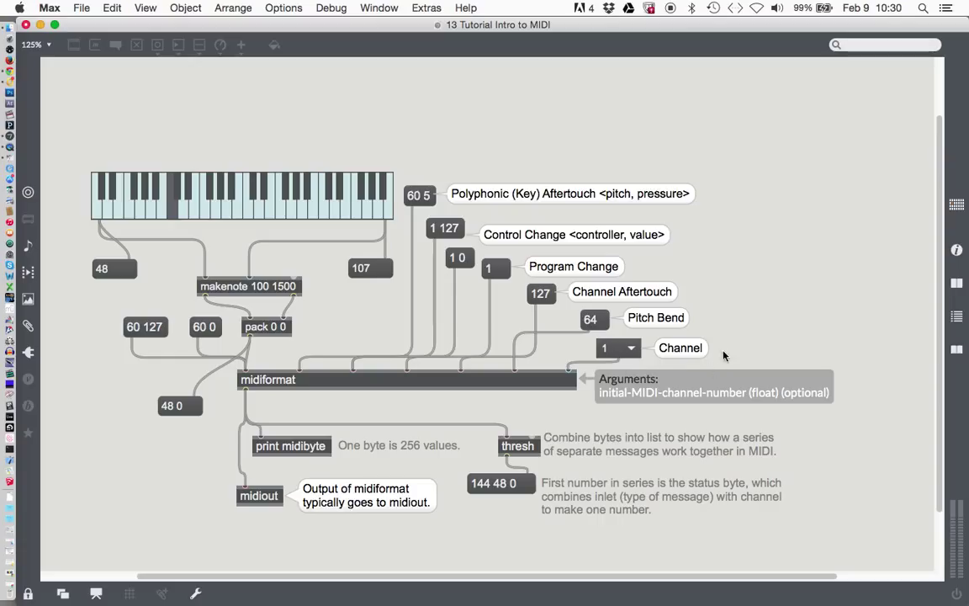
{"action": "mouse_move", "coordinate": [401, 293]}
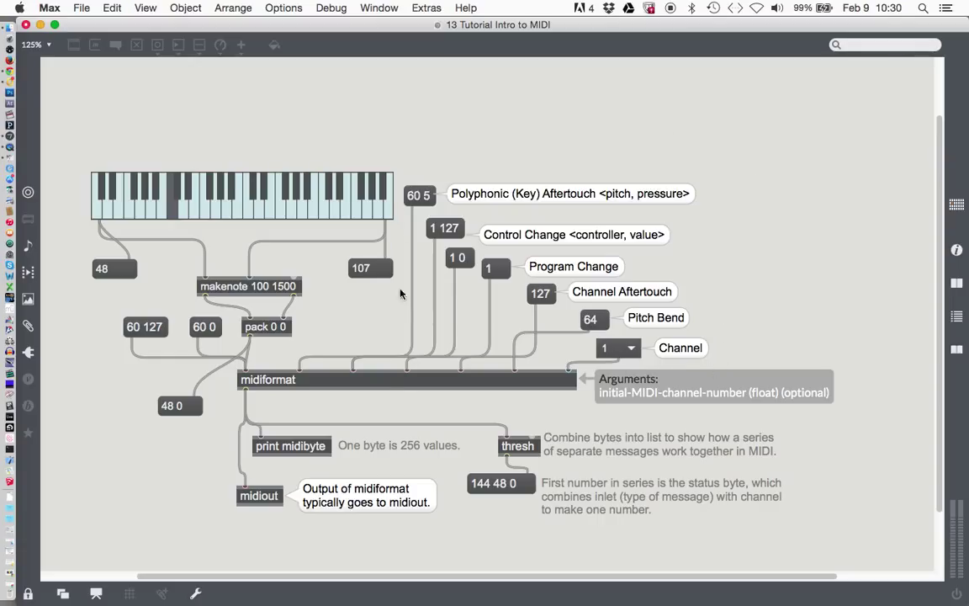
{"action": "mouse_move", "coordinate": [727, 353]}
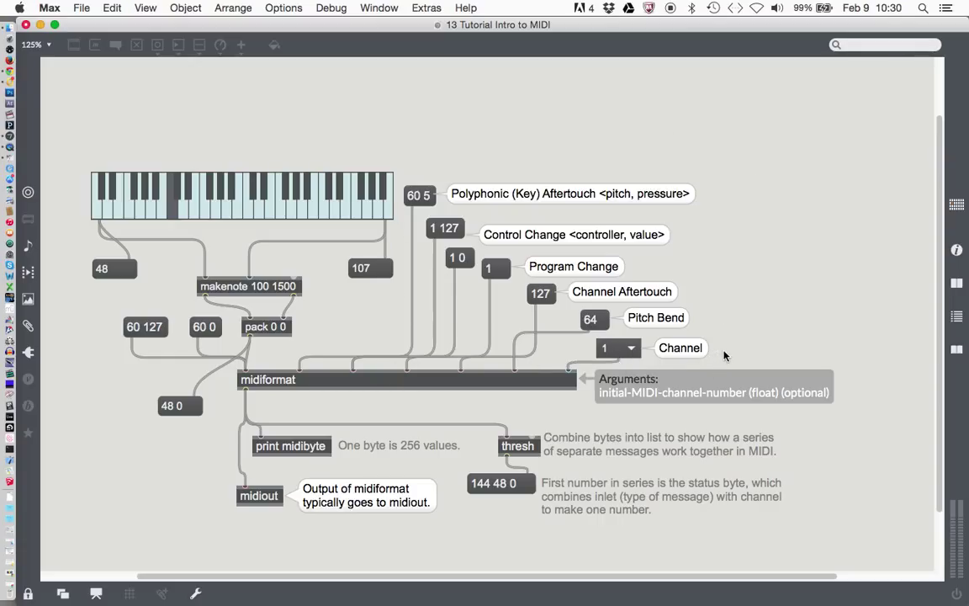
{"action": "mouse_move", "coordinate": [283, 262]}
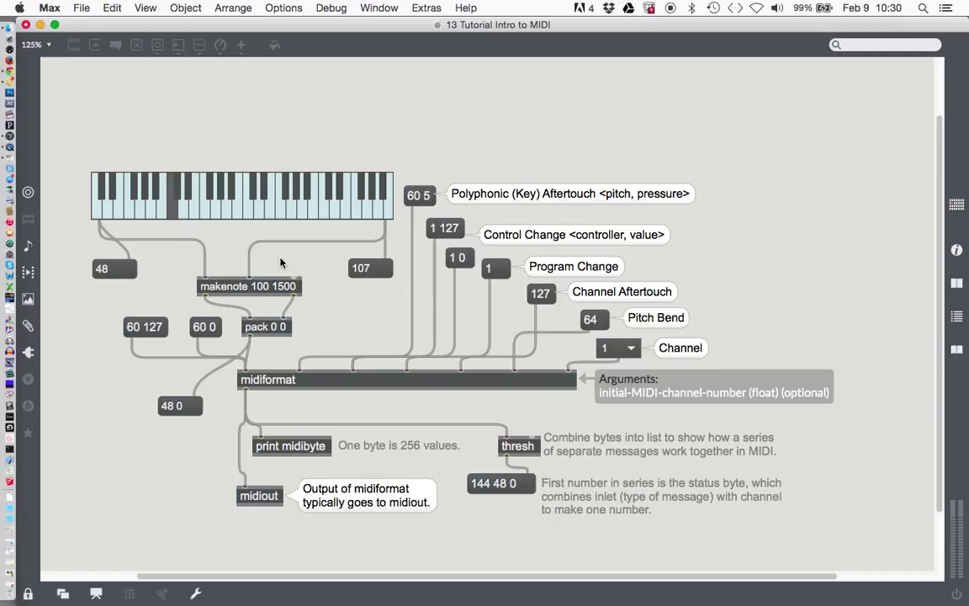
{"action": "mouse_move", "coordinate": [352, 162]}
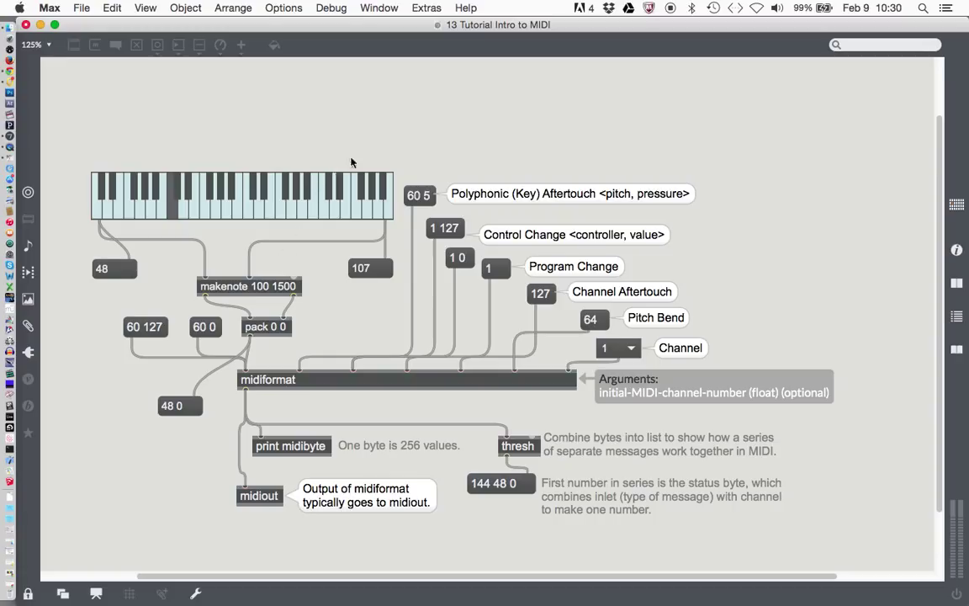